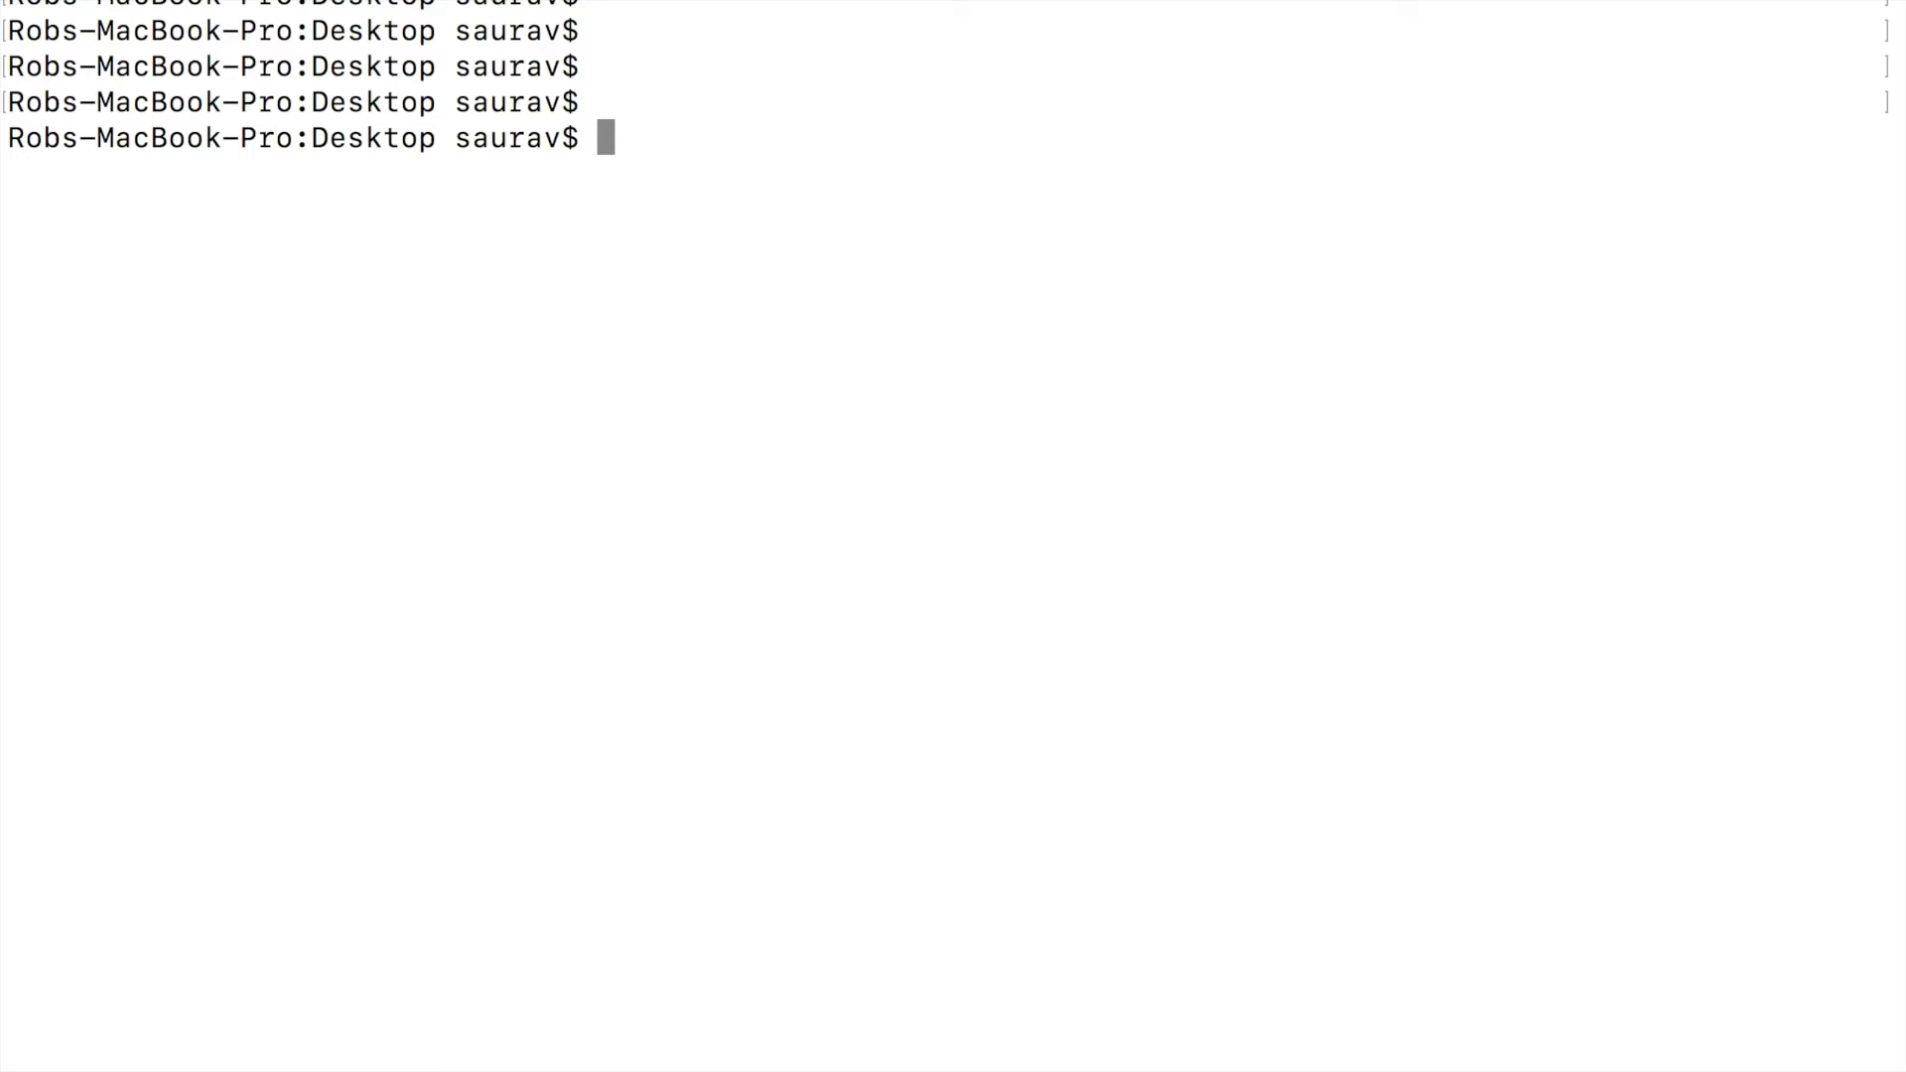
- Run aws with no arguments to print its usage summary and too-few-arguments error
text(aws)
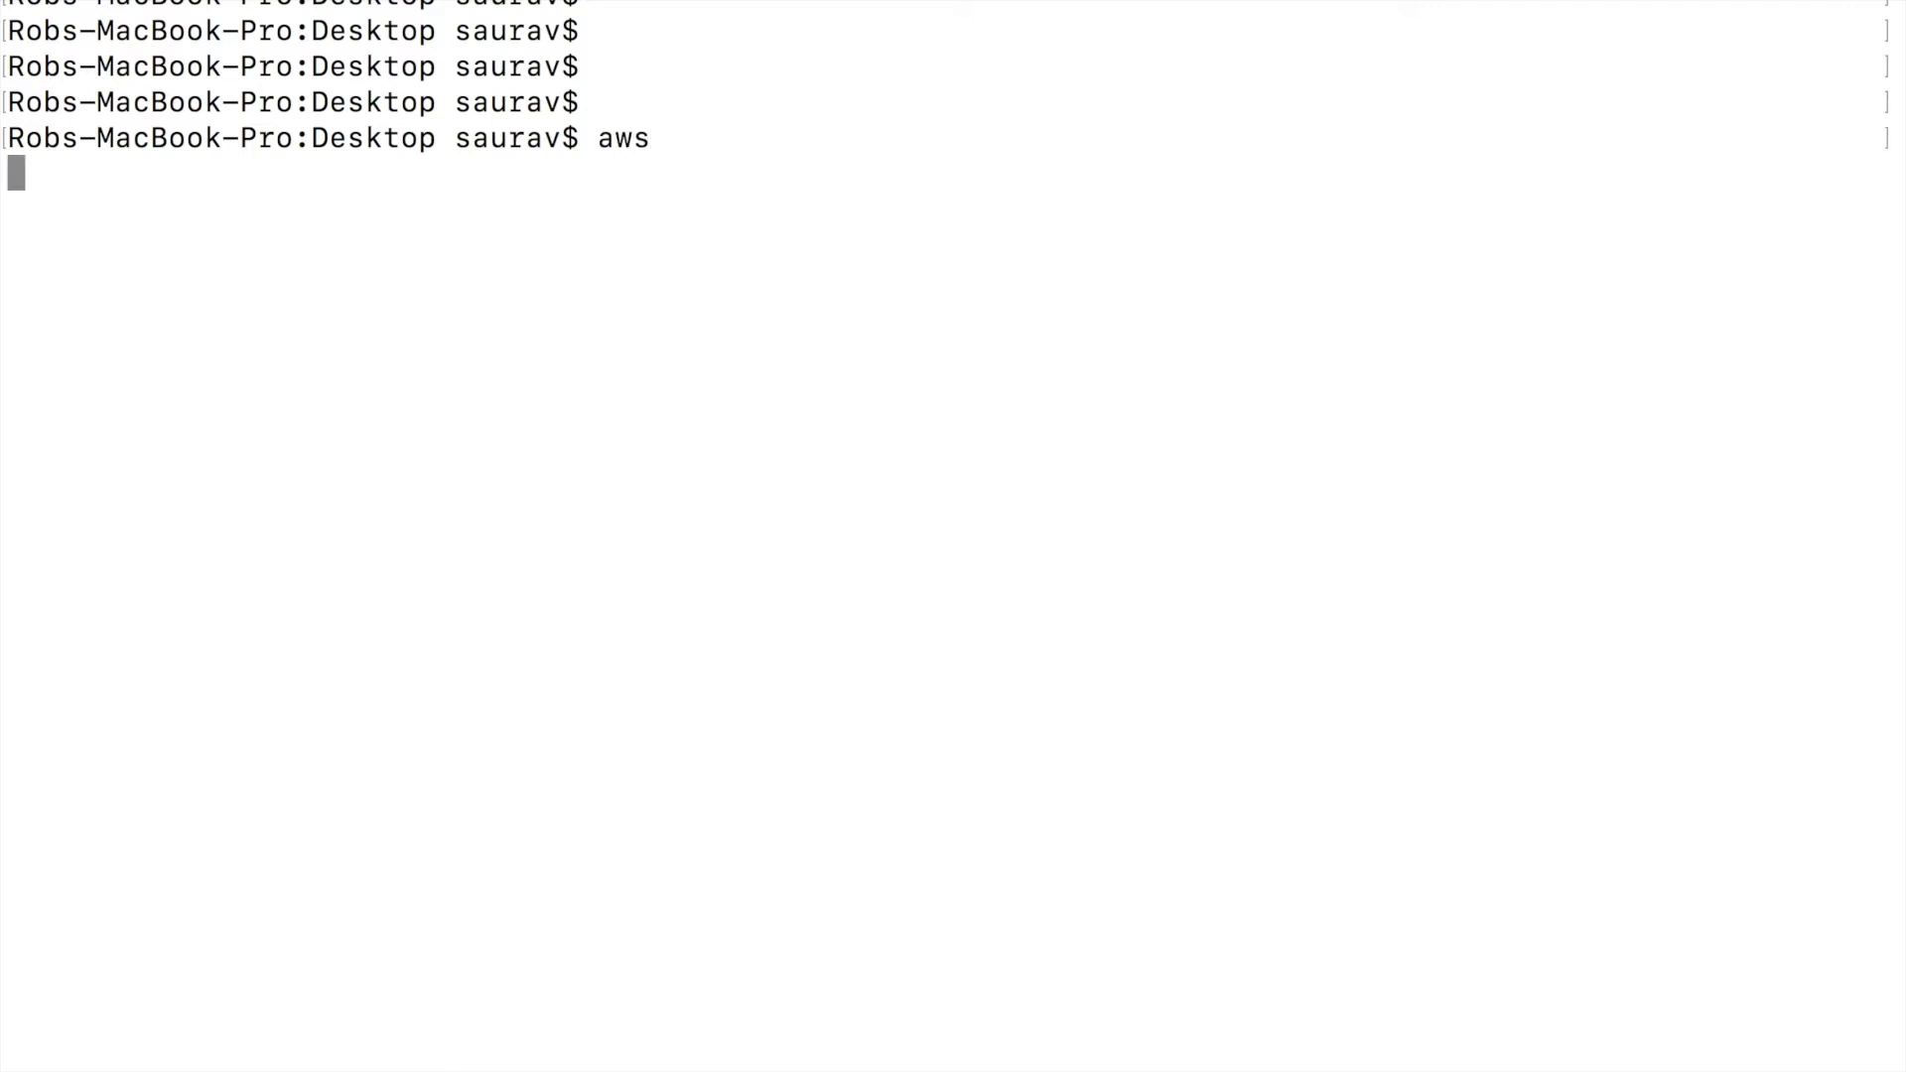
key(Return)
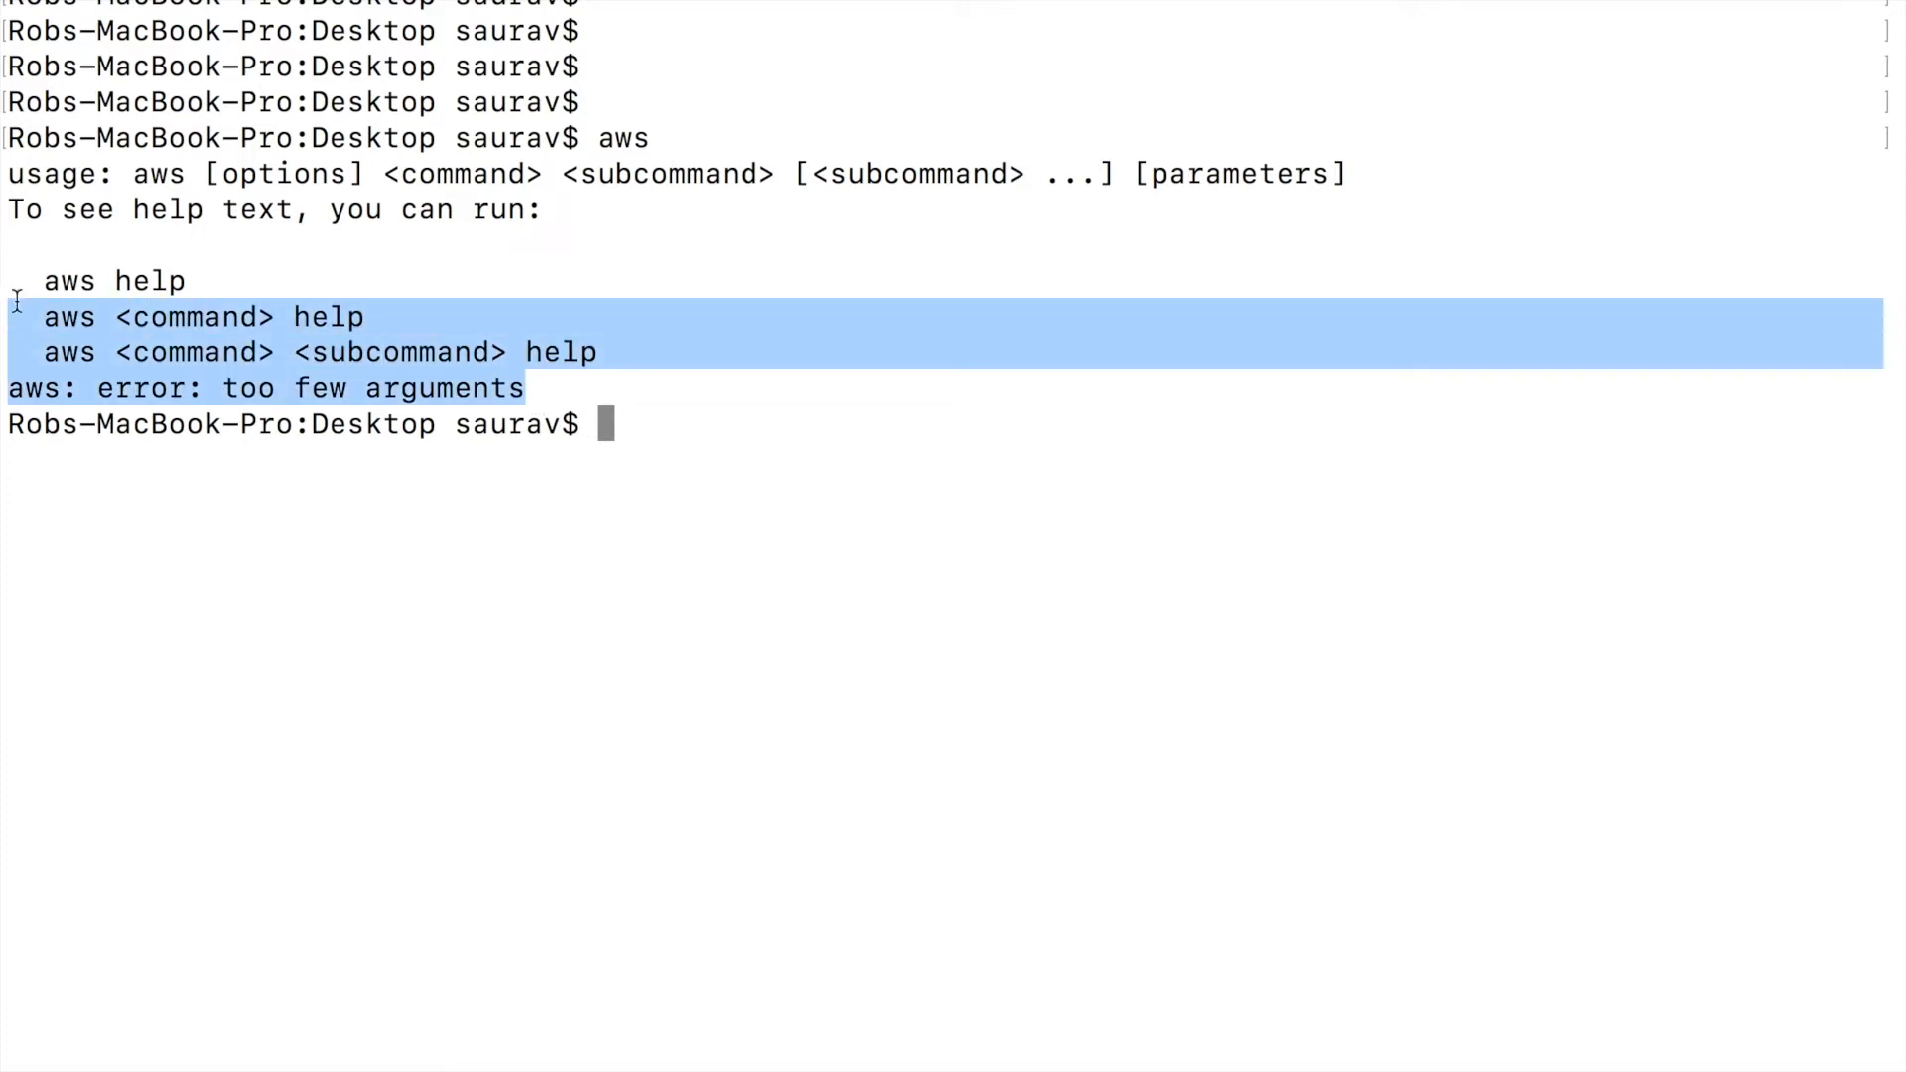
drag(18, 302, 17, 209)
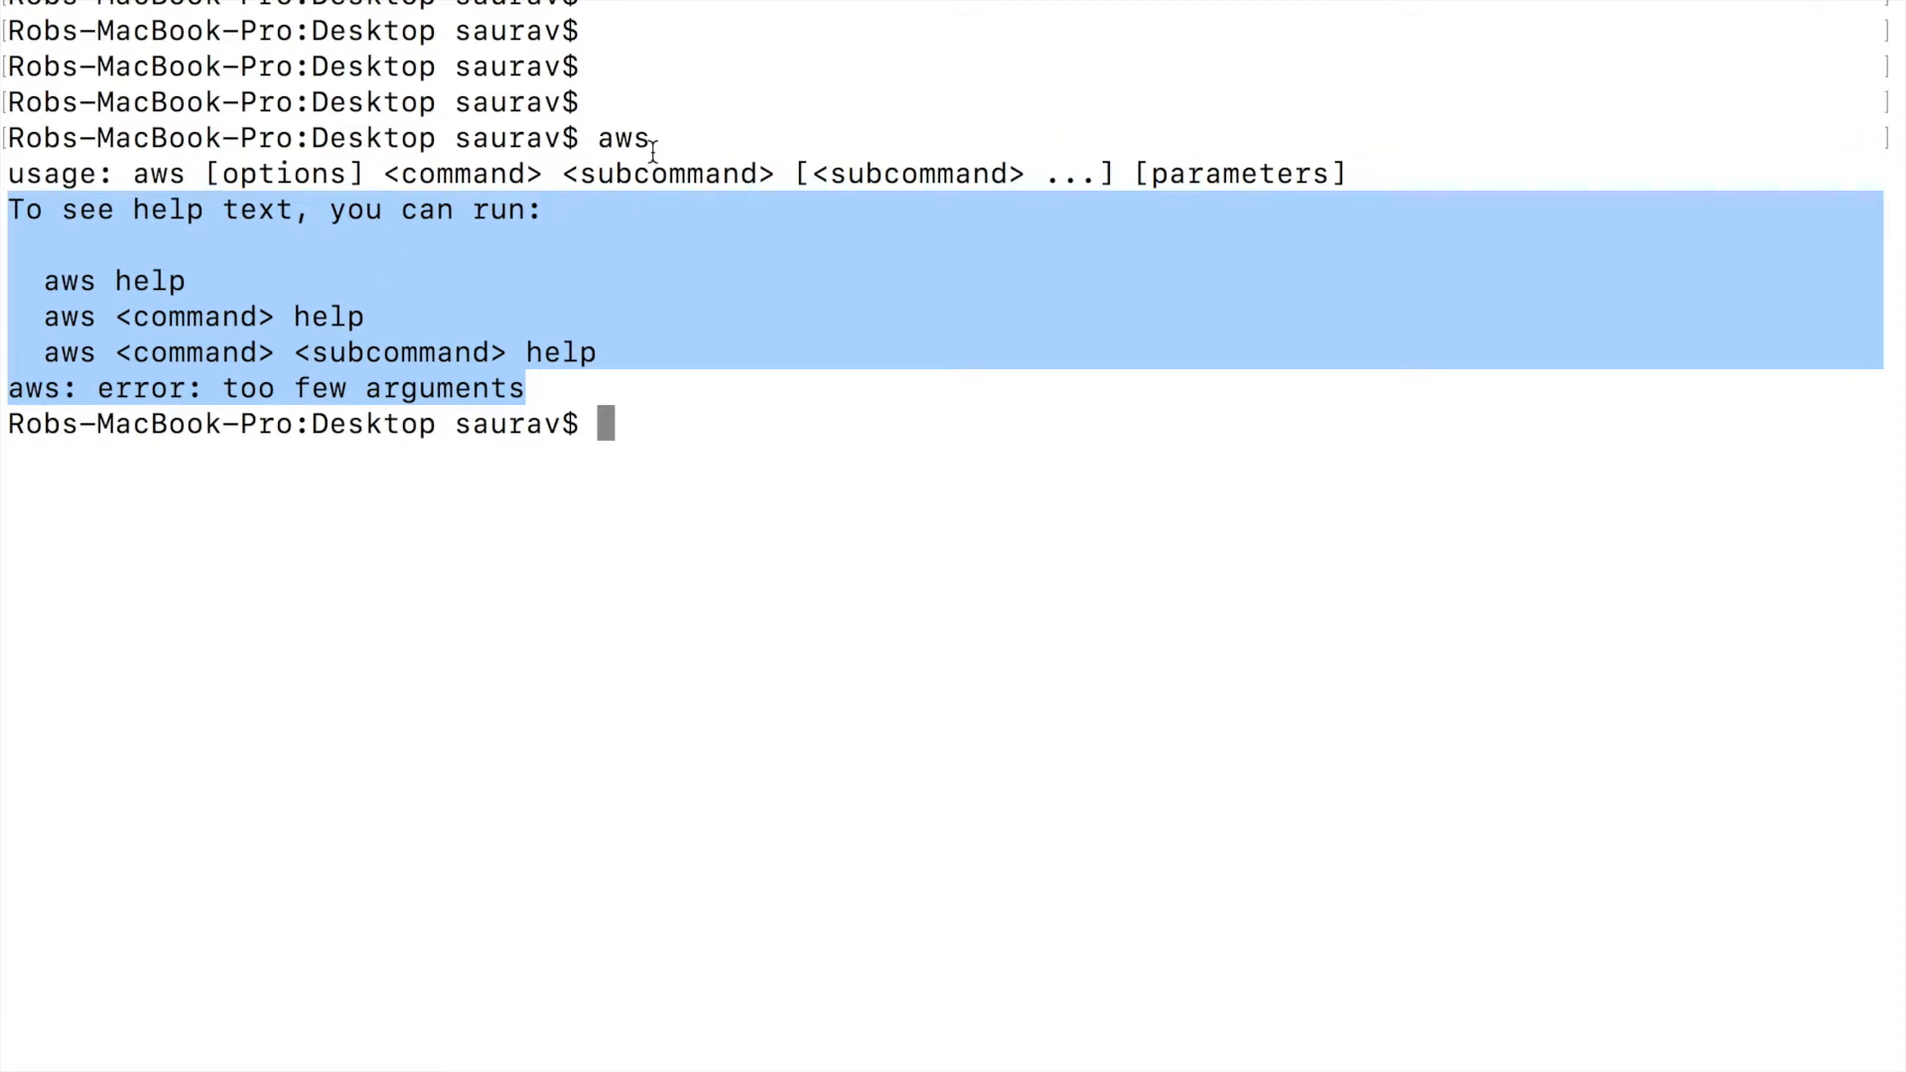
click(643, 515)
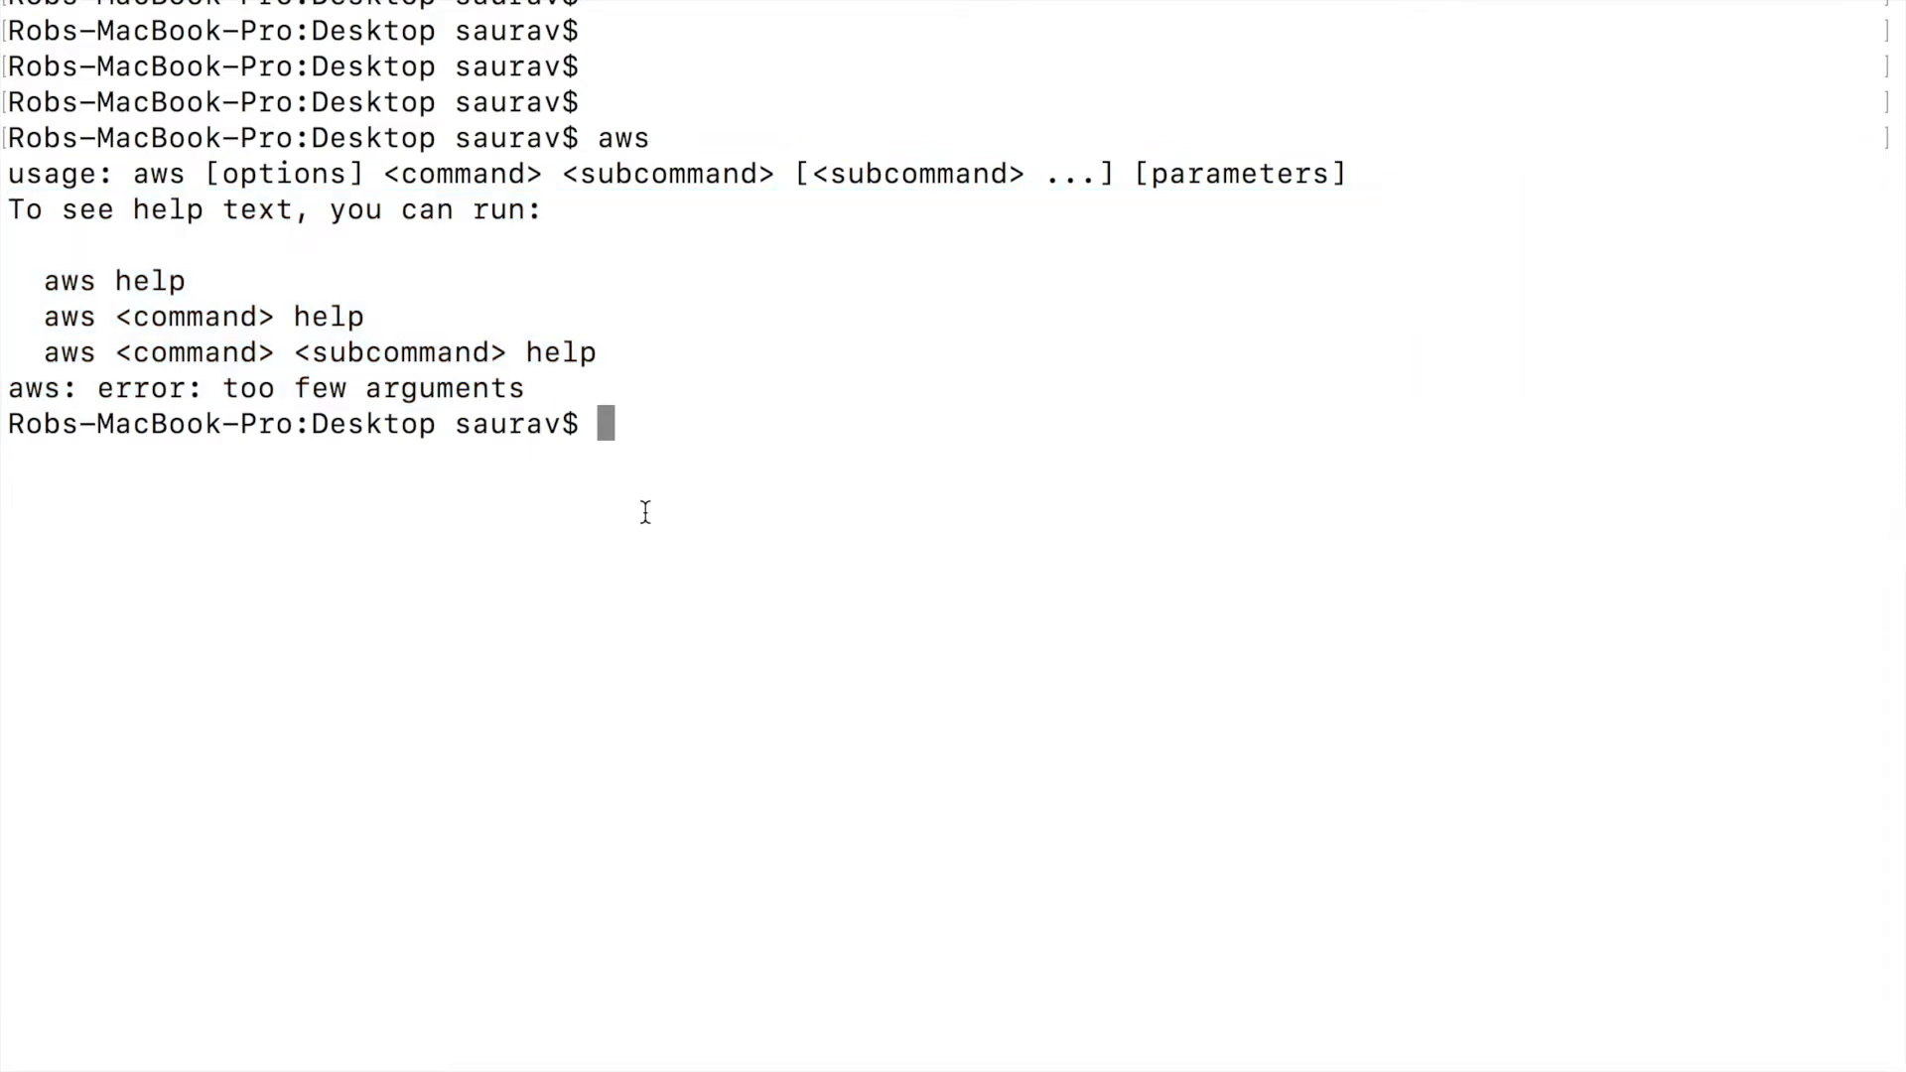
- Enter 'aws s3 presign s3://' at the prompt without running it yet
text(aws s)
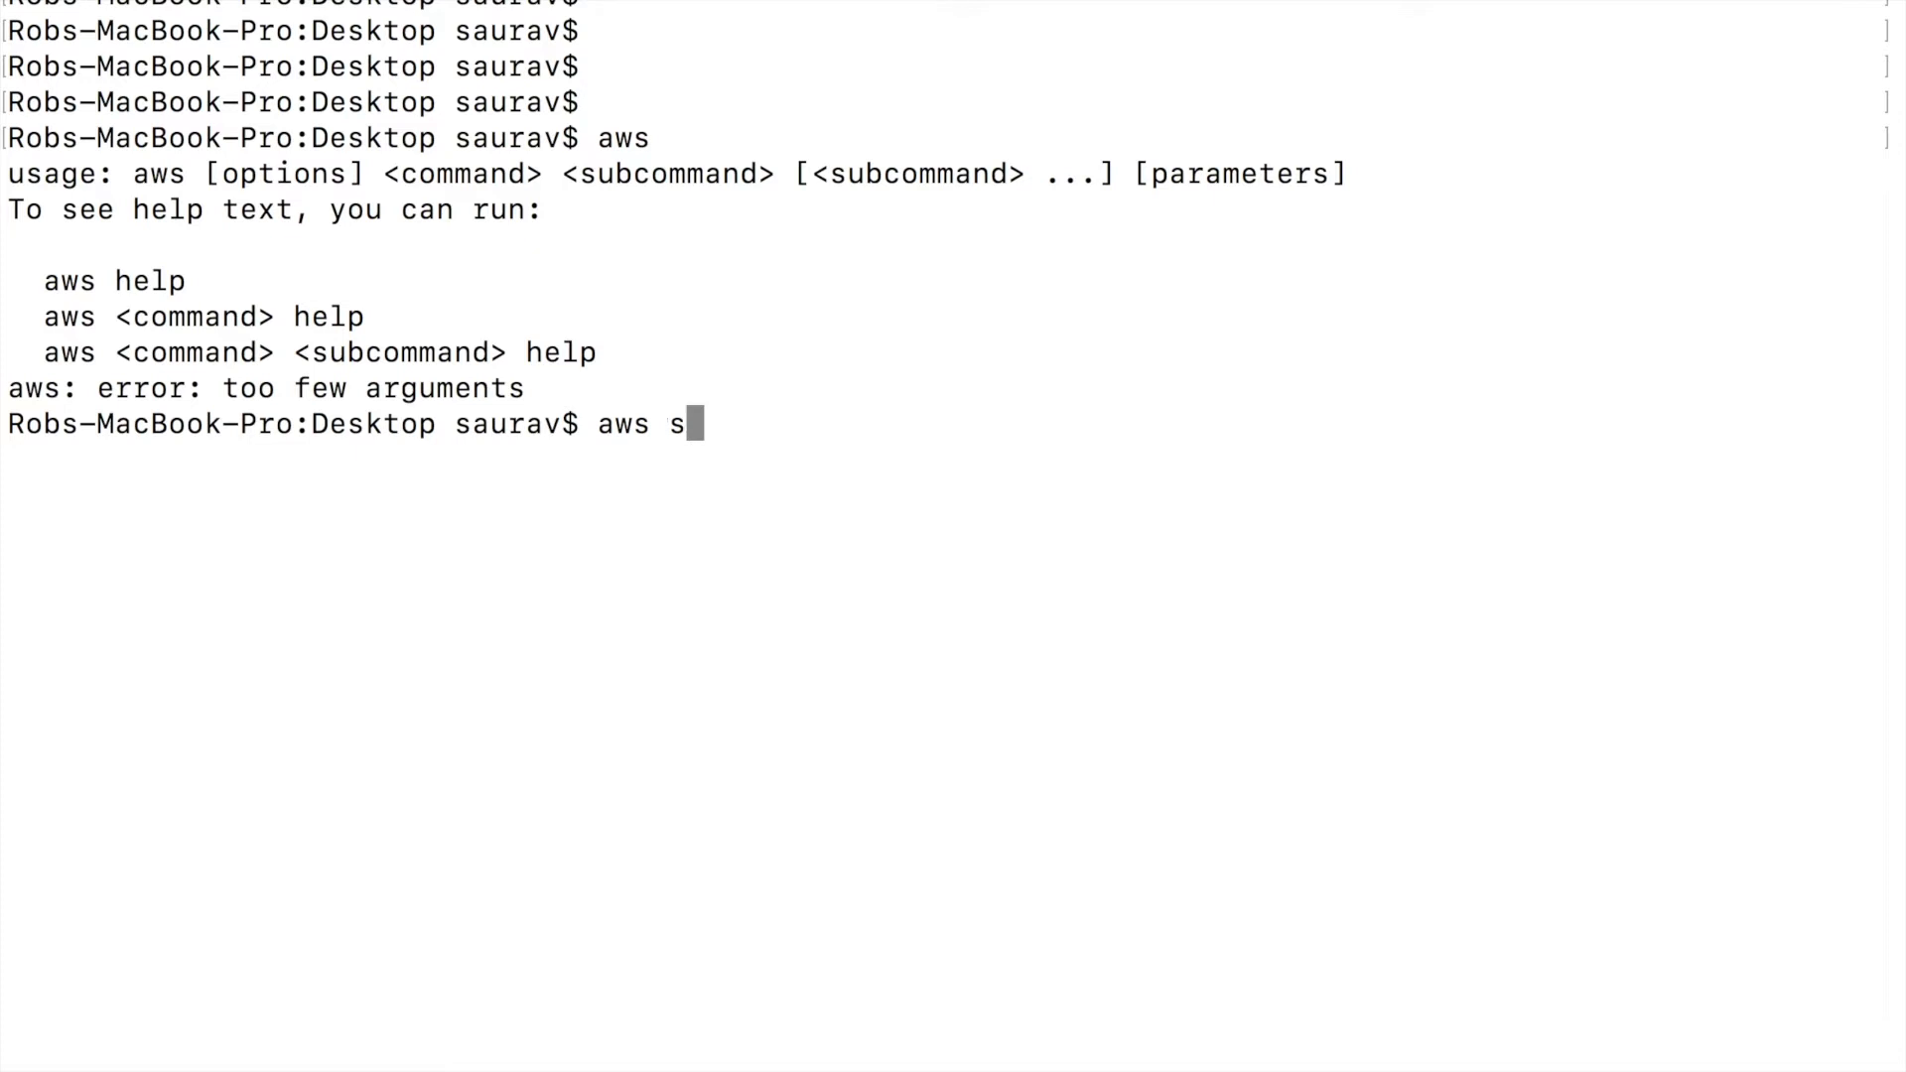
text(3 presi)
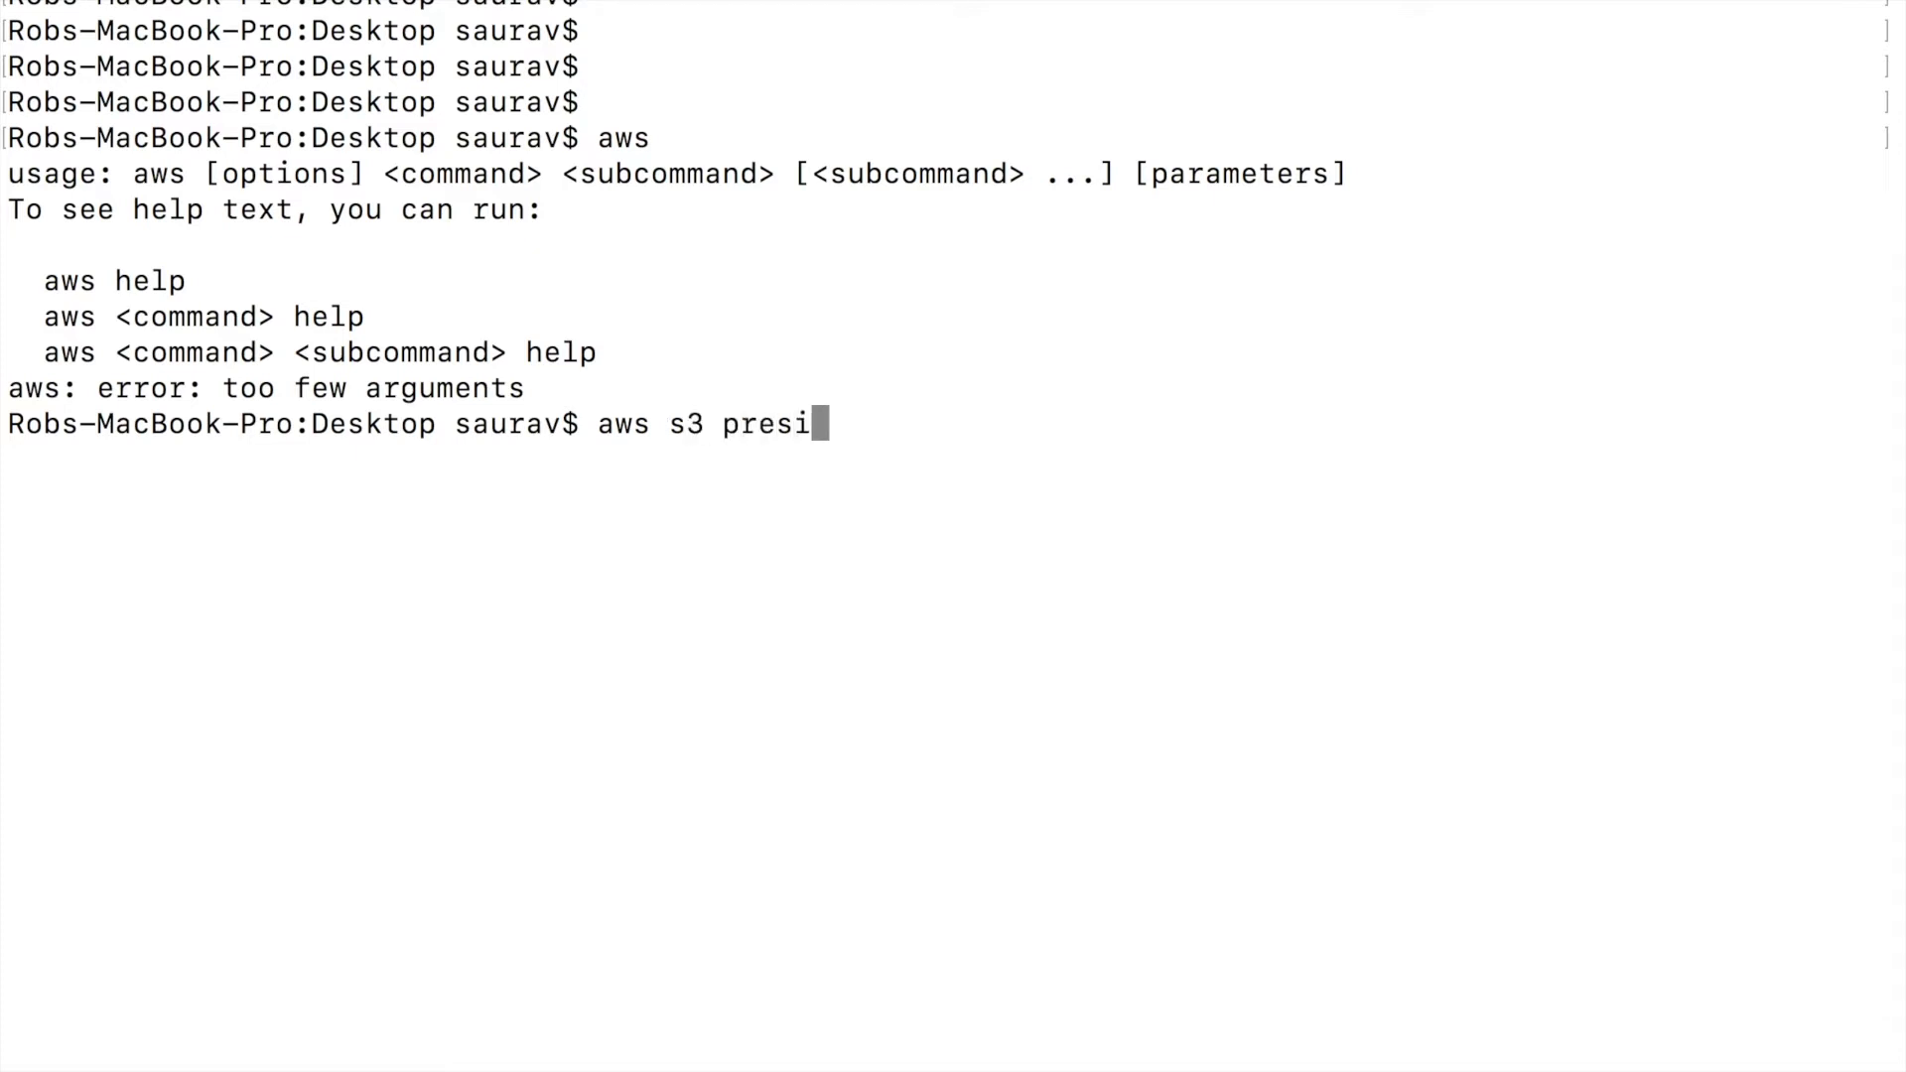
text(gn s)
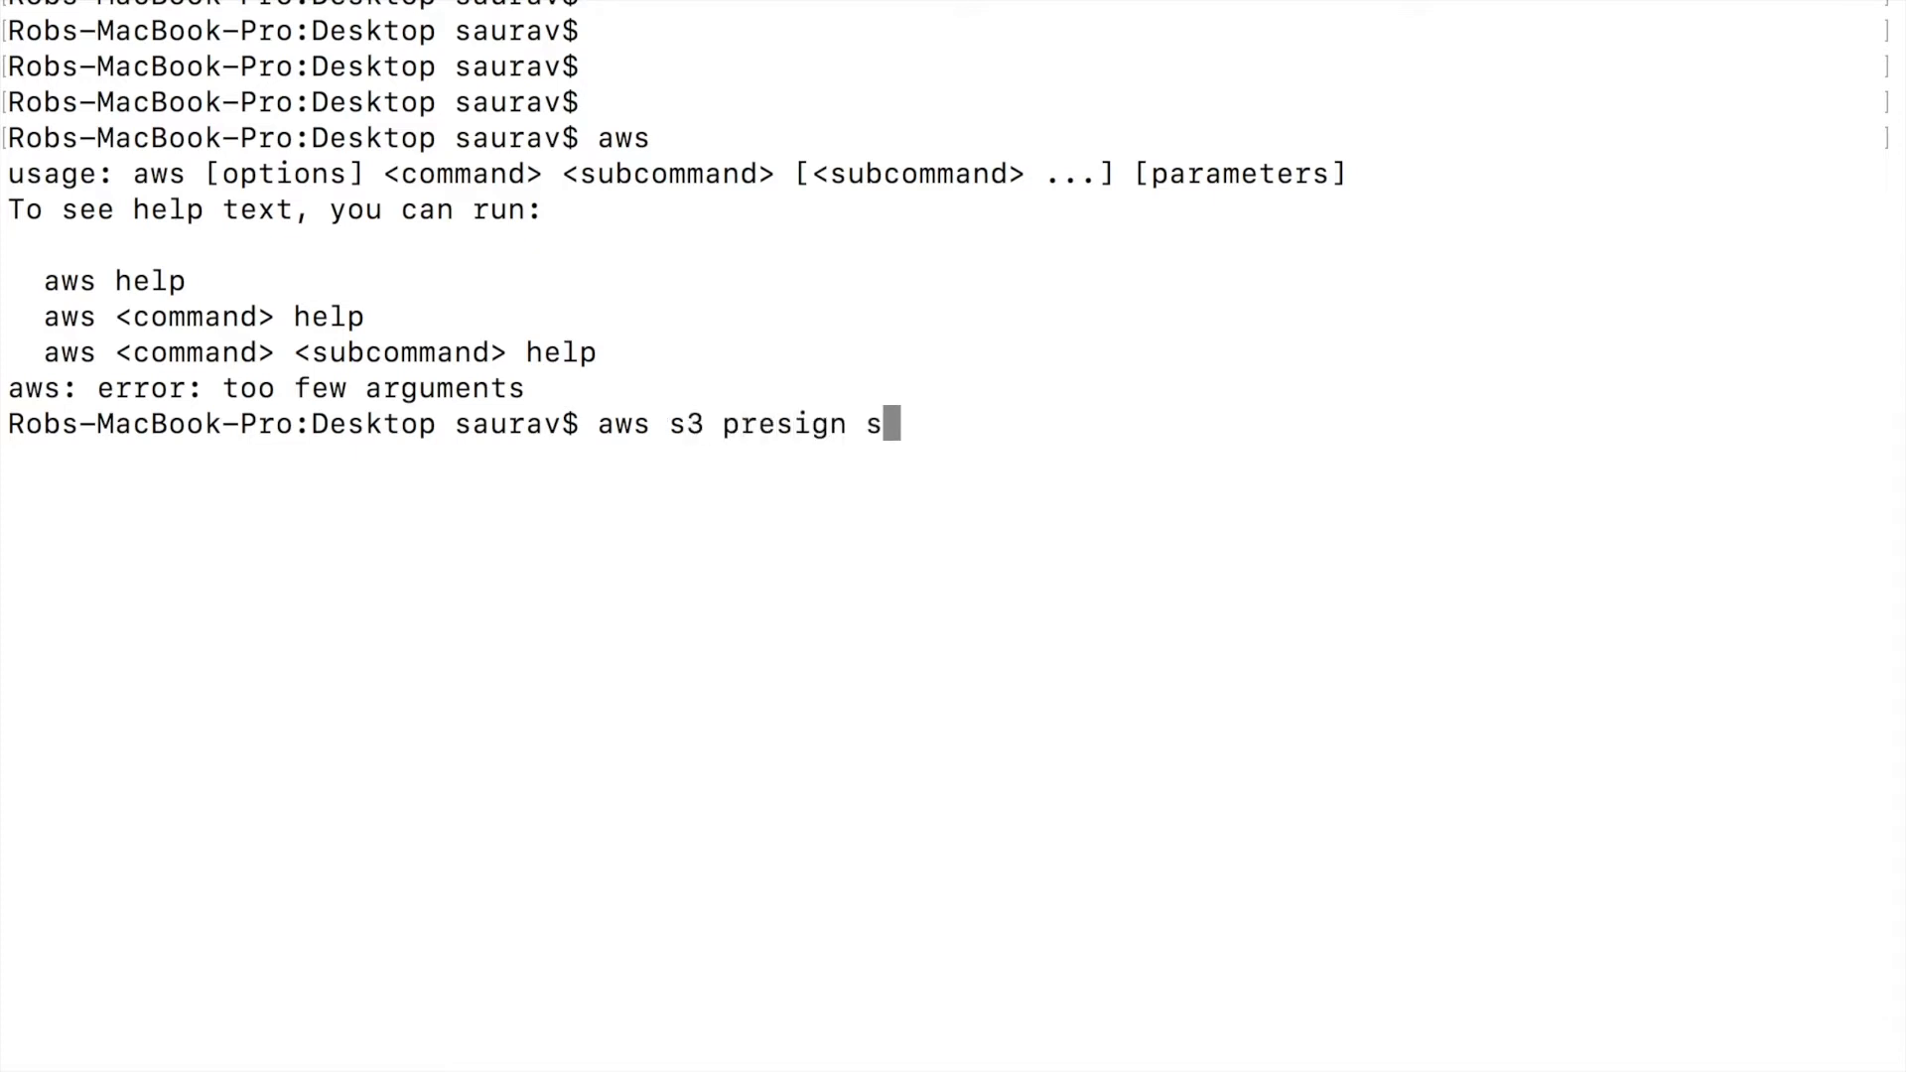
text(3://)
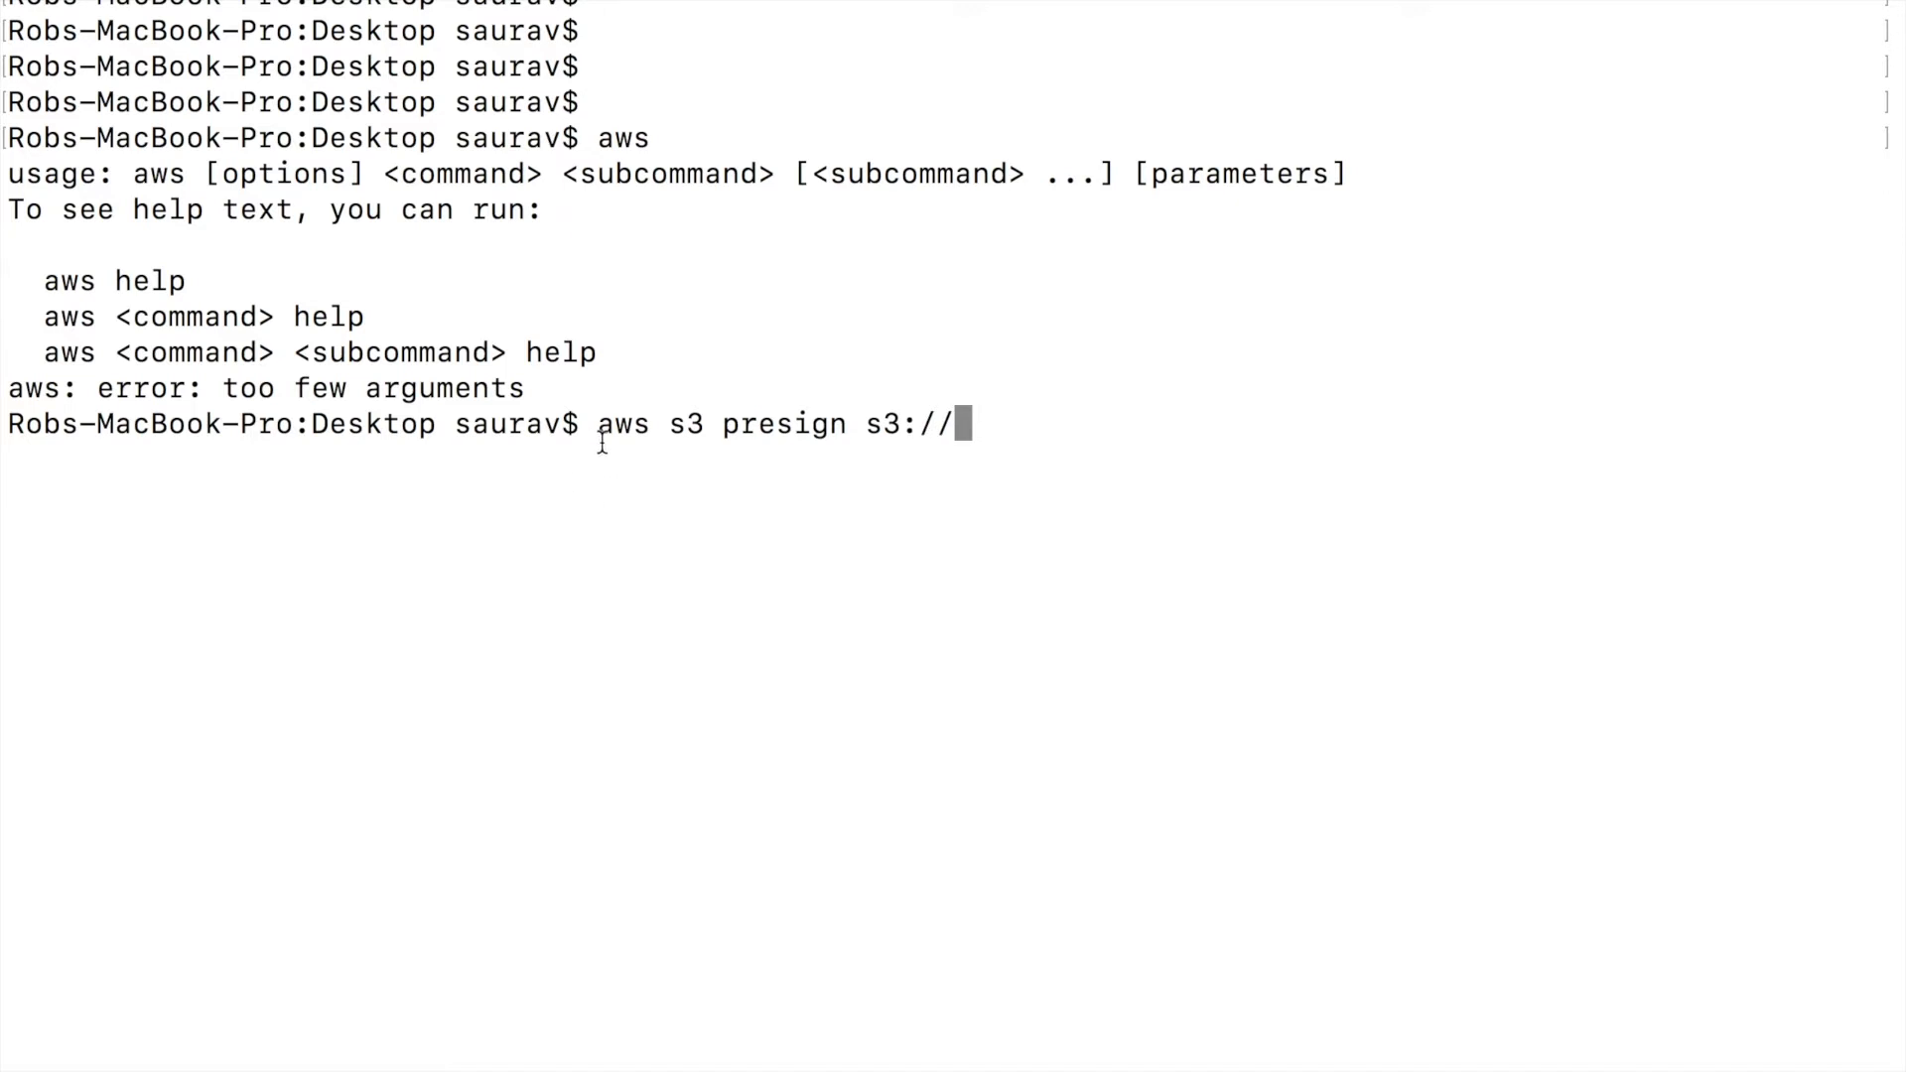
mouse_move(669, 566)
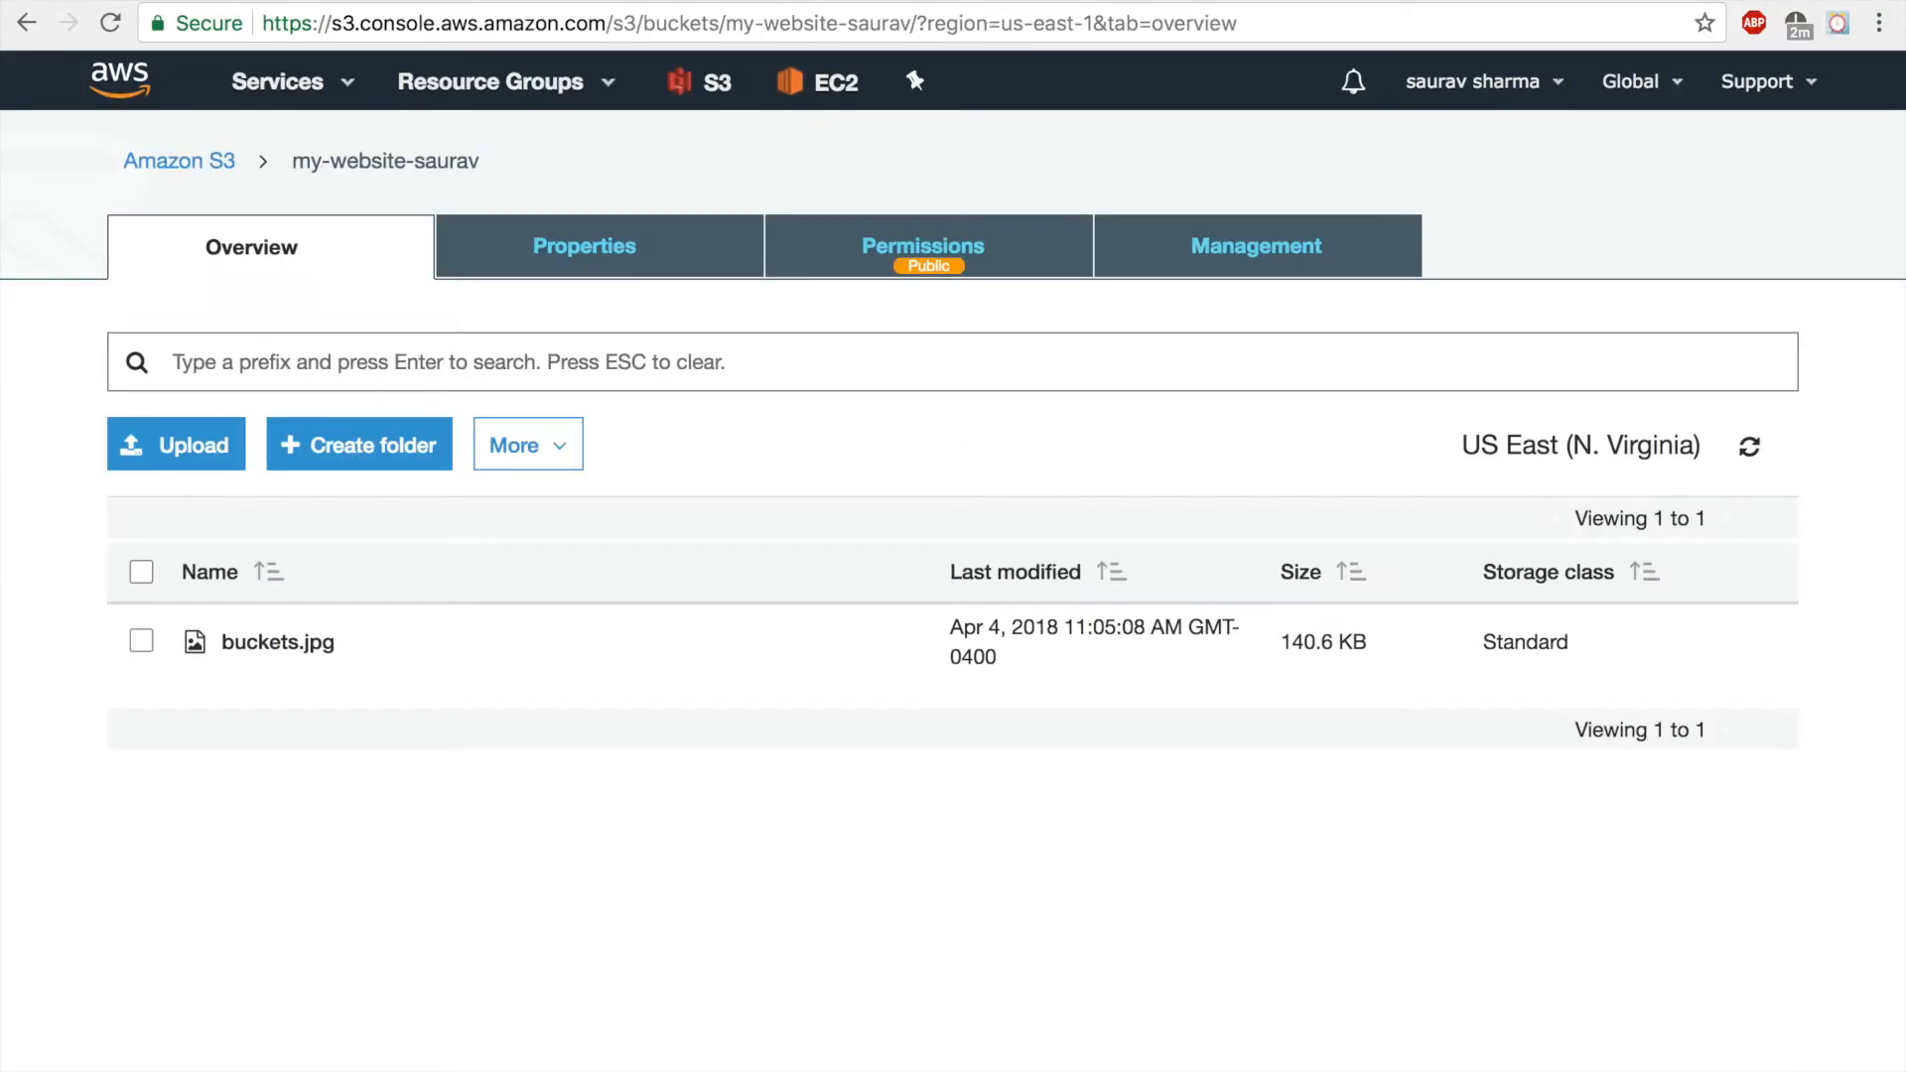
mouse_move(278, 641)
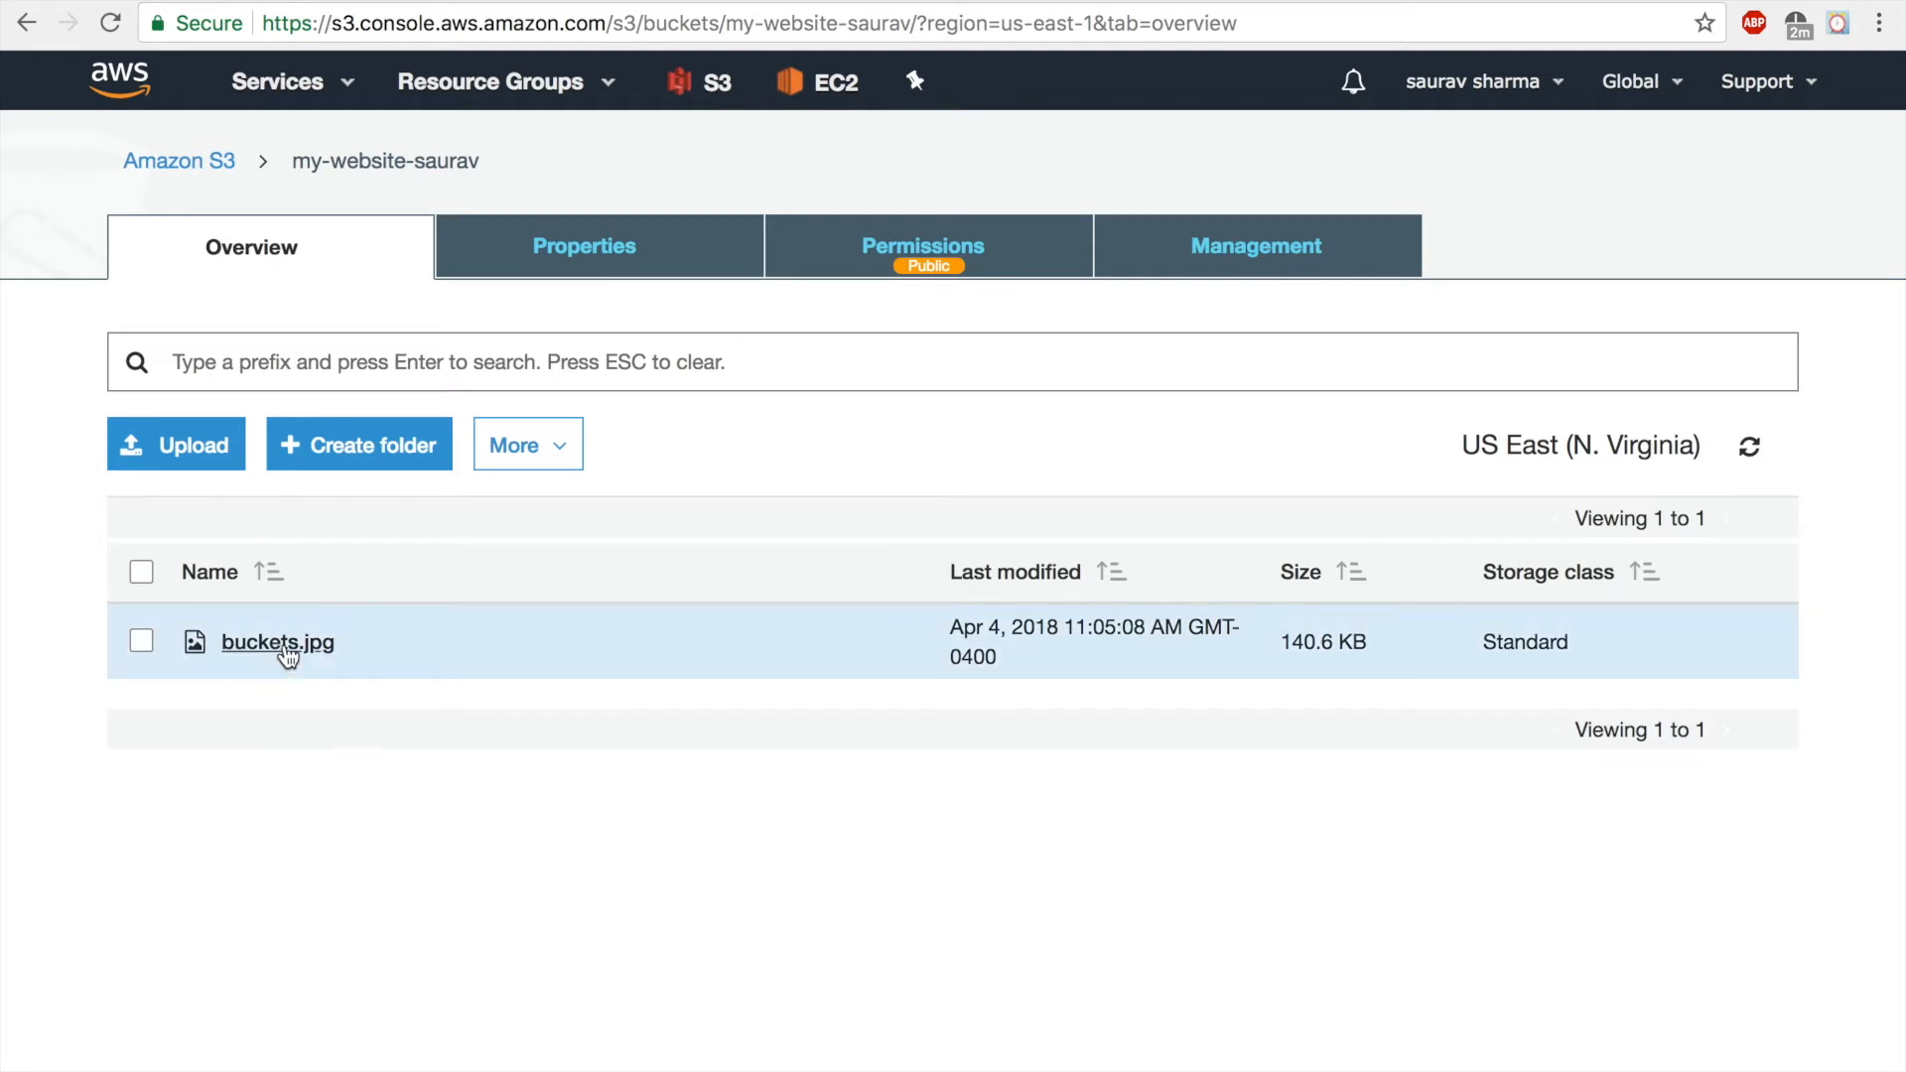
- View buckets.jpg in my-website-saurav, try its object link (Access Denied), and return to its overview
click(278, 641)
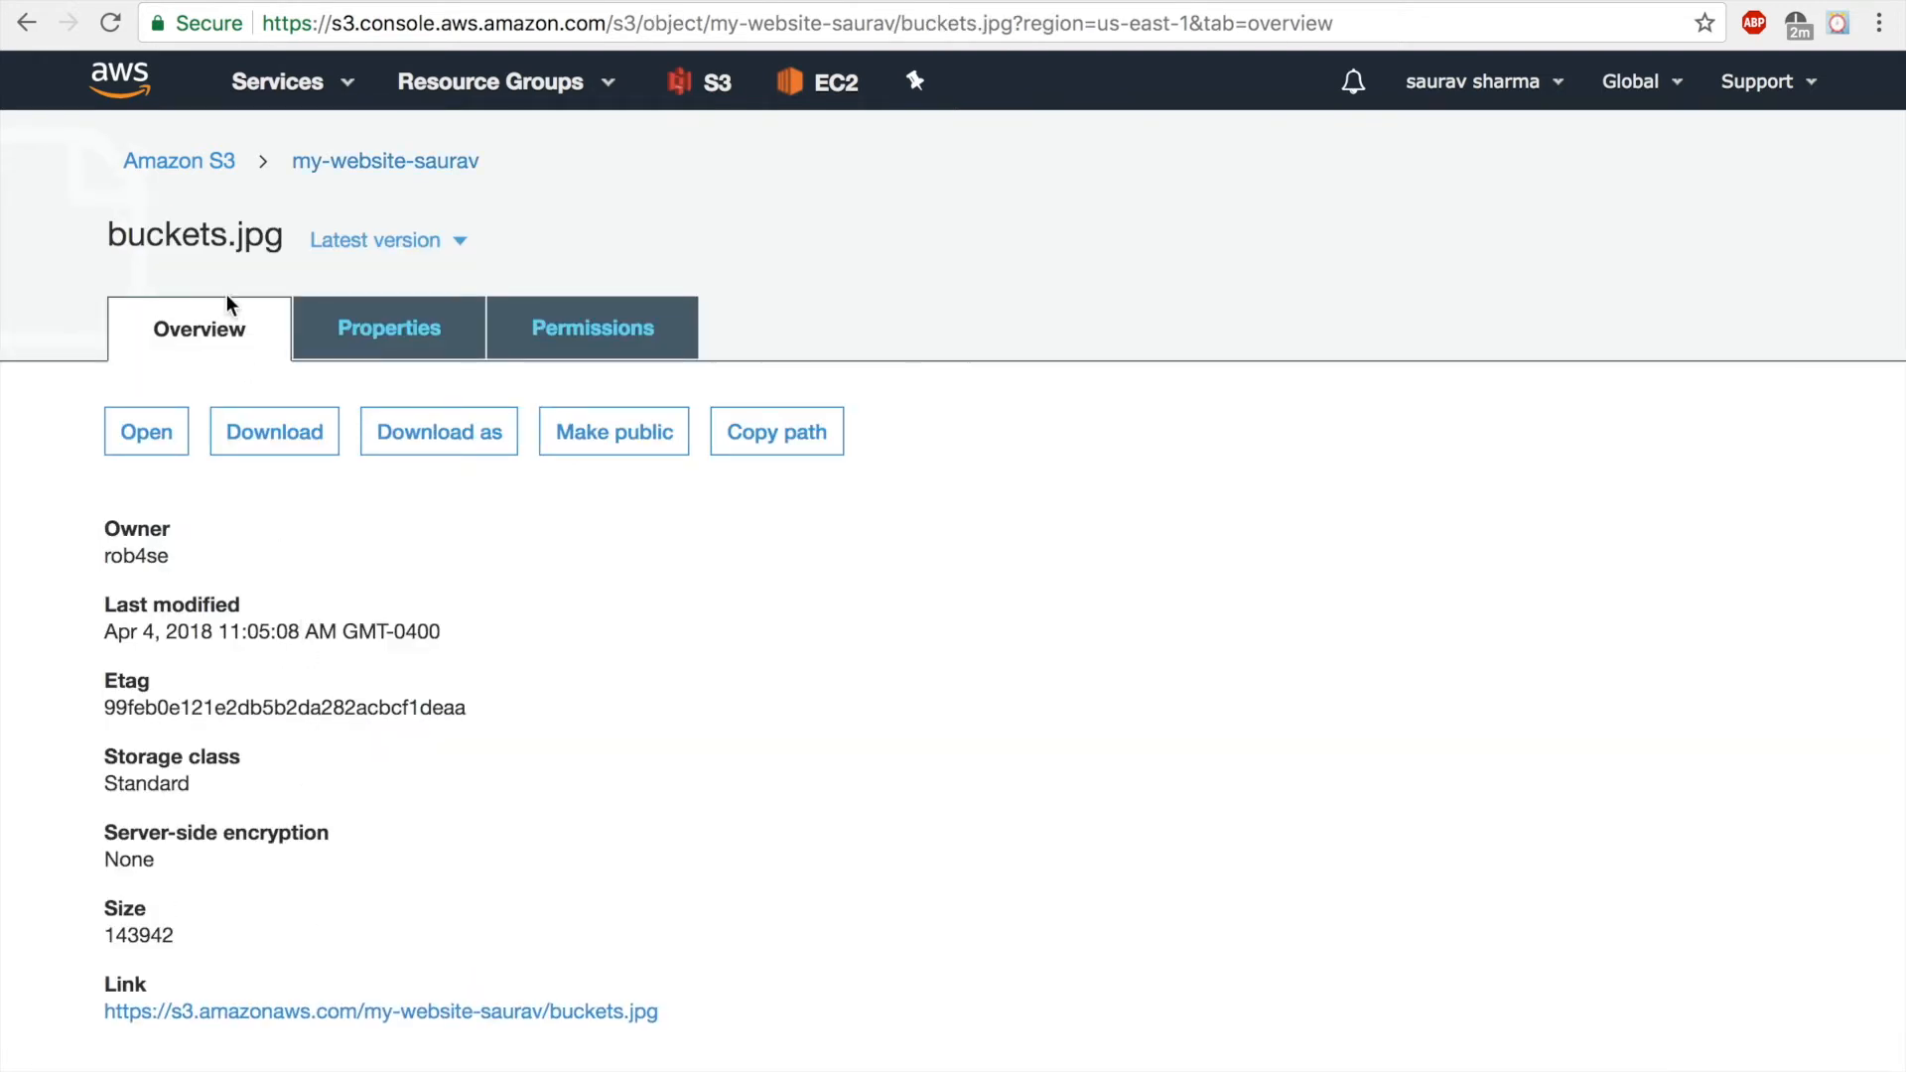
mouse_move(252, 266)
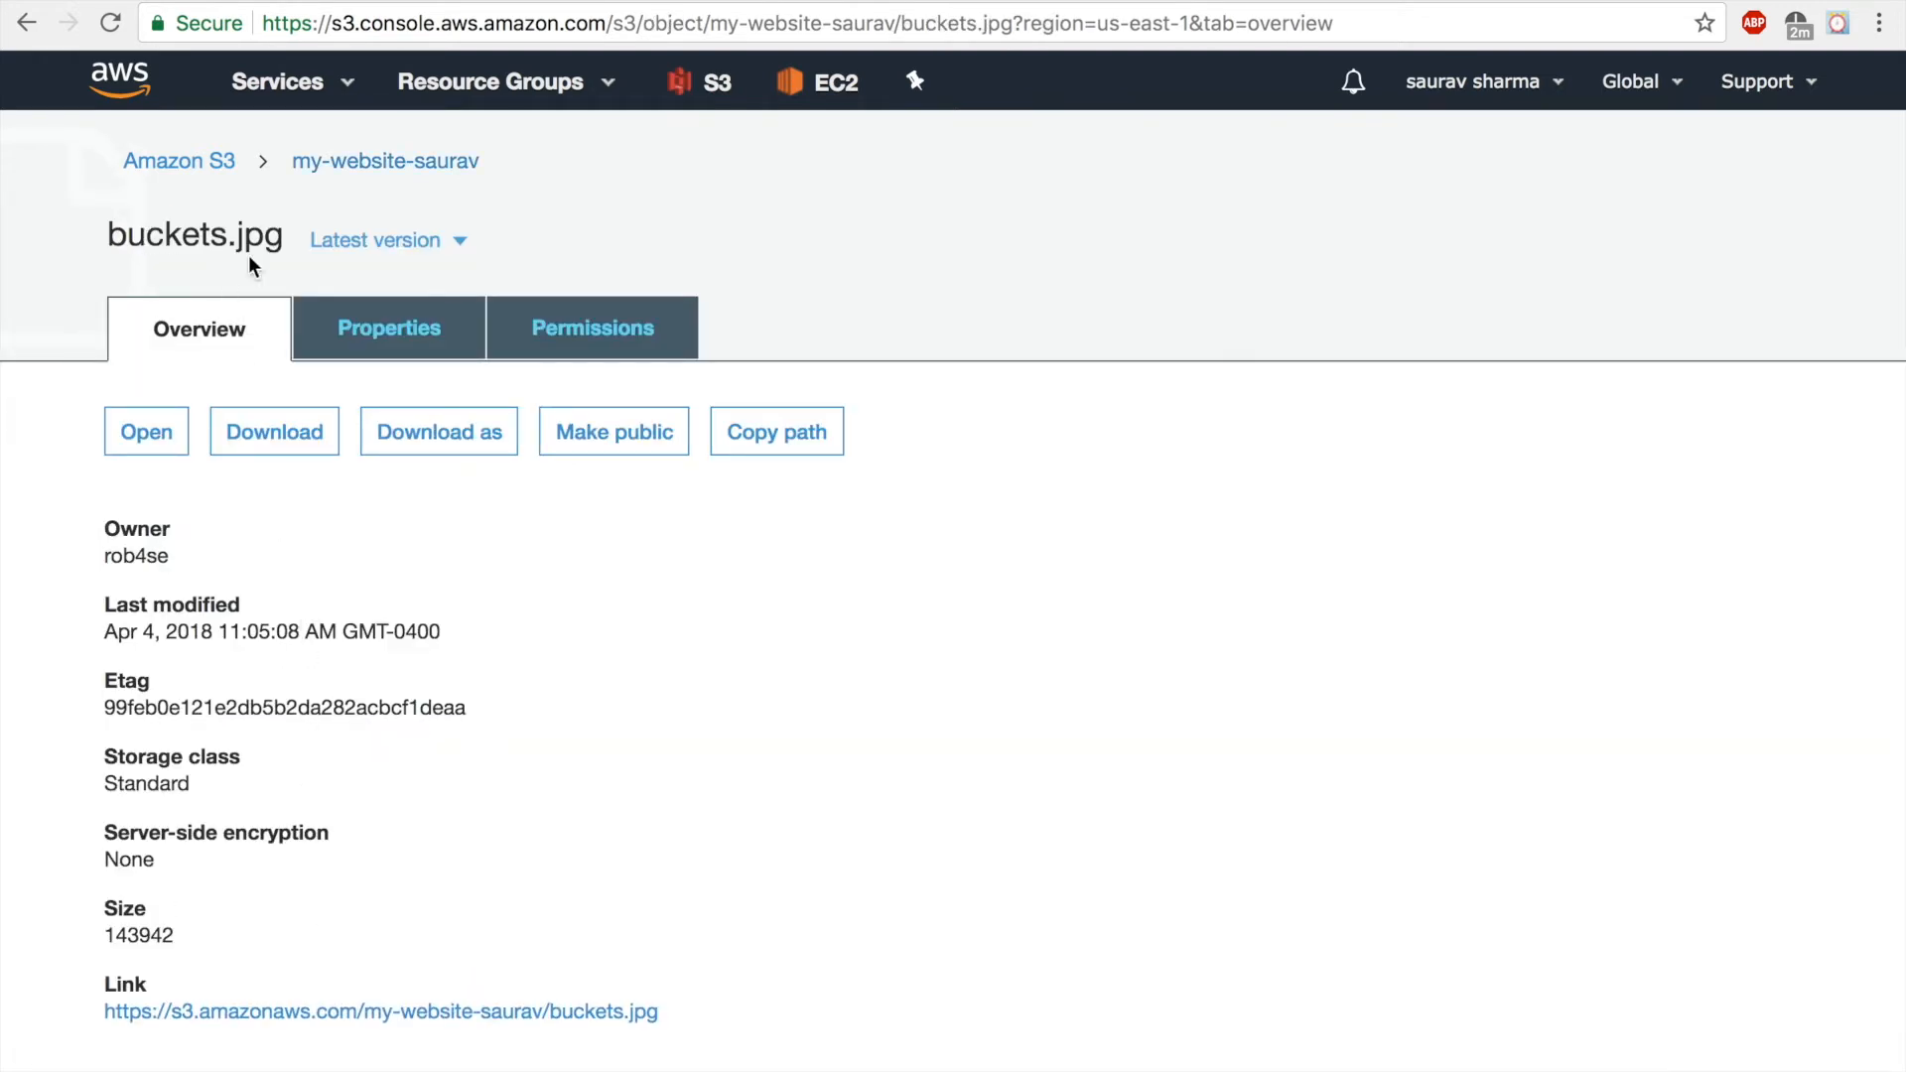
click(382, 1011)
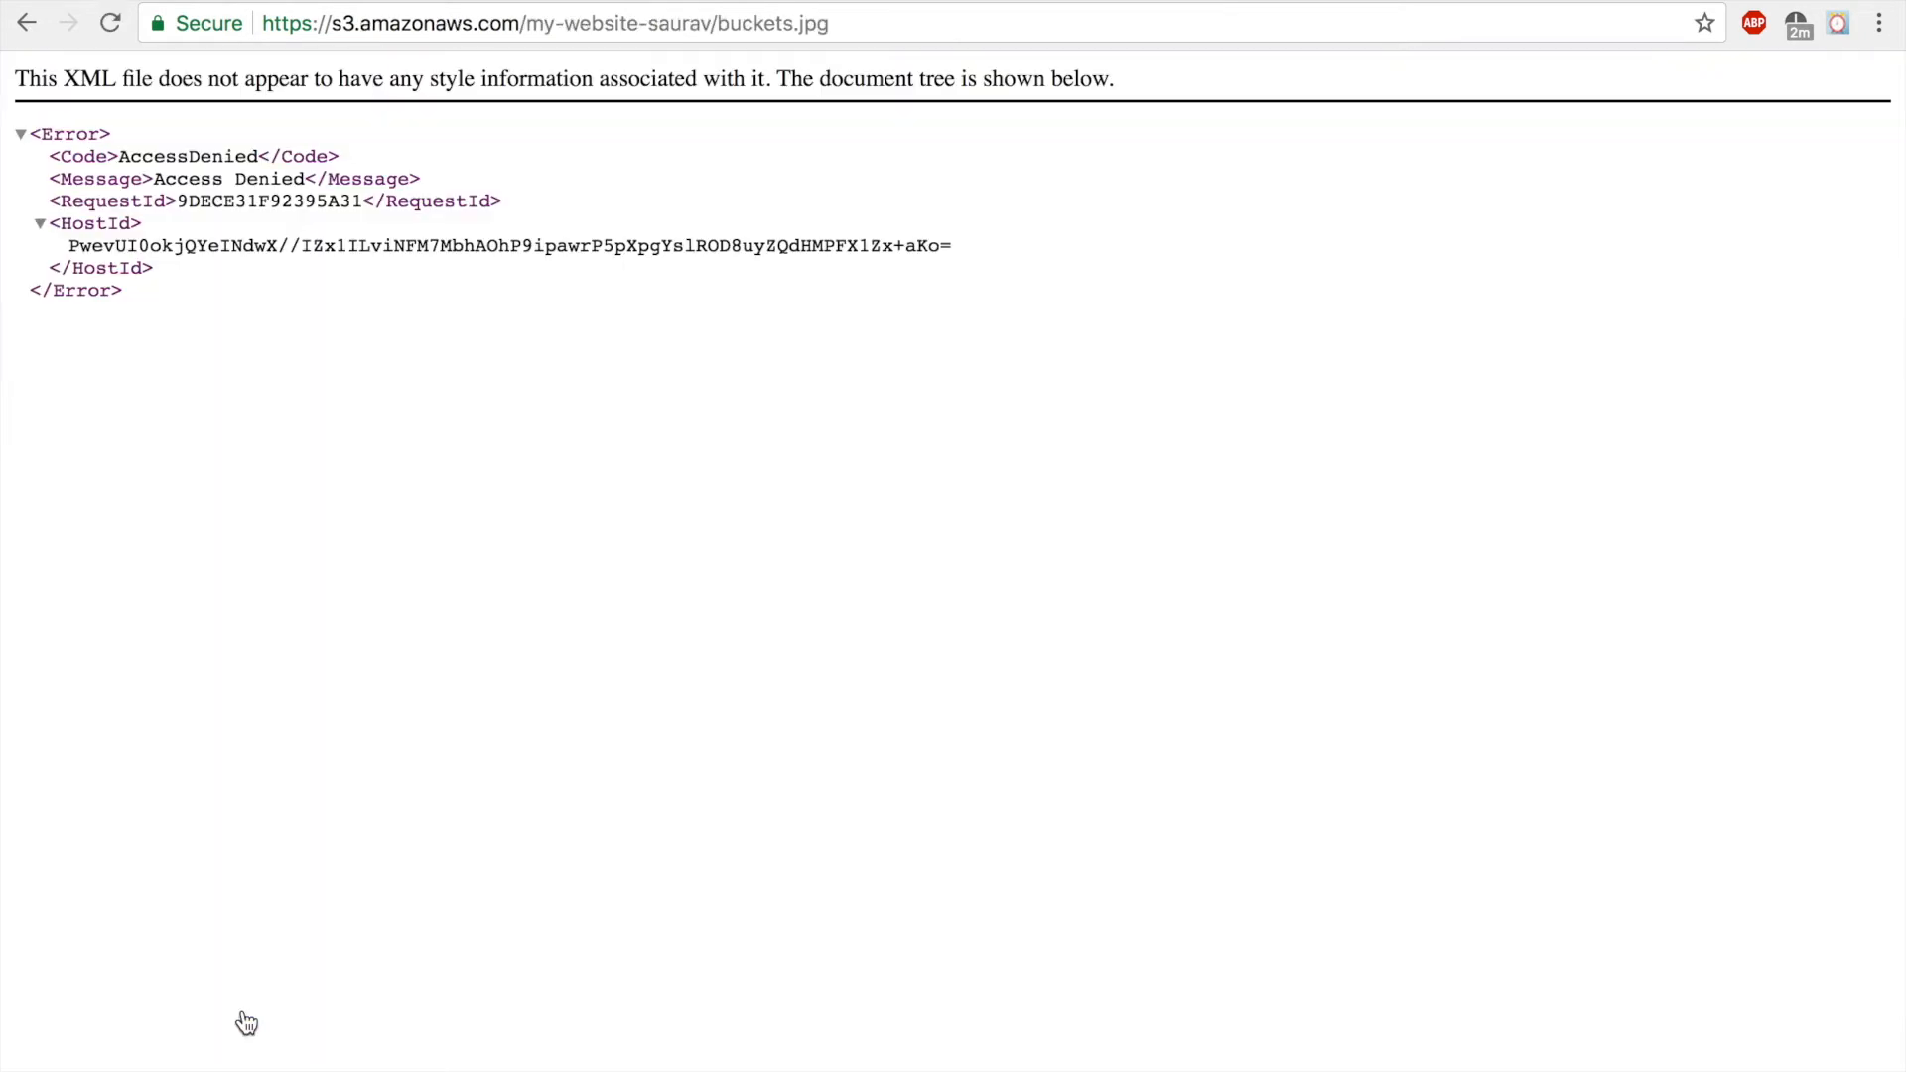
mouse_move(309, 302)
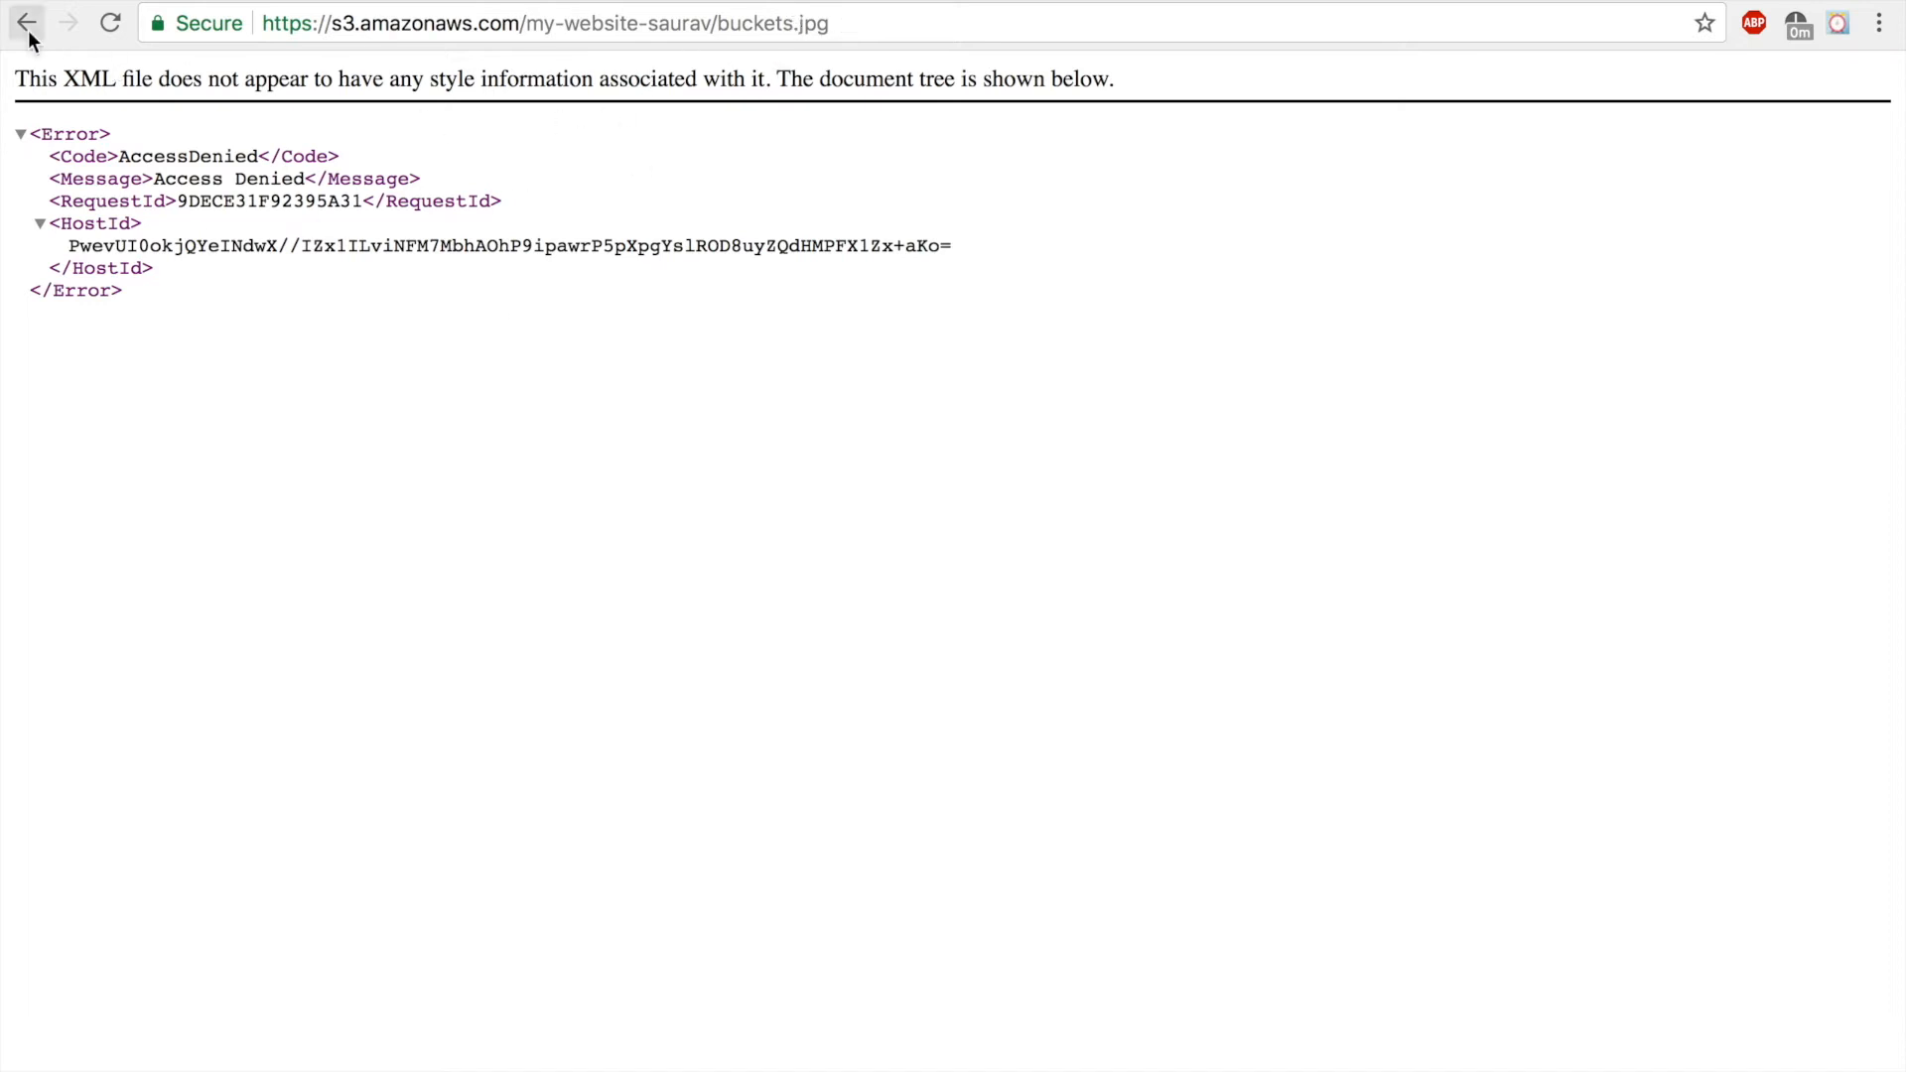
click(26, 22)
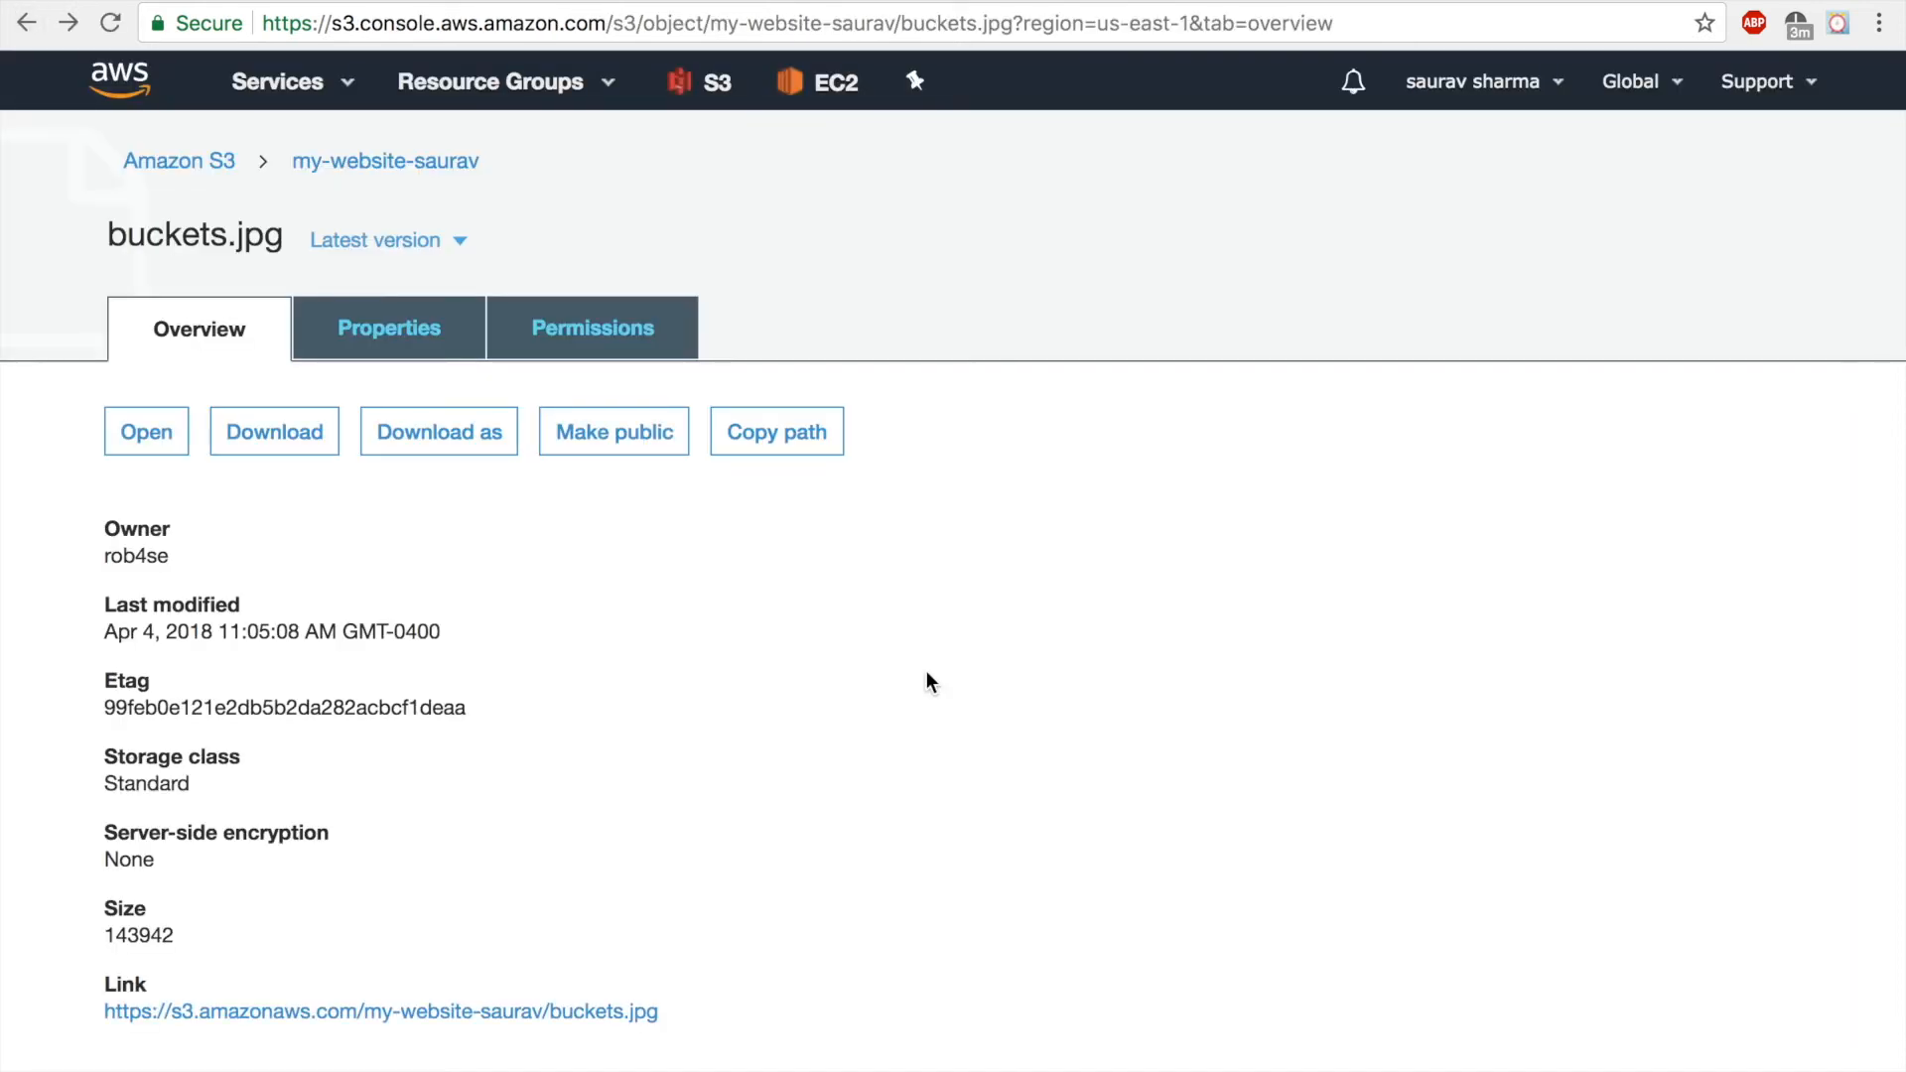
mouse_move(718, 234)
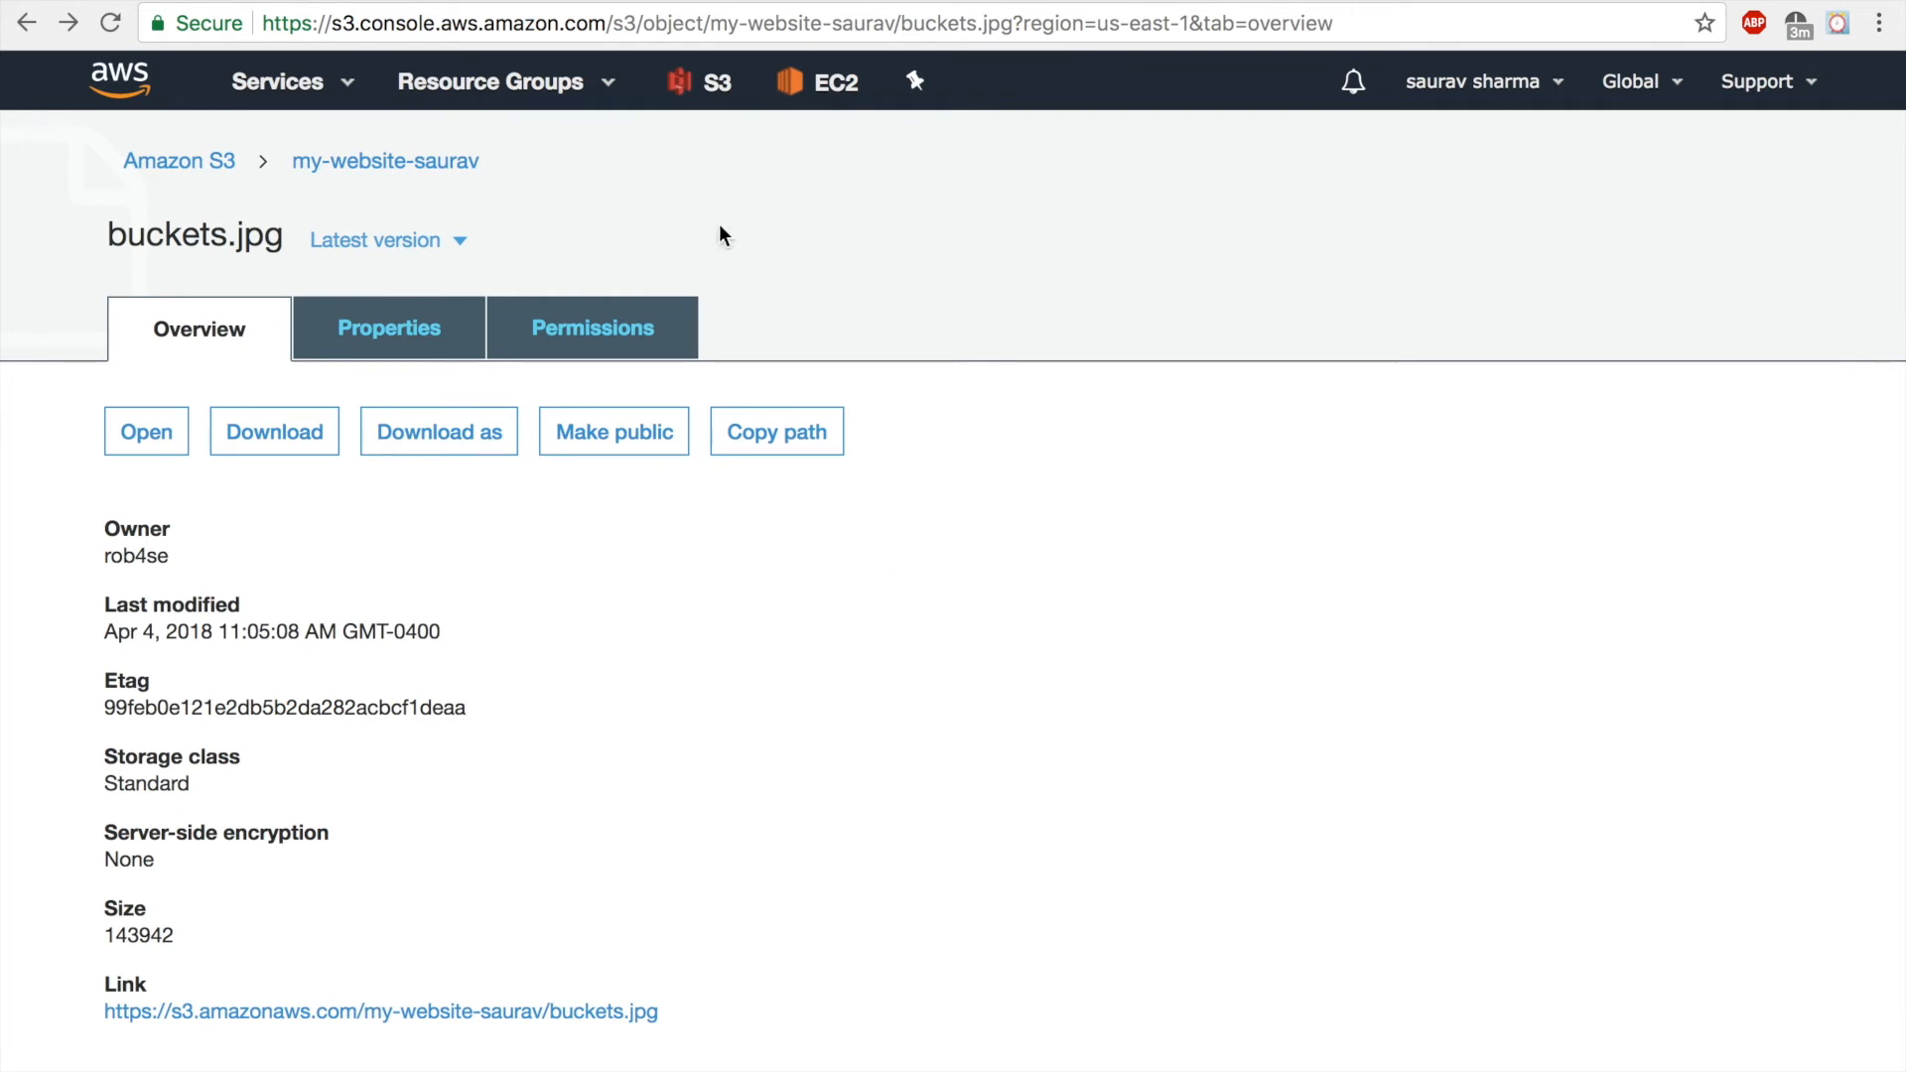
mouse_move(535, 189)
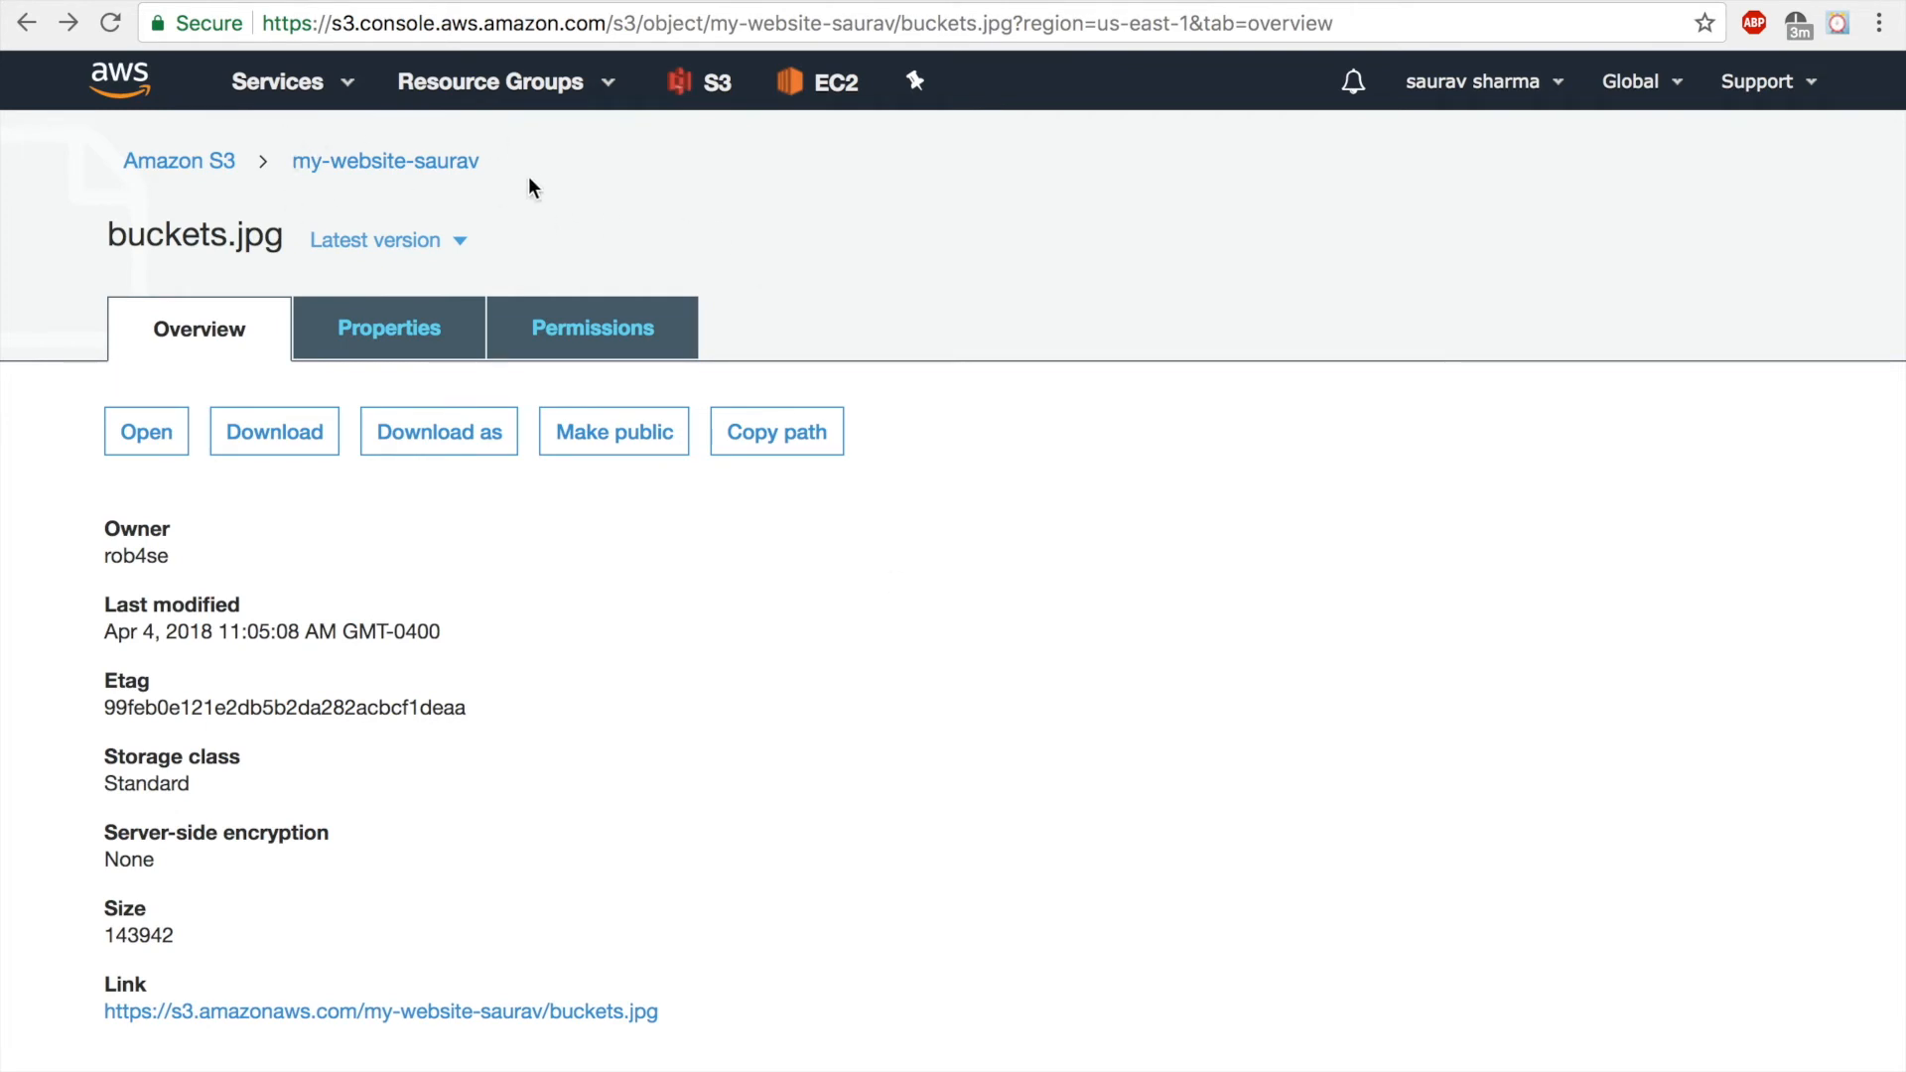
mouse_move(301, 137)
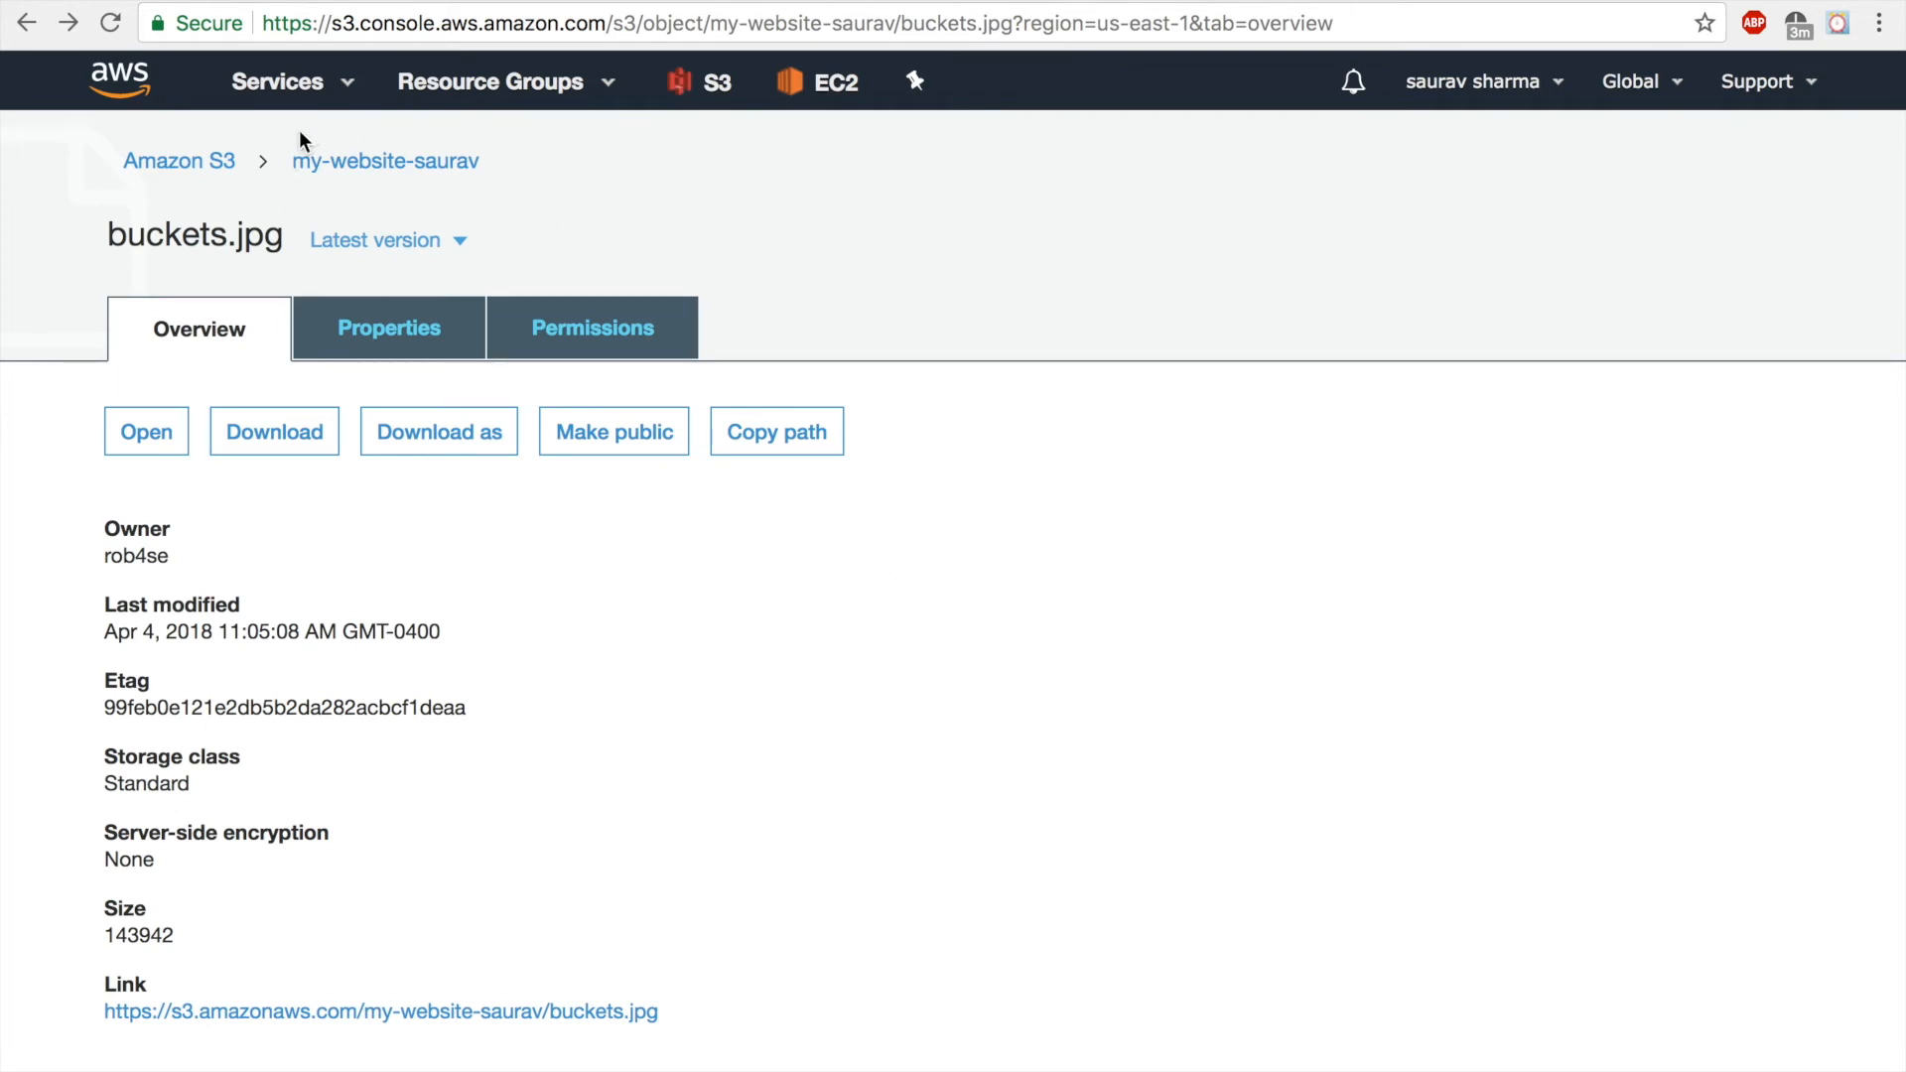
mouse_move(87, 291)
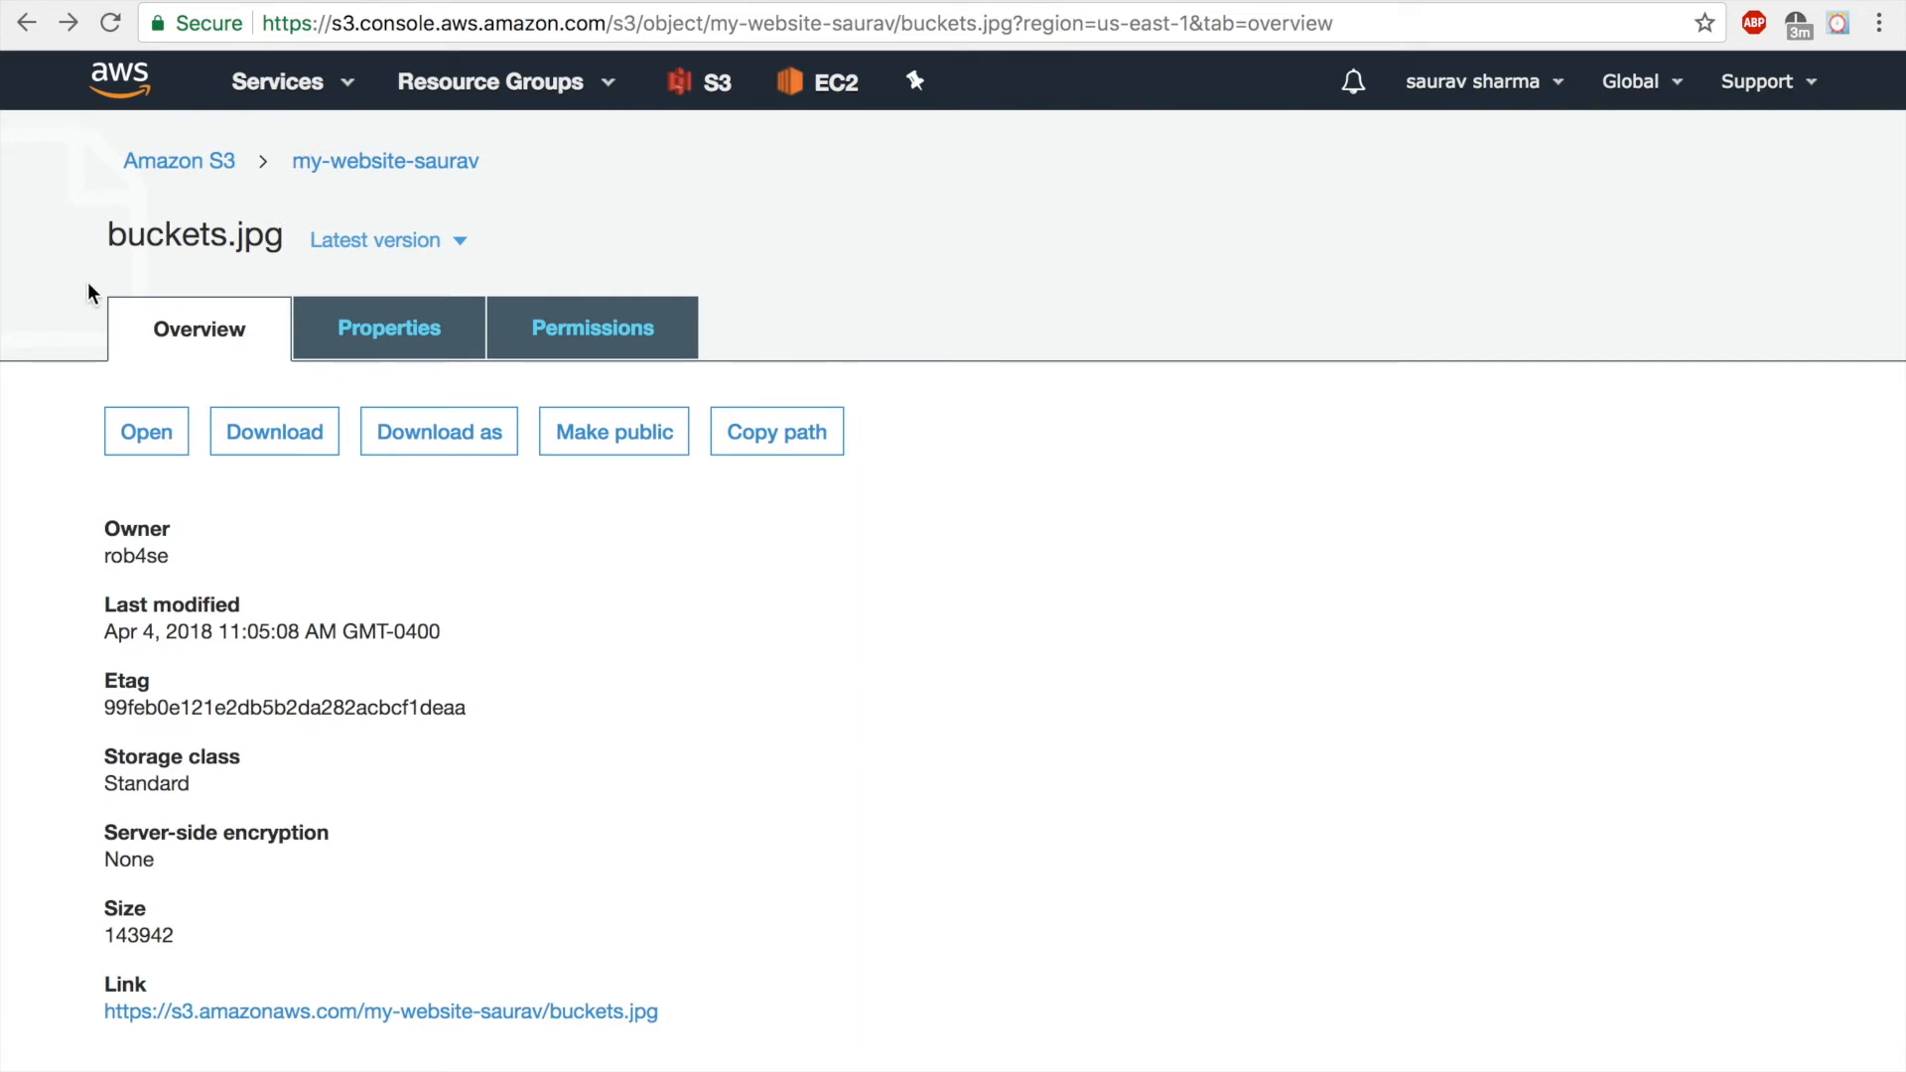
mouse_move(240, 524)
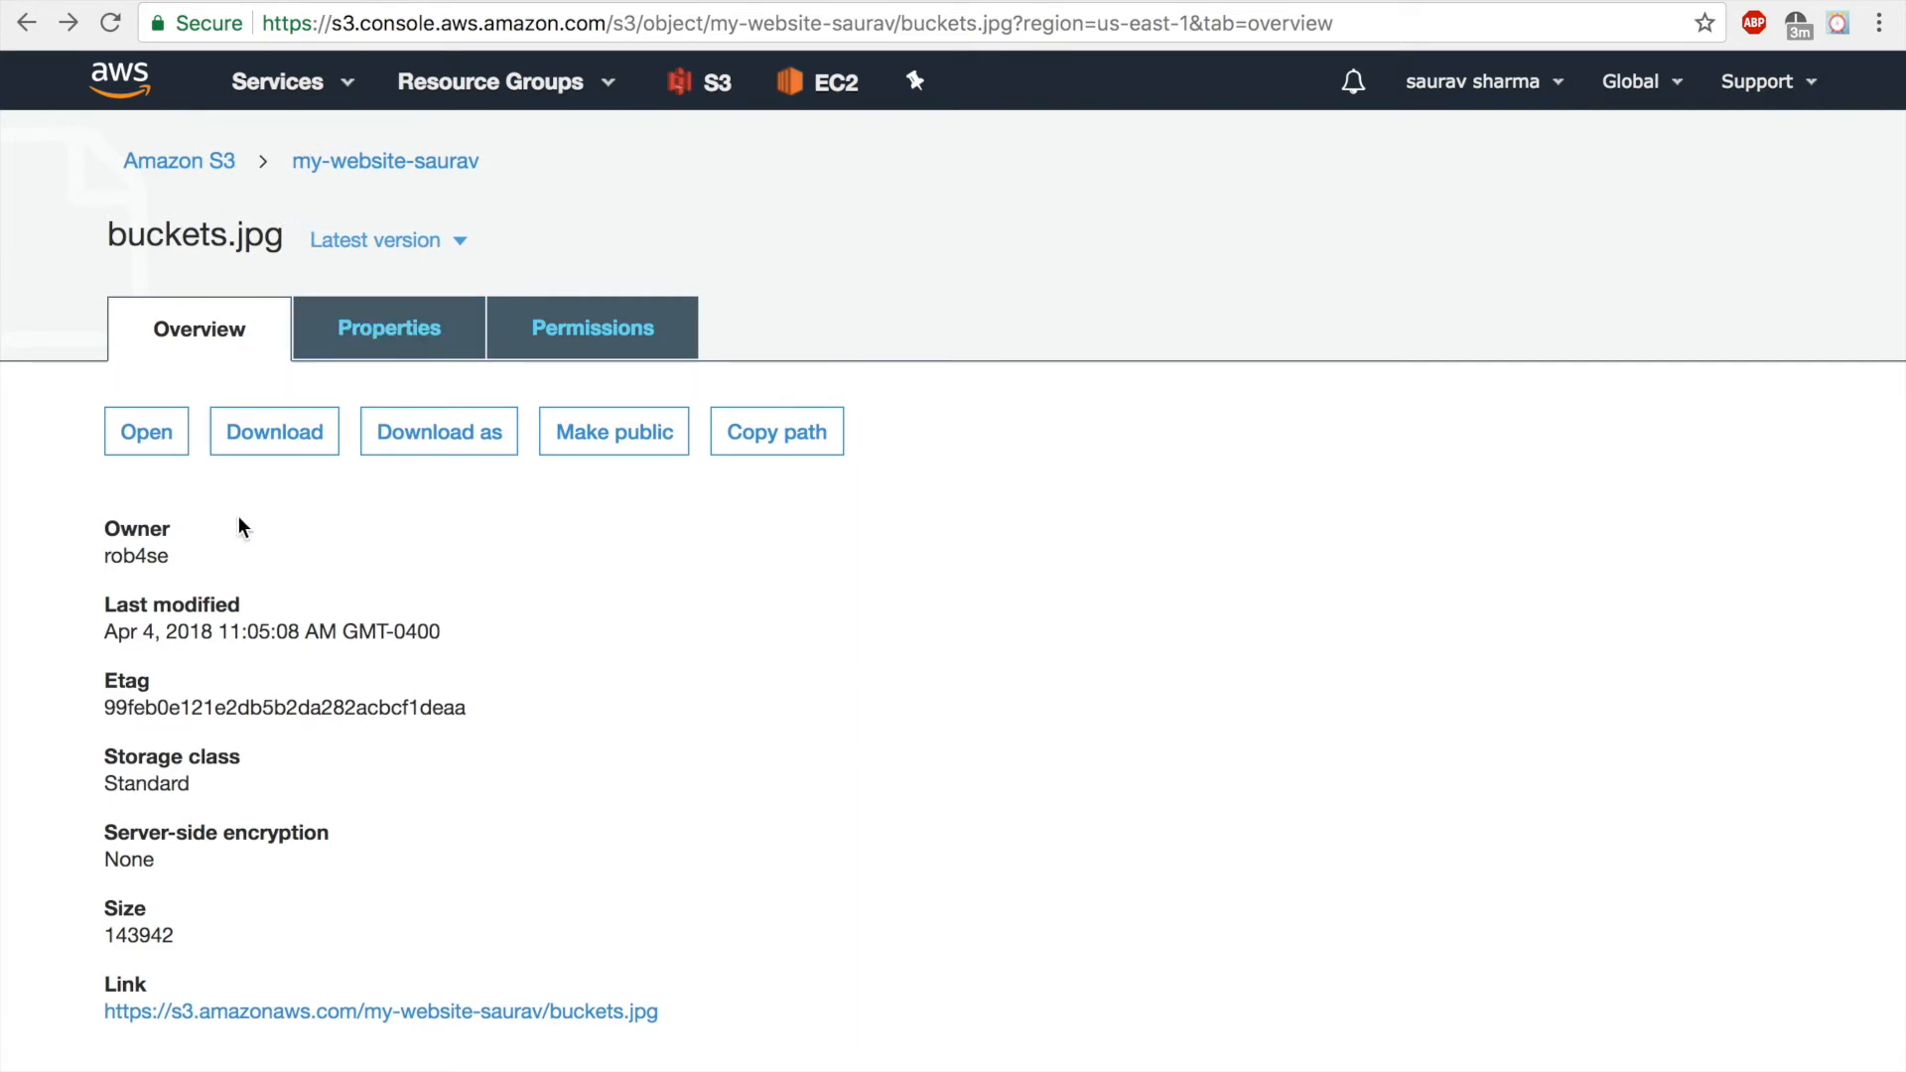
mouse_move(541, 826)
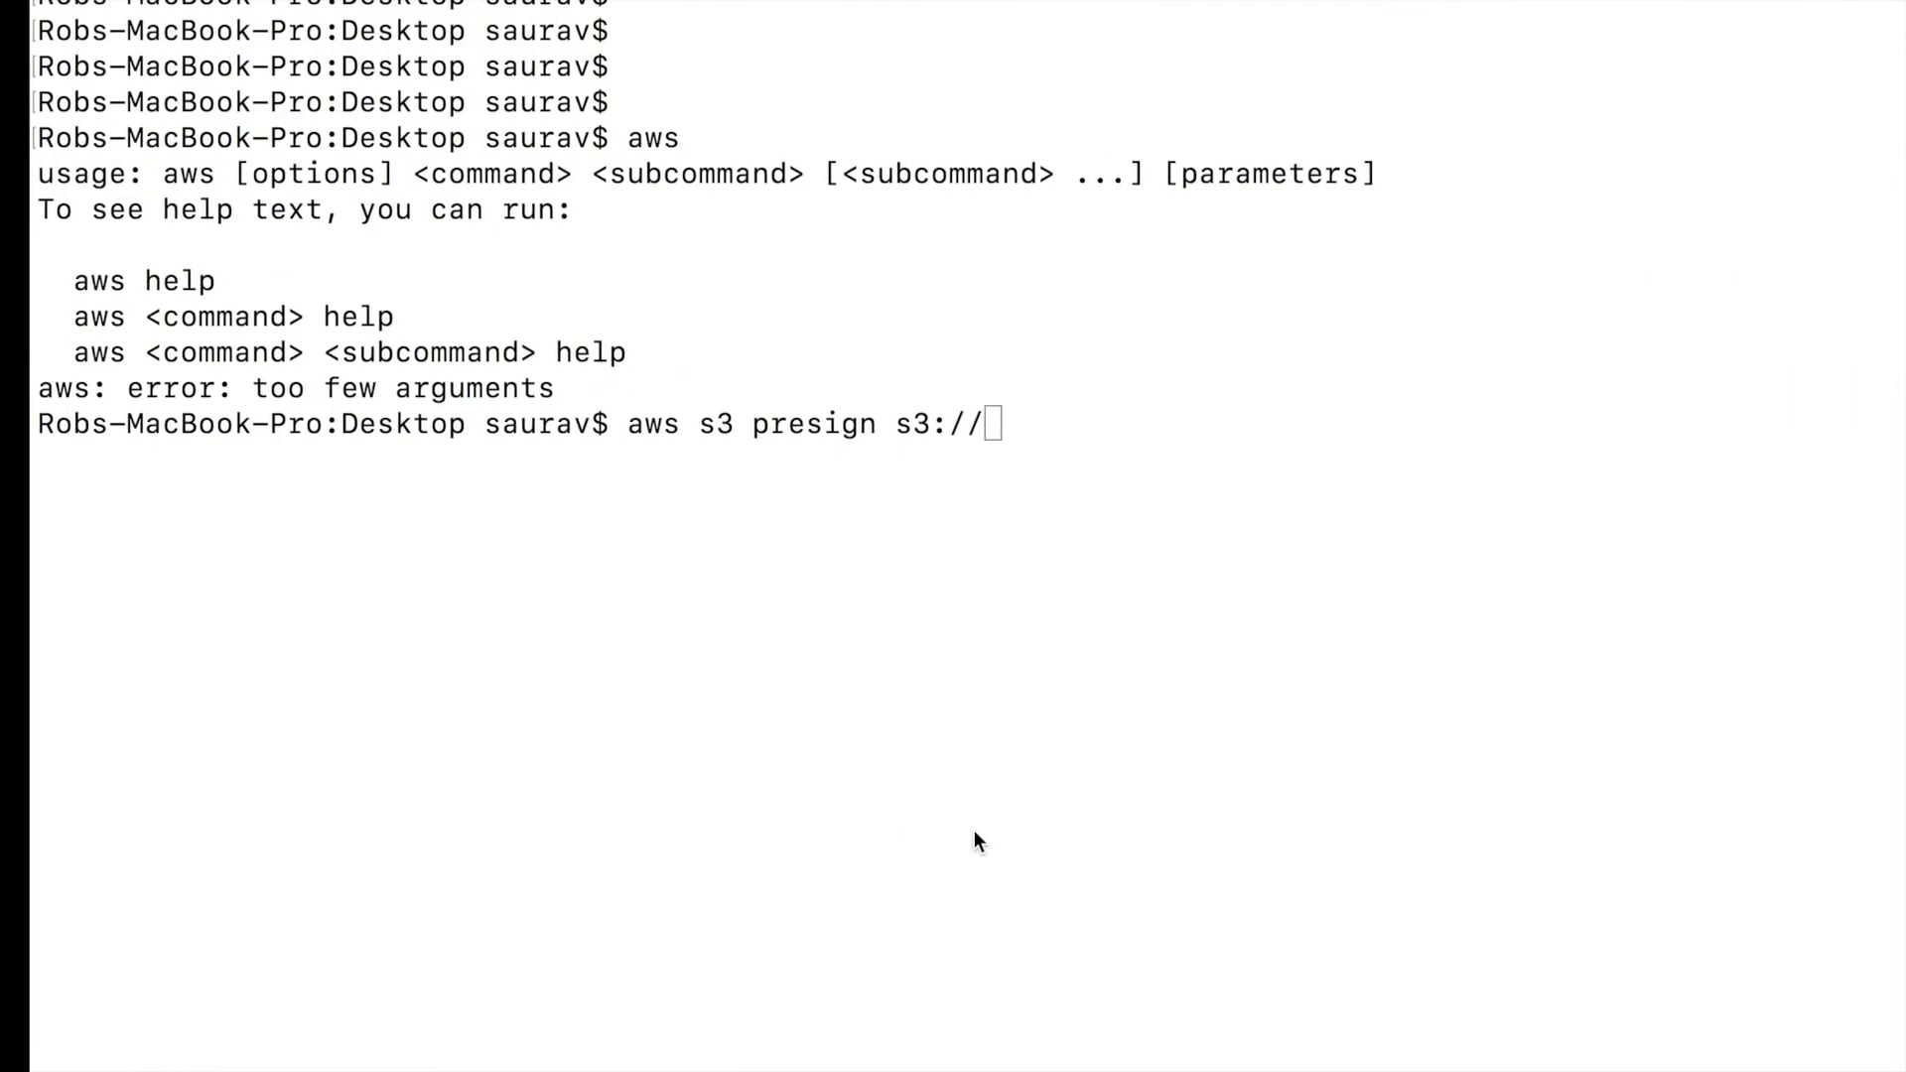
- Run 'aws s3 presign s3://my-website-saurav/buckets.jpg'
text(my-website-saurav/buckets.jpg)
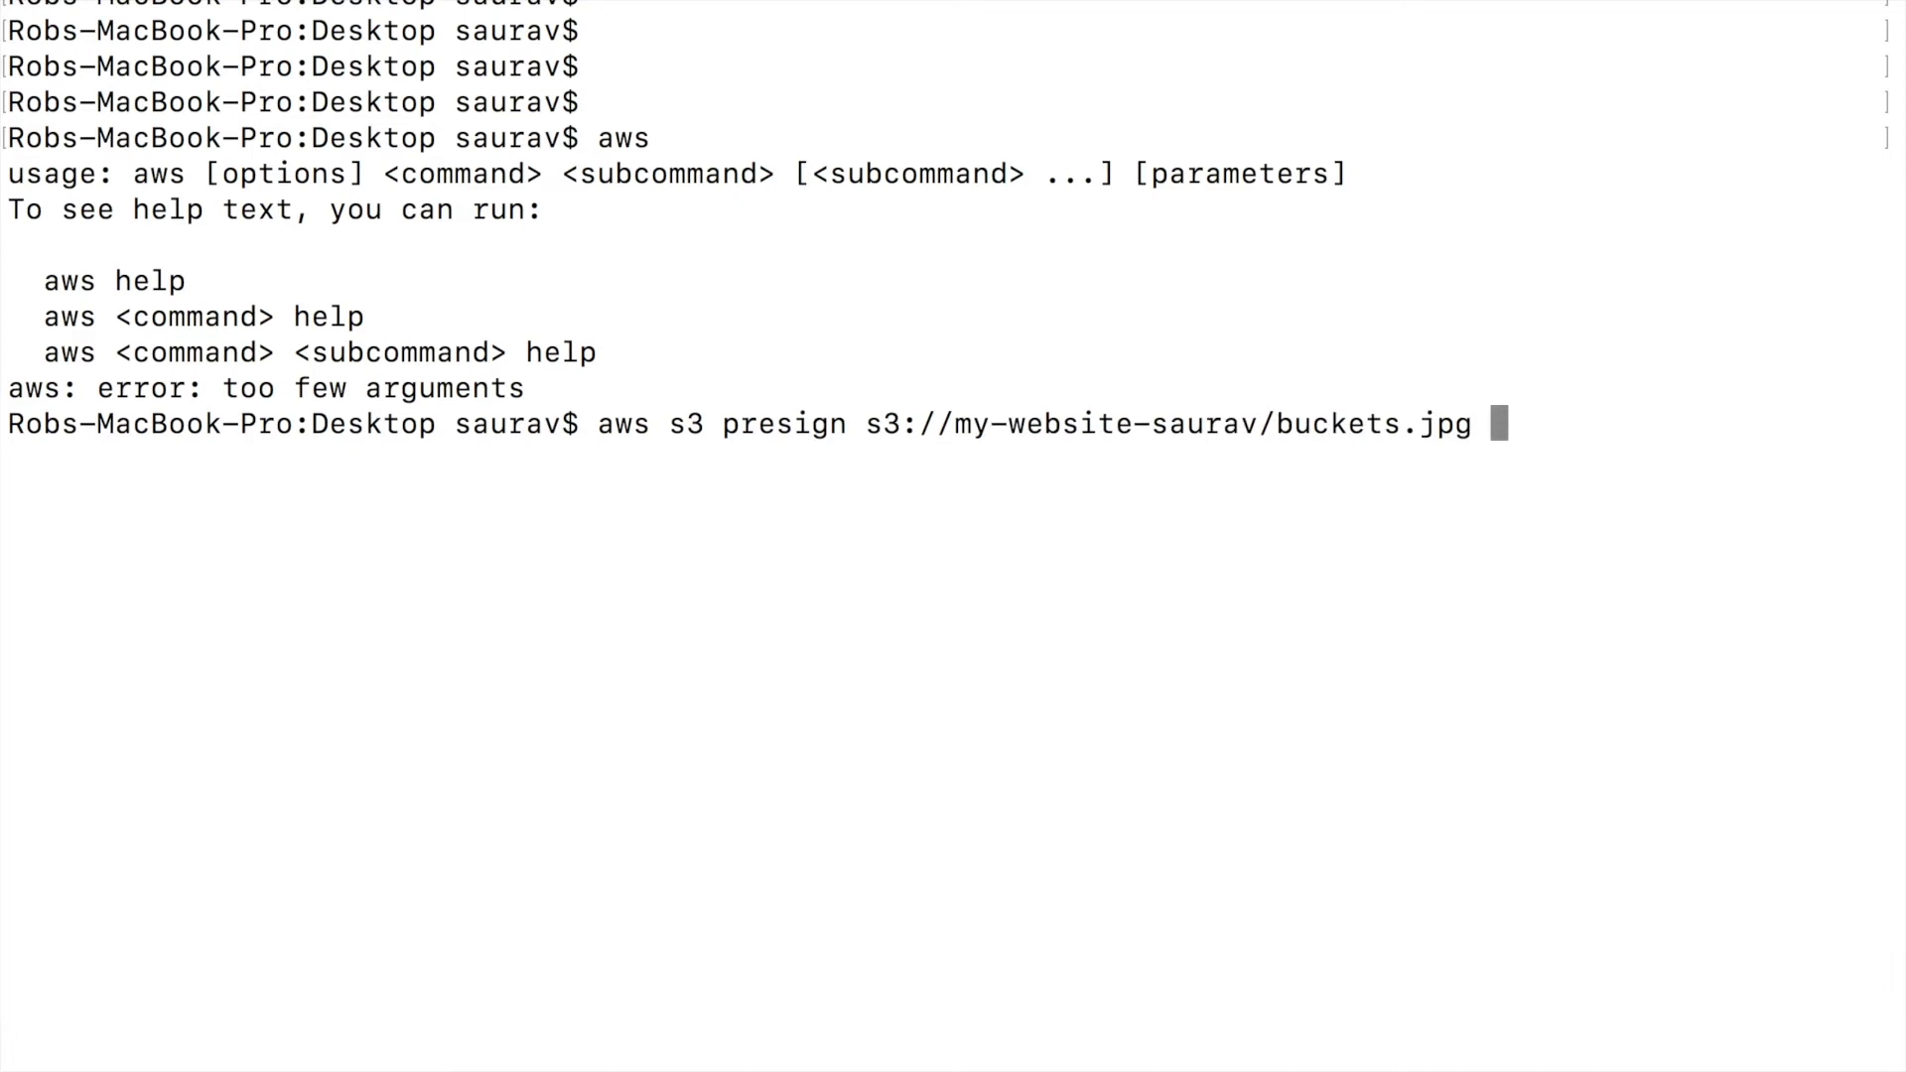
key(Return)
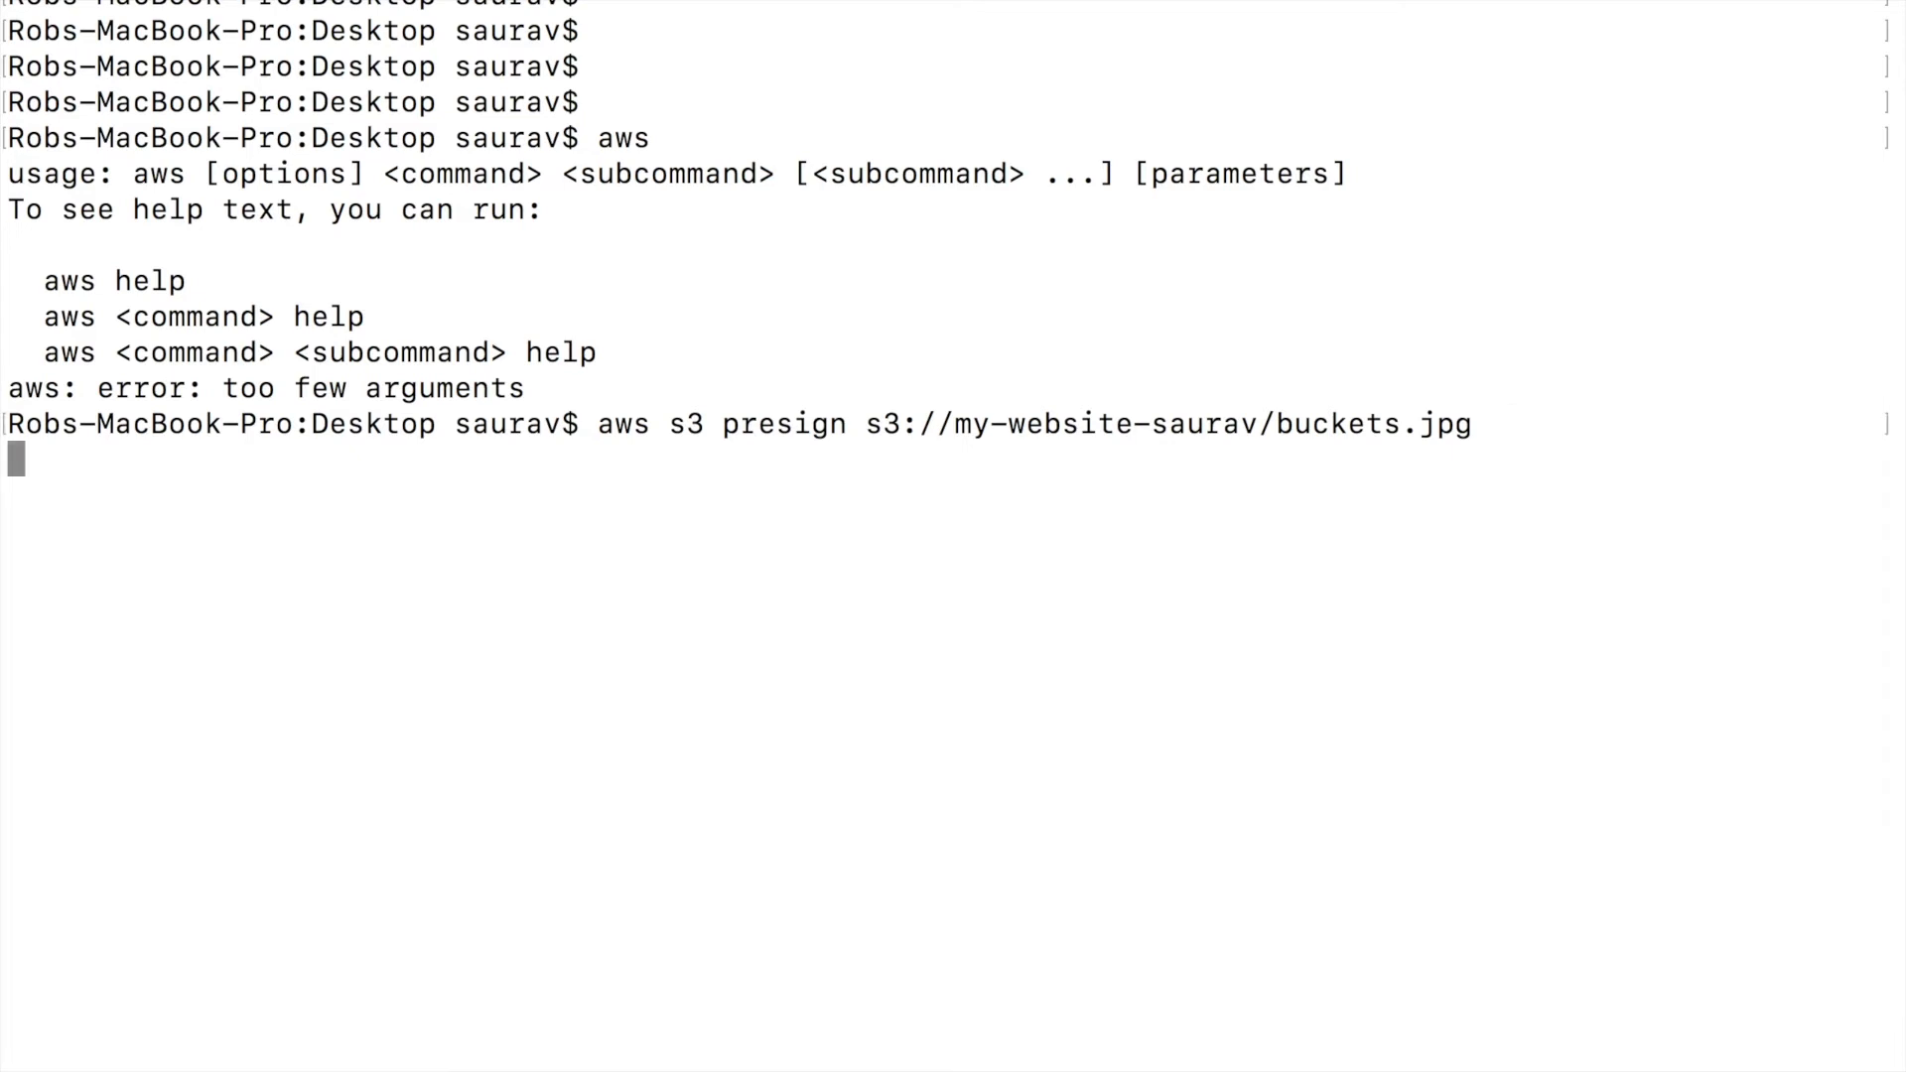
key(Return)
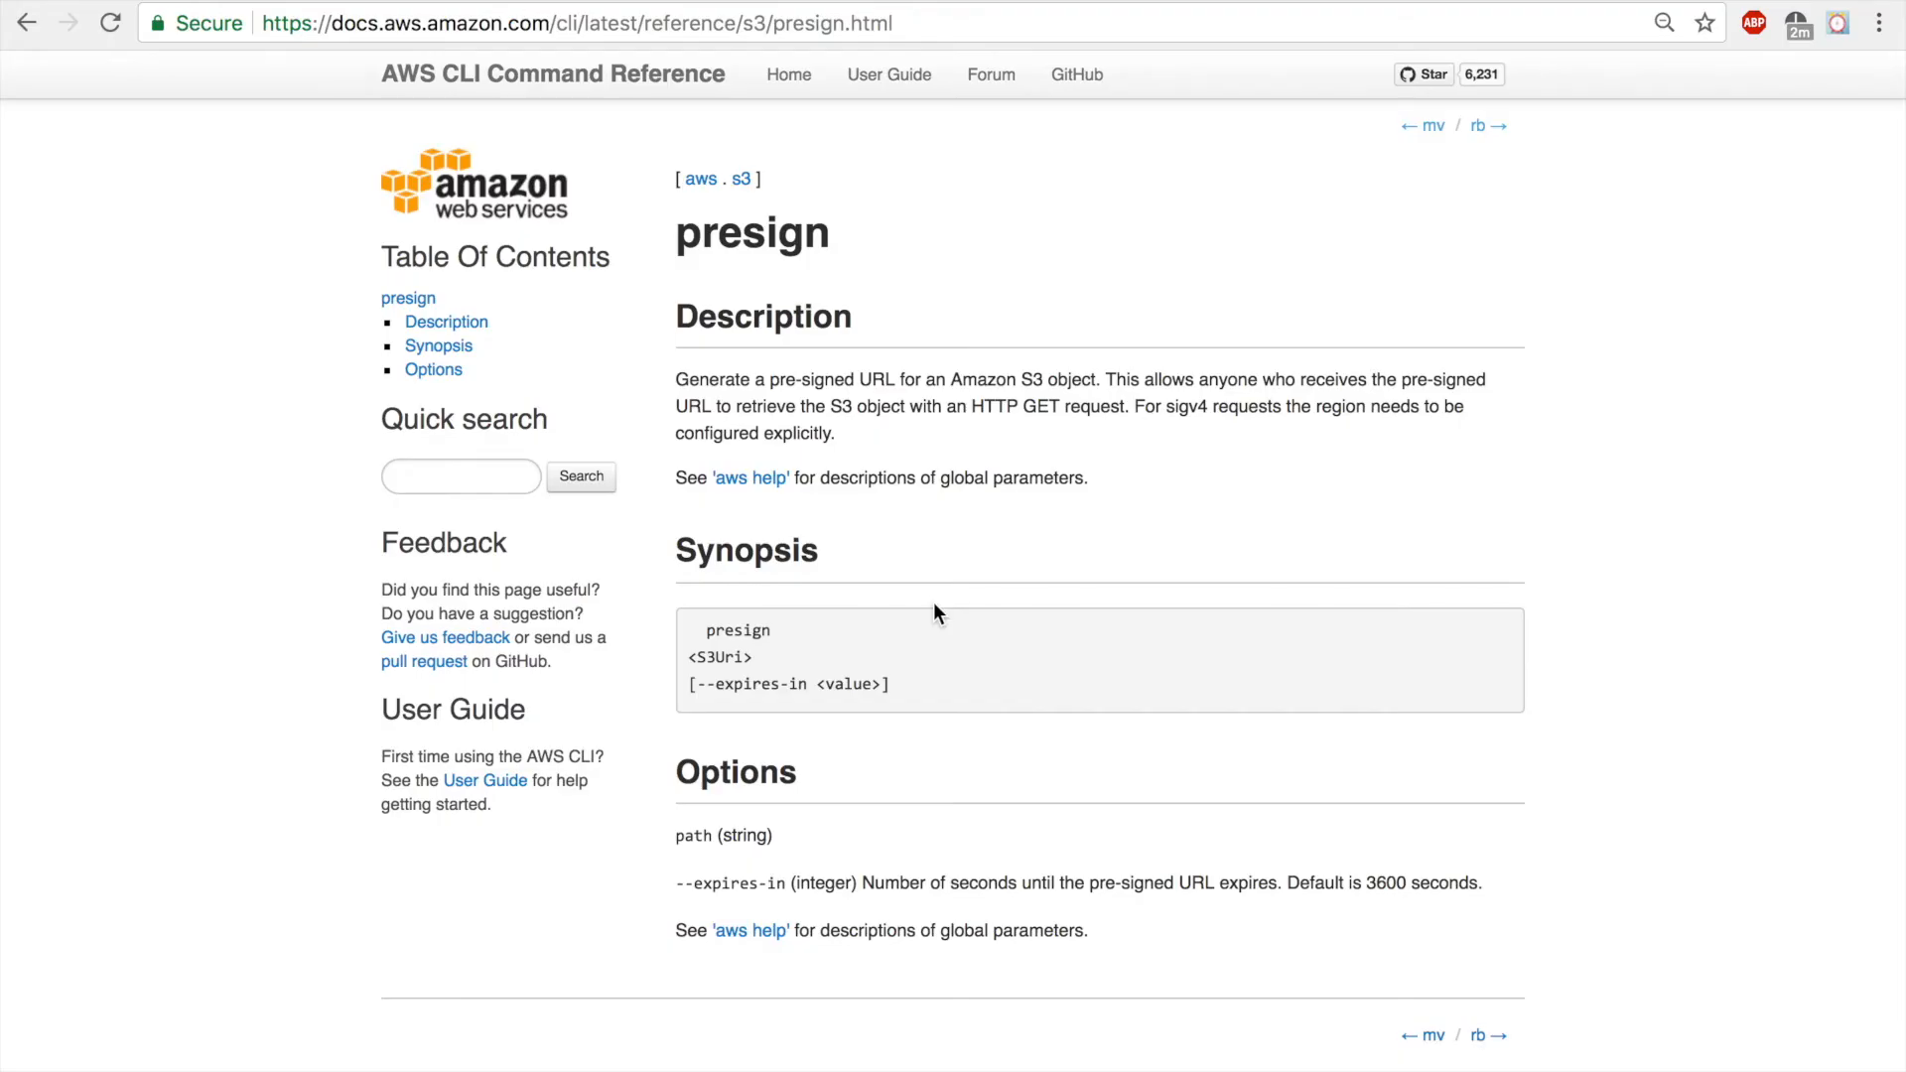
- Highlight the --expires-in option on the presign reference page, default 3600 seconds
scroll(up, 3)
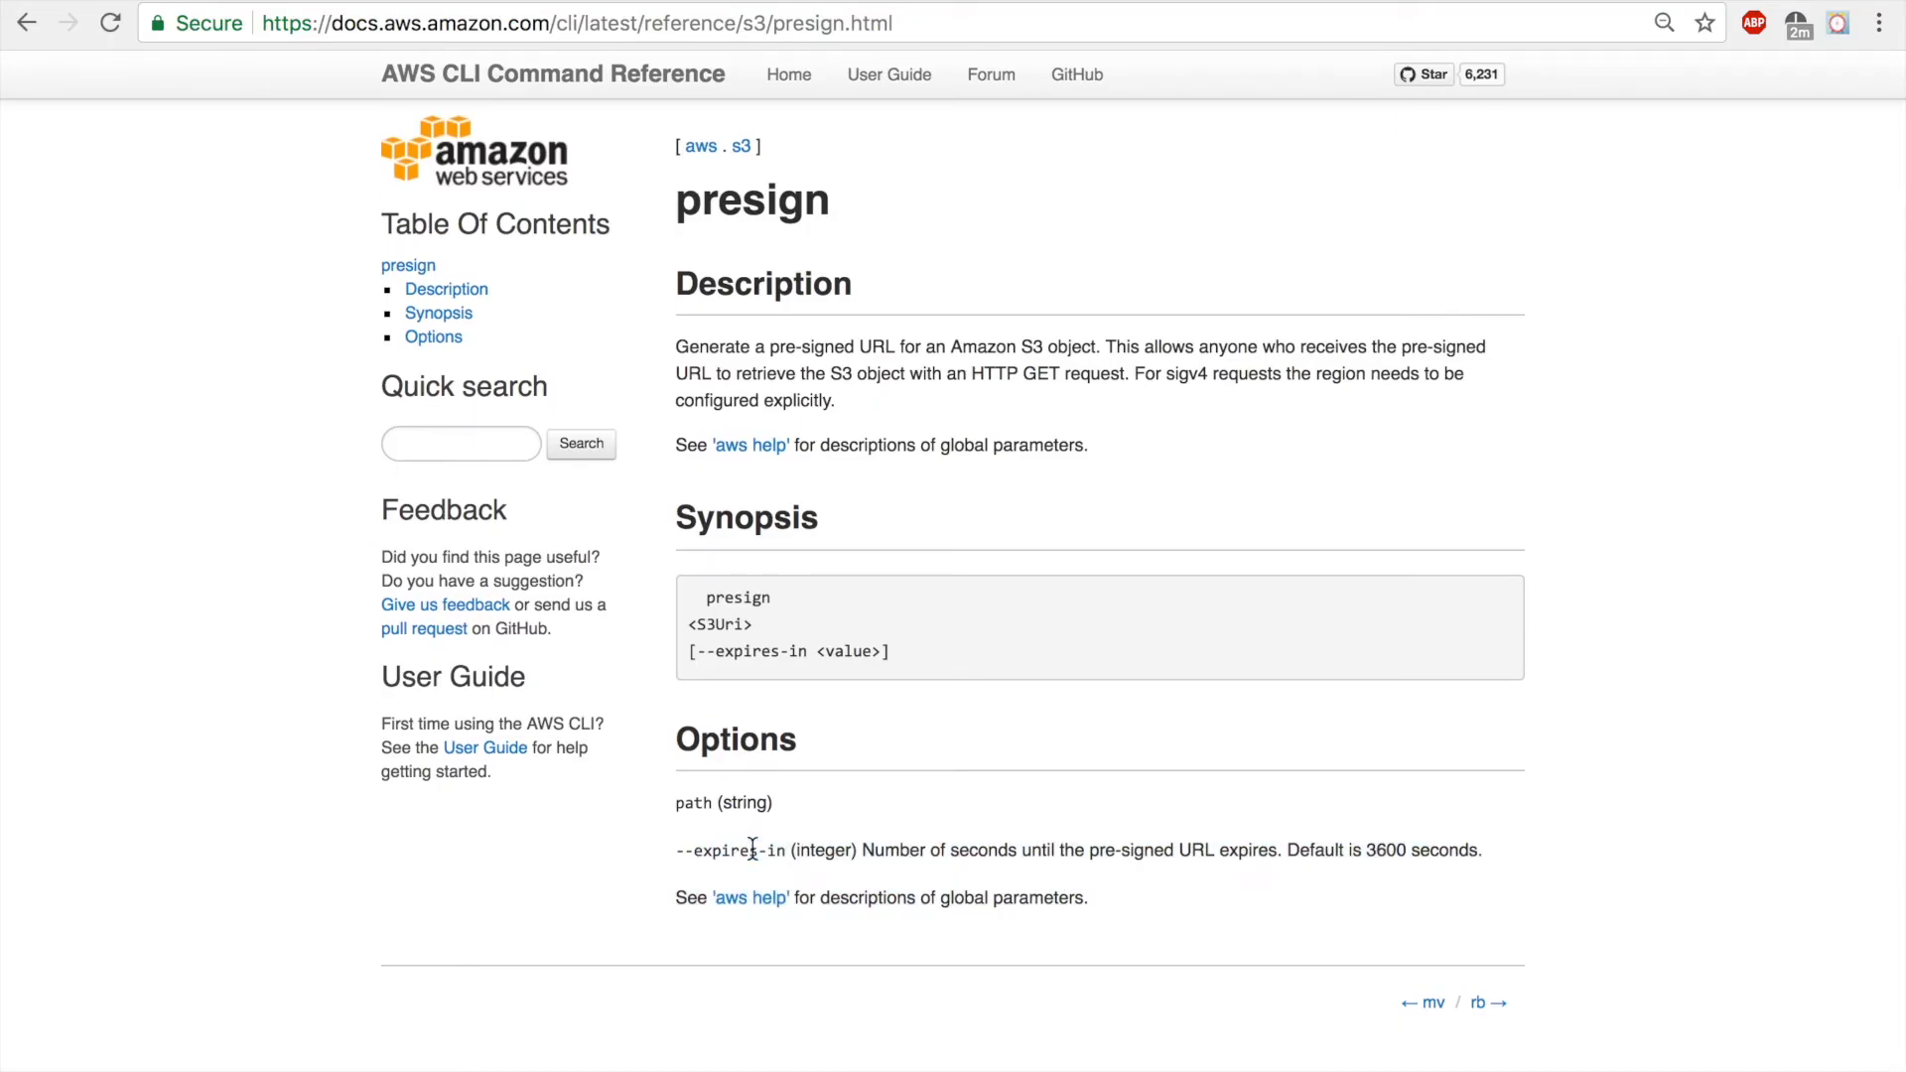
double_click(732, 850)
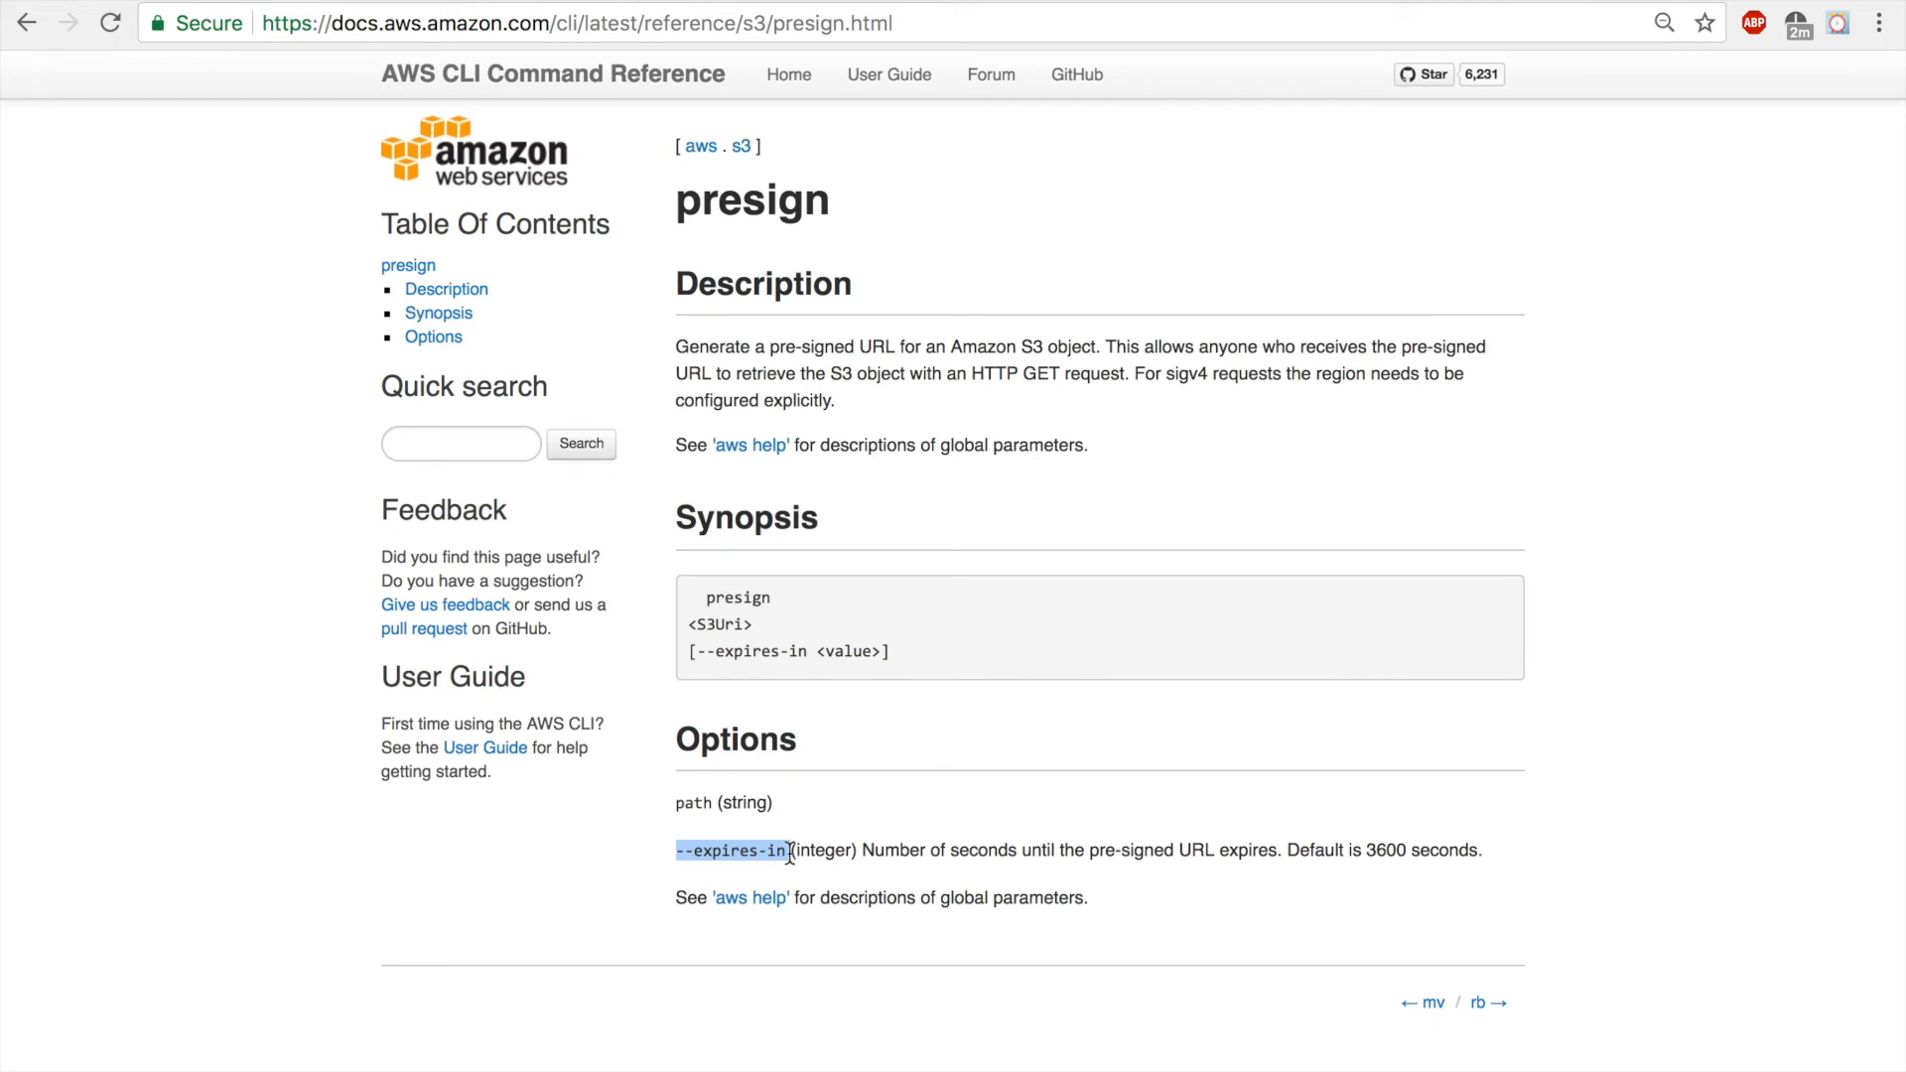
mouse_move(1481, 881)
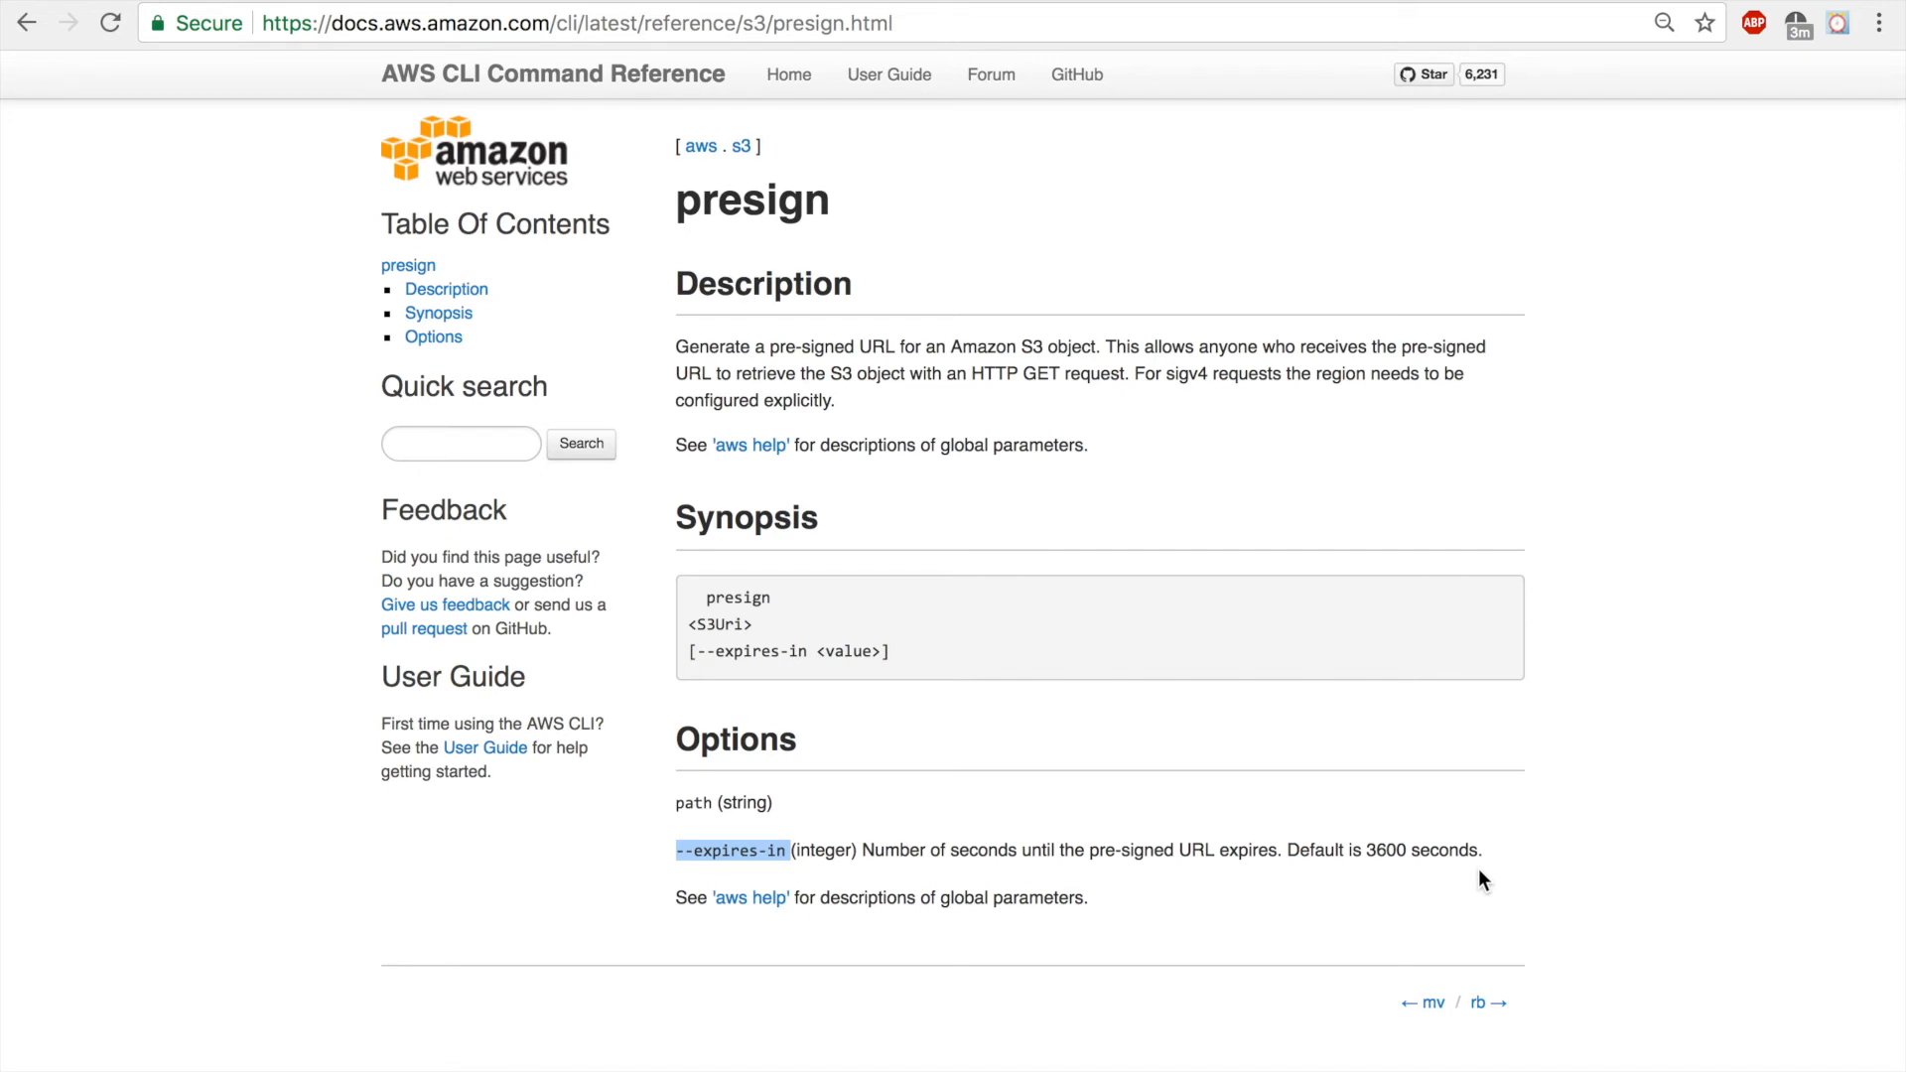
mouse_move(1326, 772)
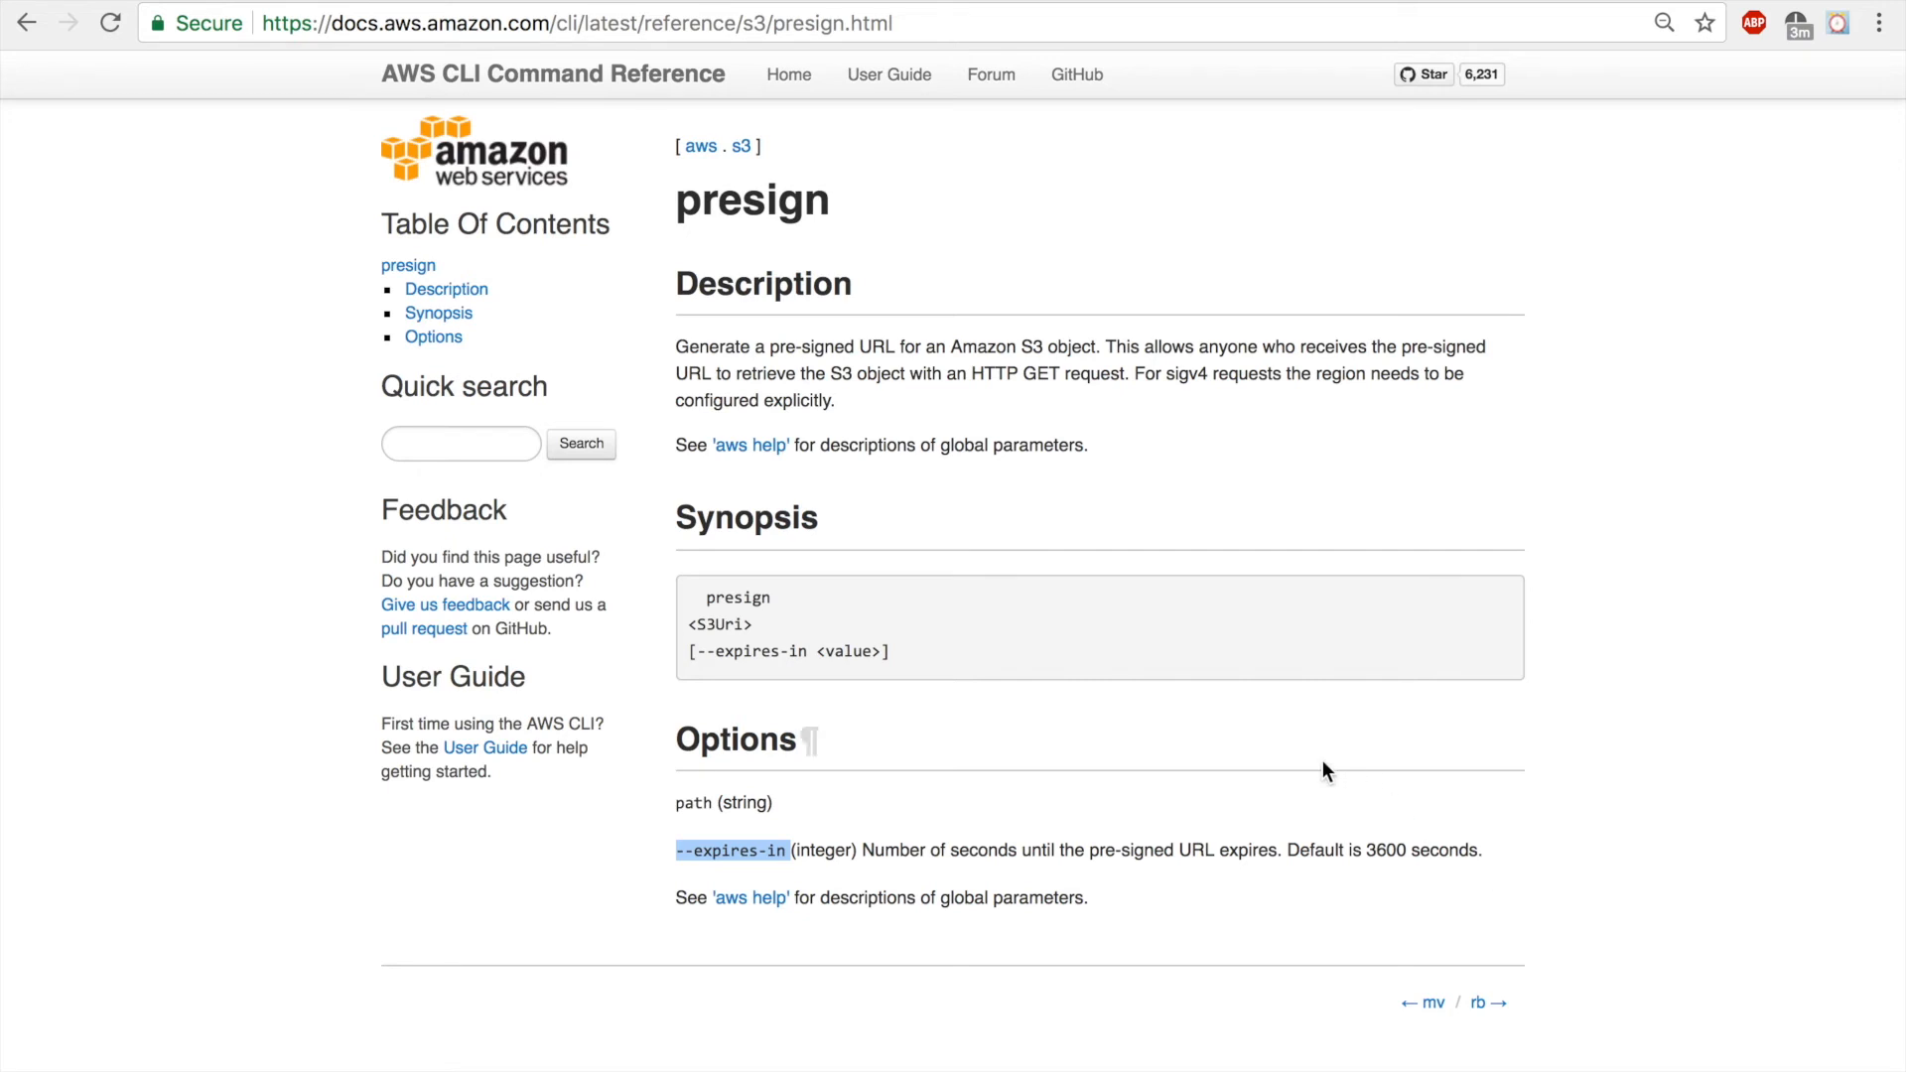
mouse_move(1086, 738)
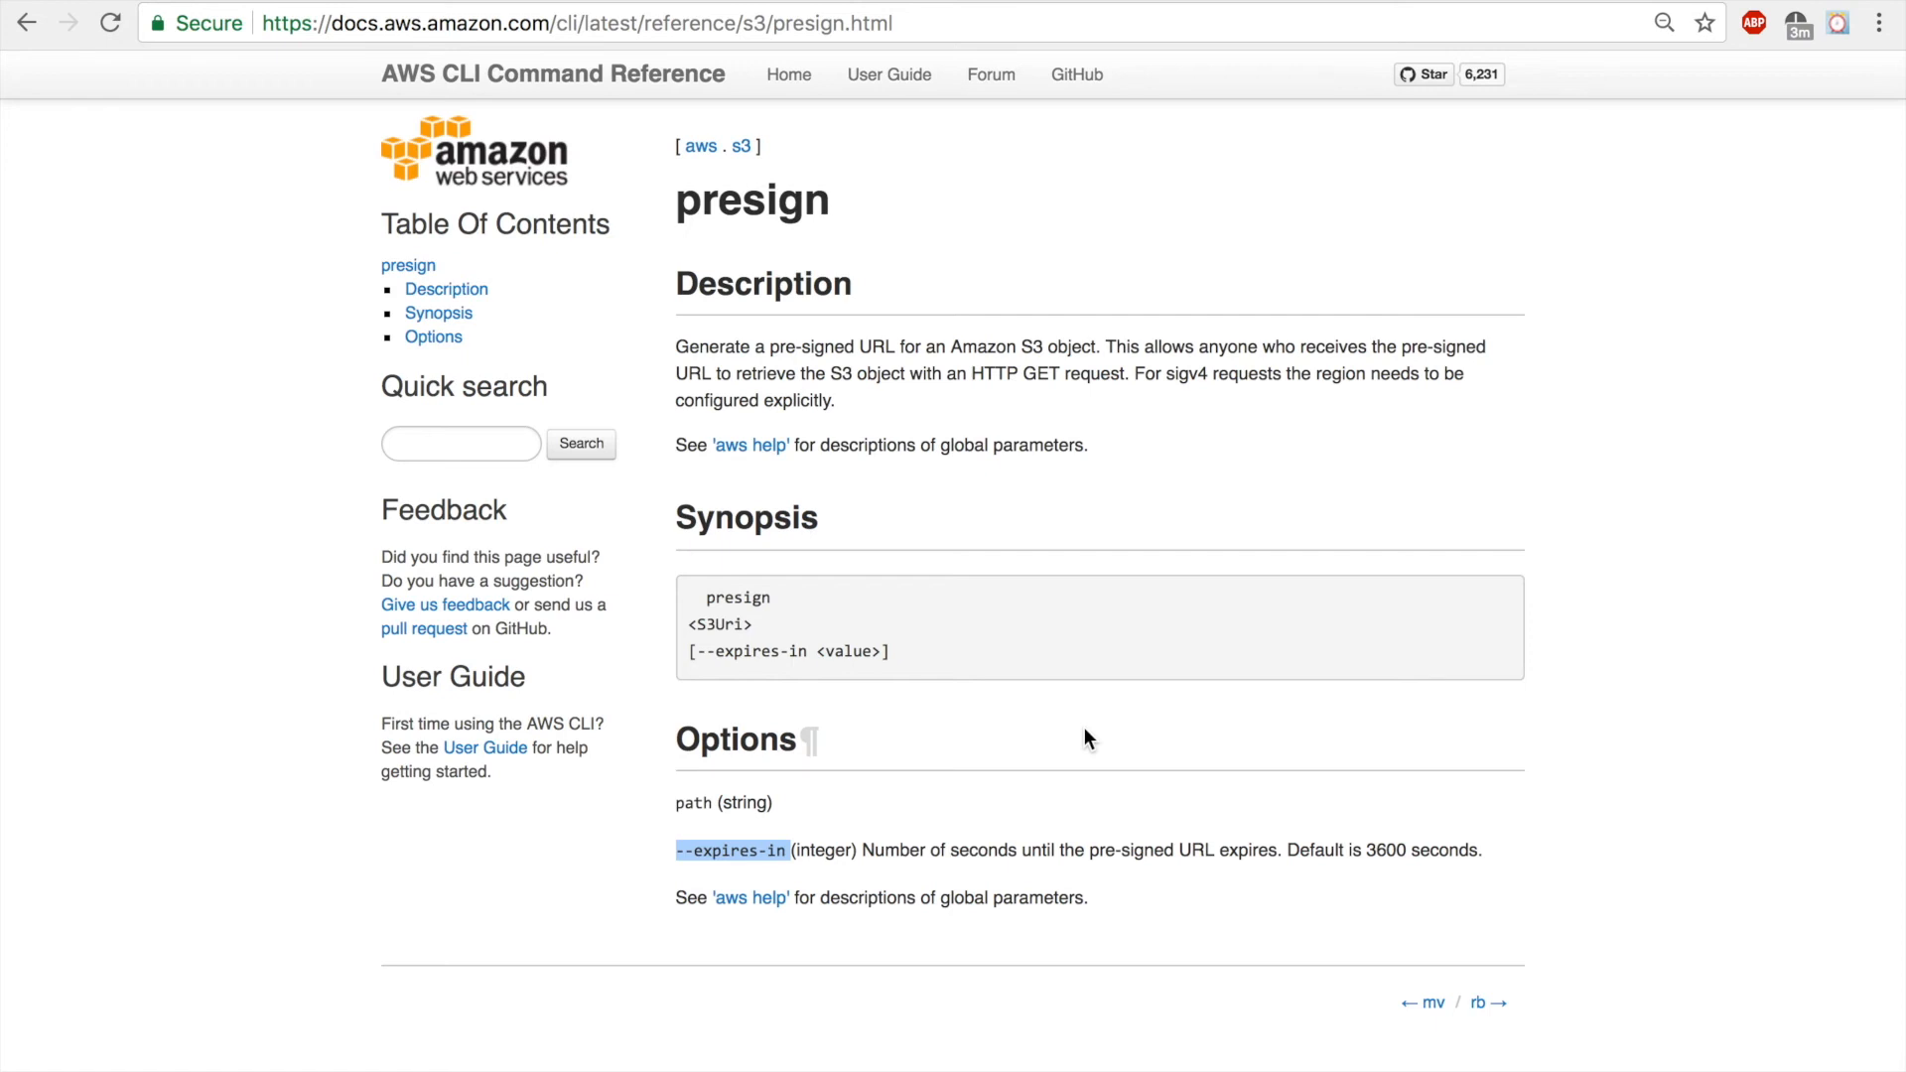
mouse_move(927, 729)
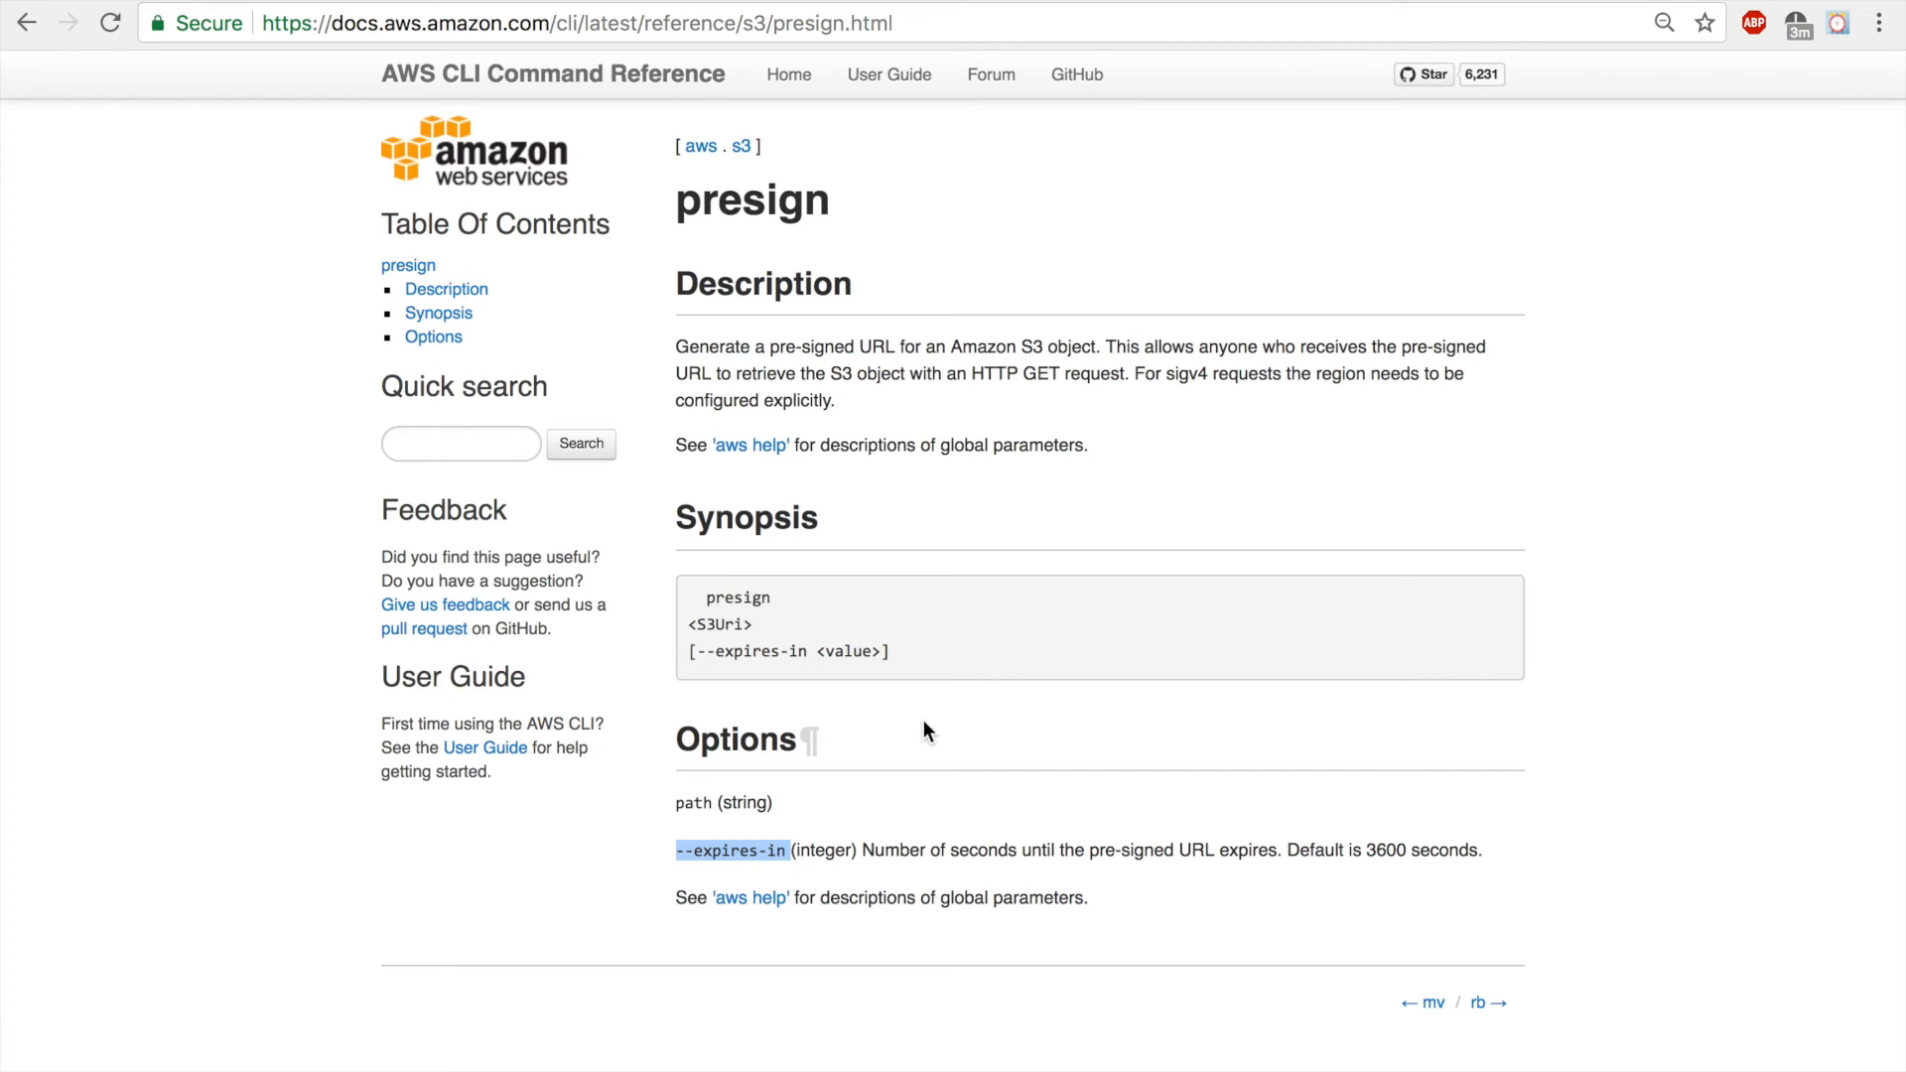
mouse_move(853, 1052)
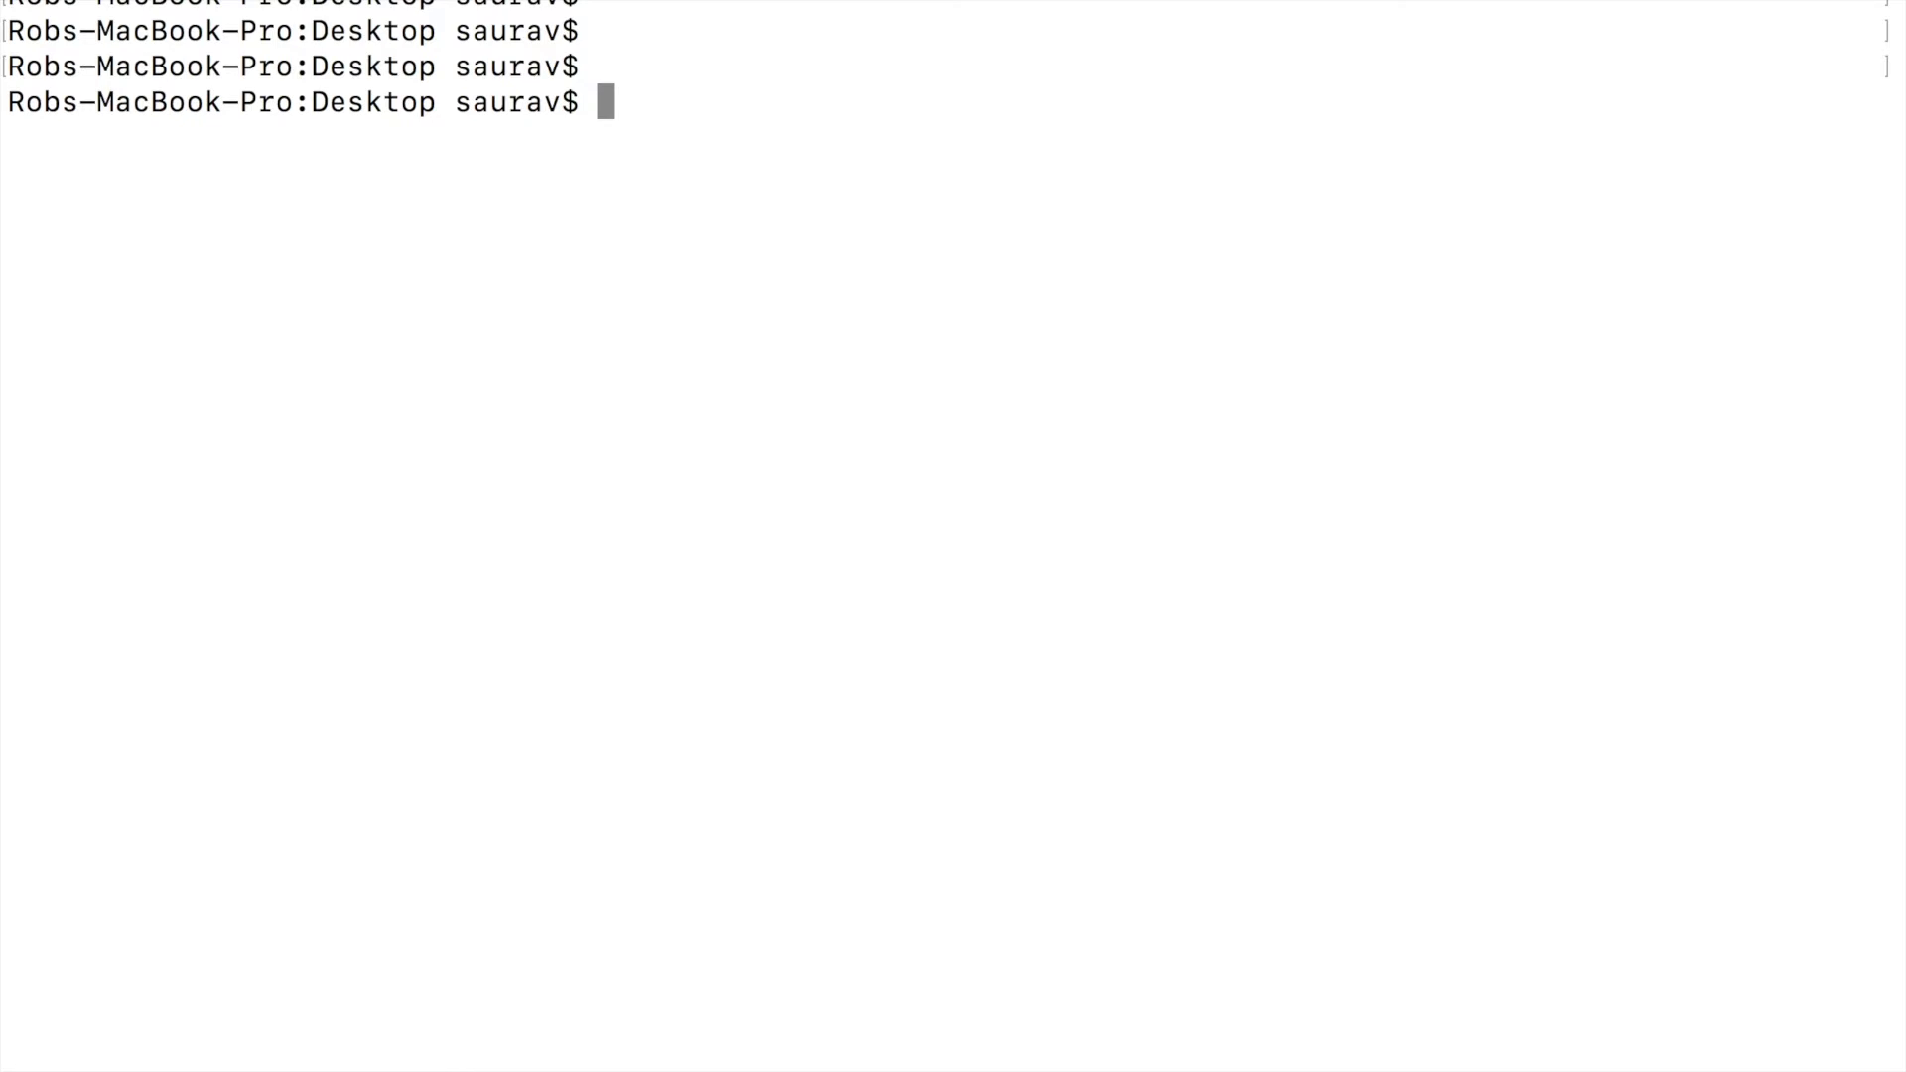
- Generate a pre-signed URL for buckets.jpg with --expires-in 30 and select the printed URL
text(aws s3 presign s3://my-website-saurav/buckets.jpg)
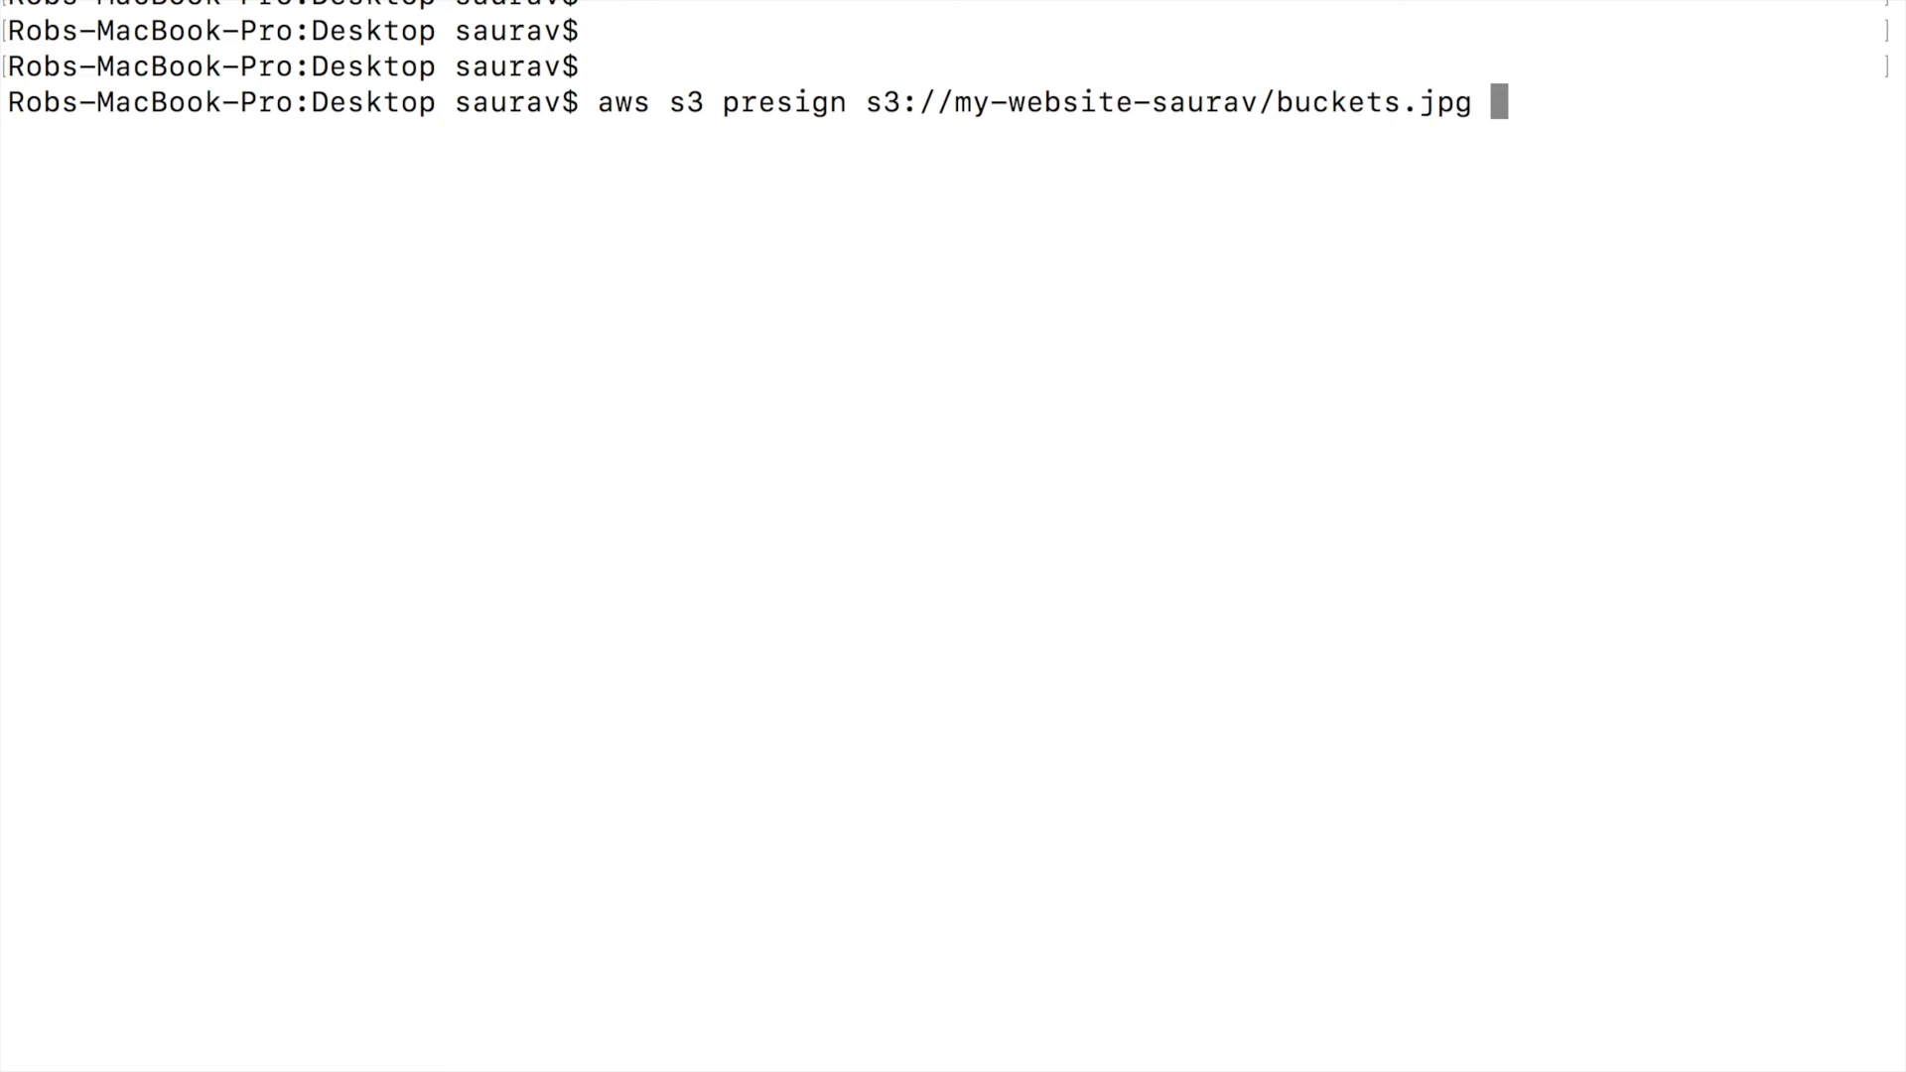
text(--)
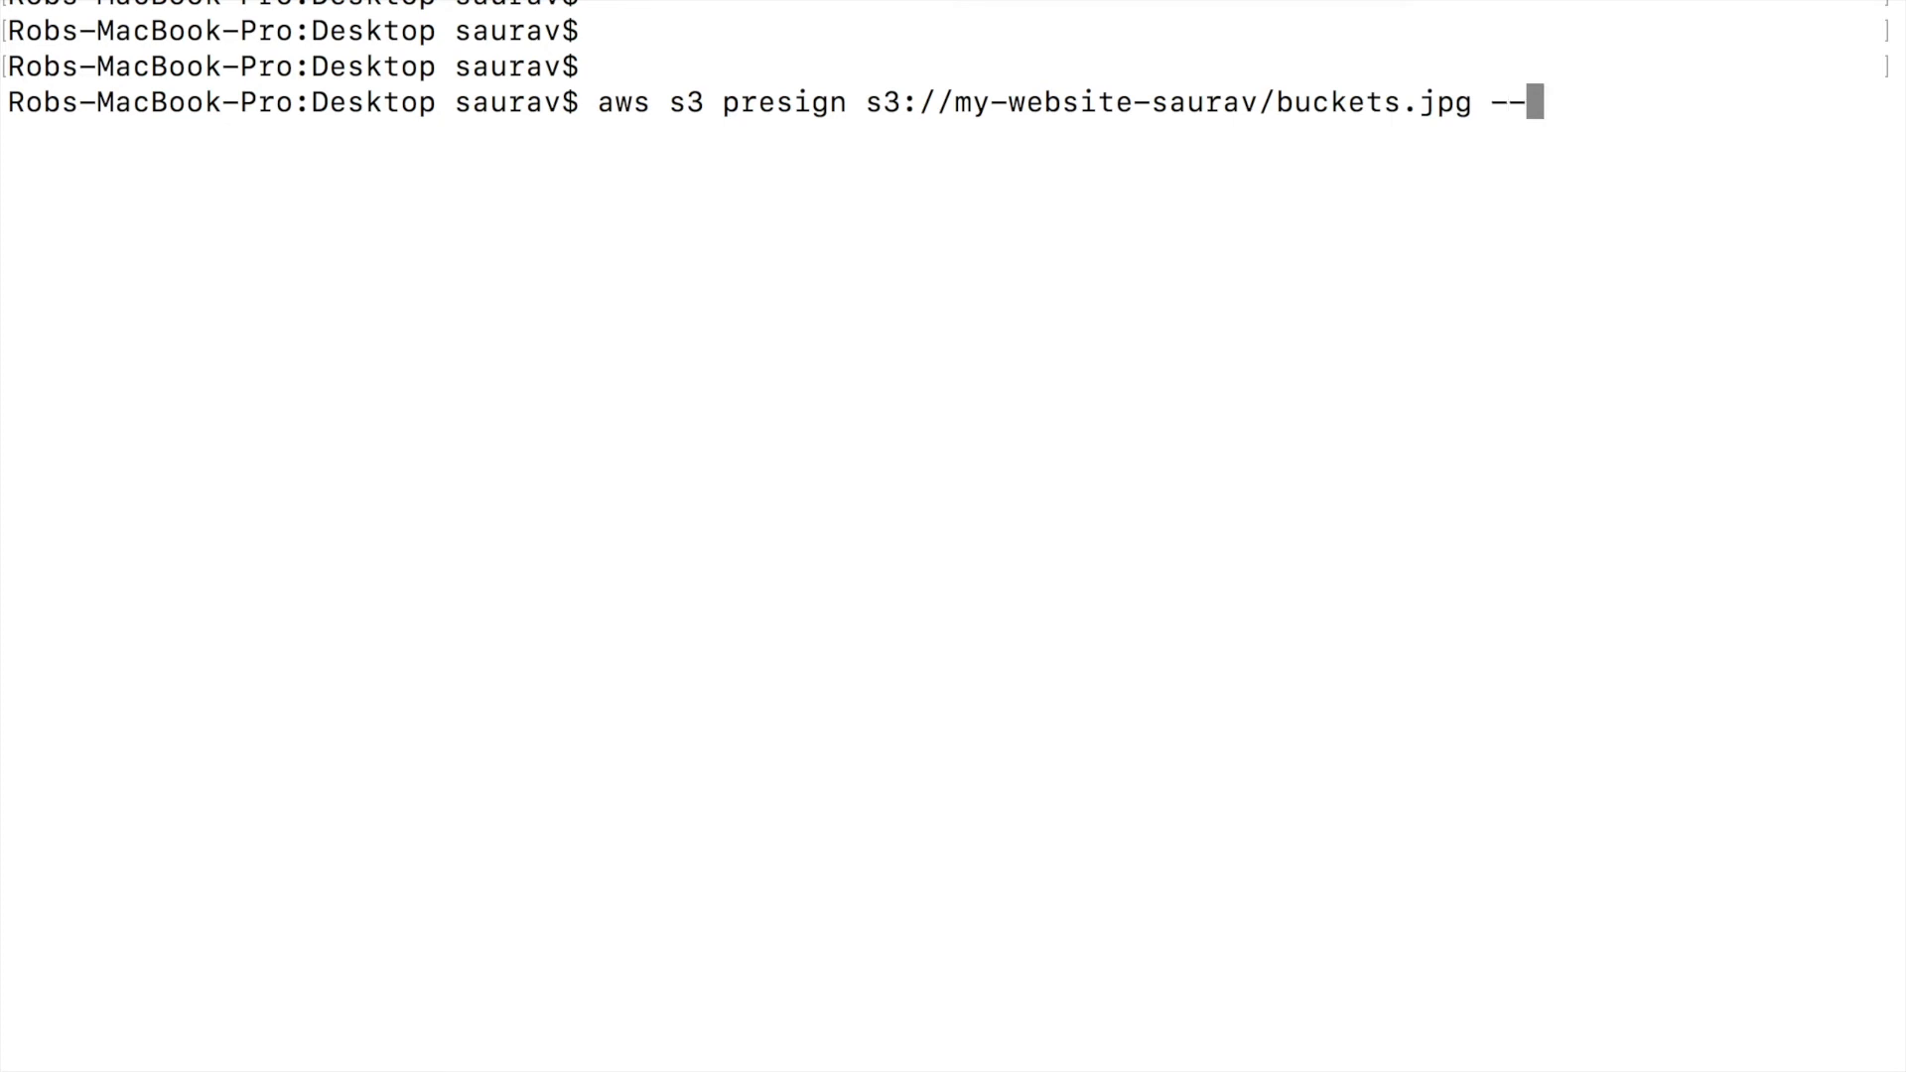
text(expires)
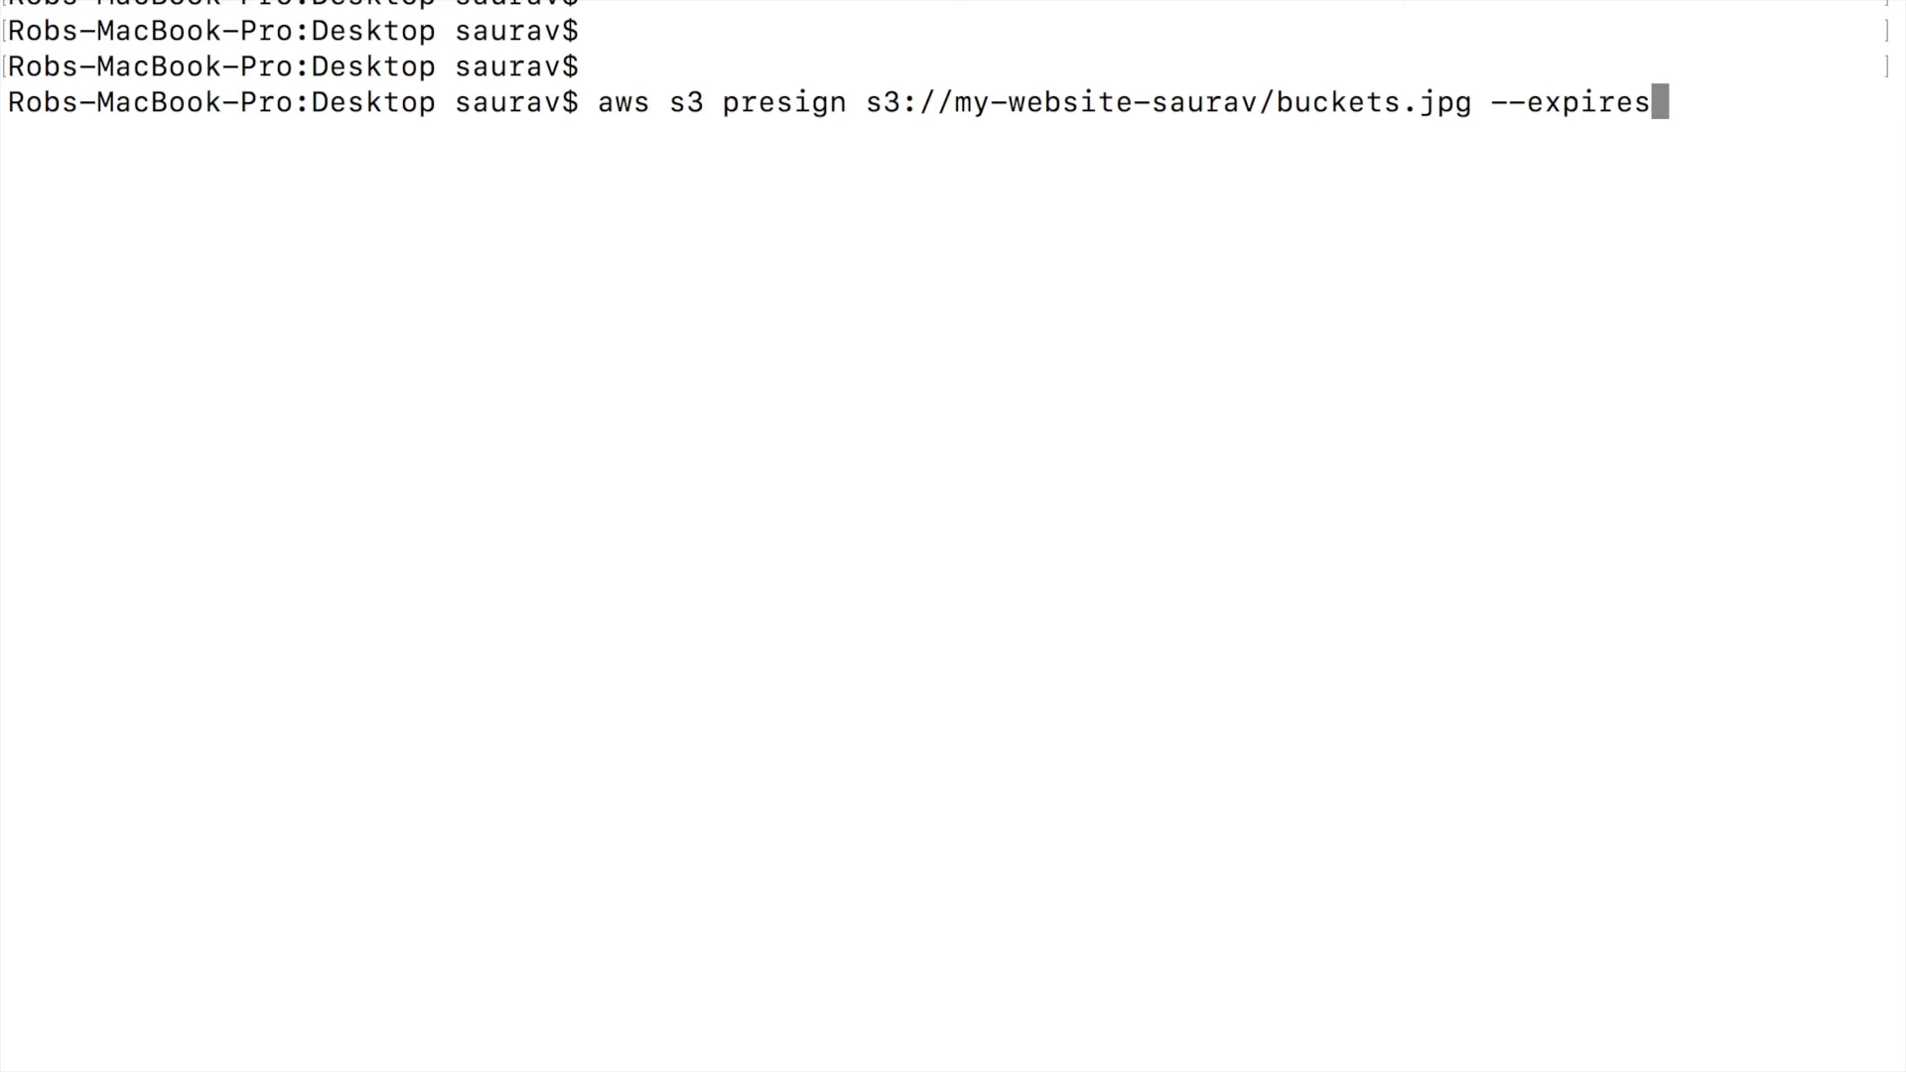
text(-in)
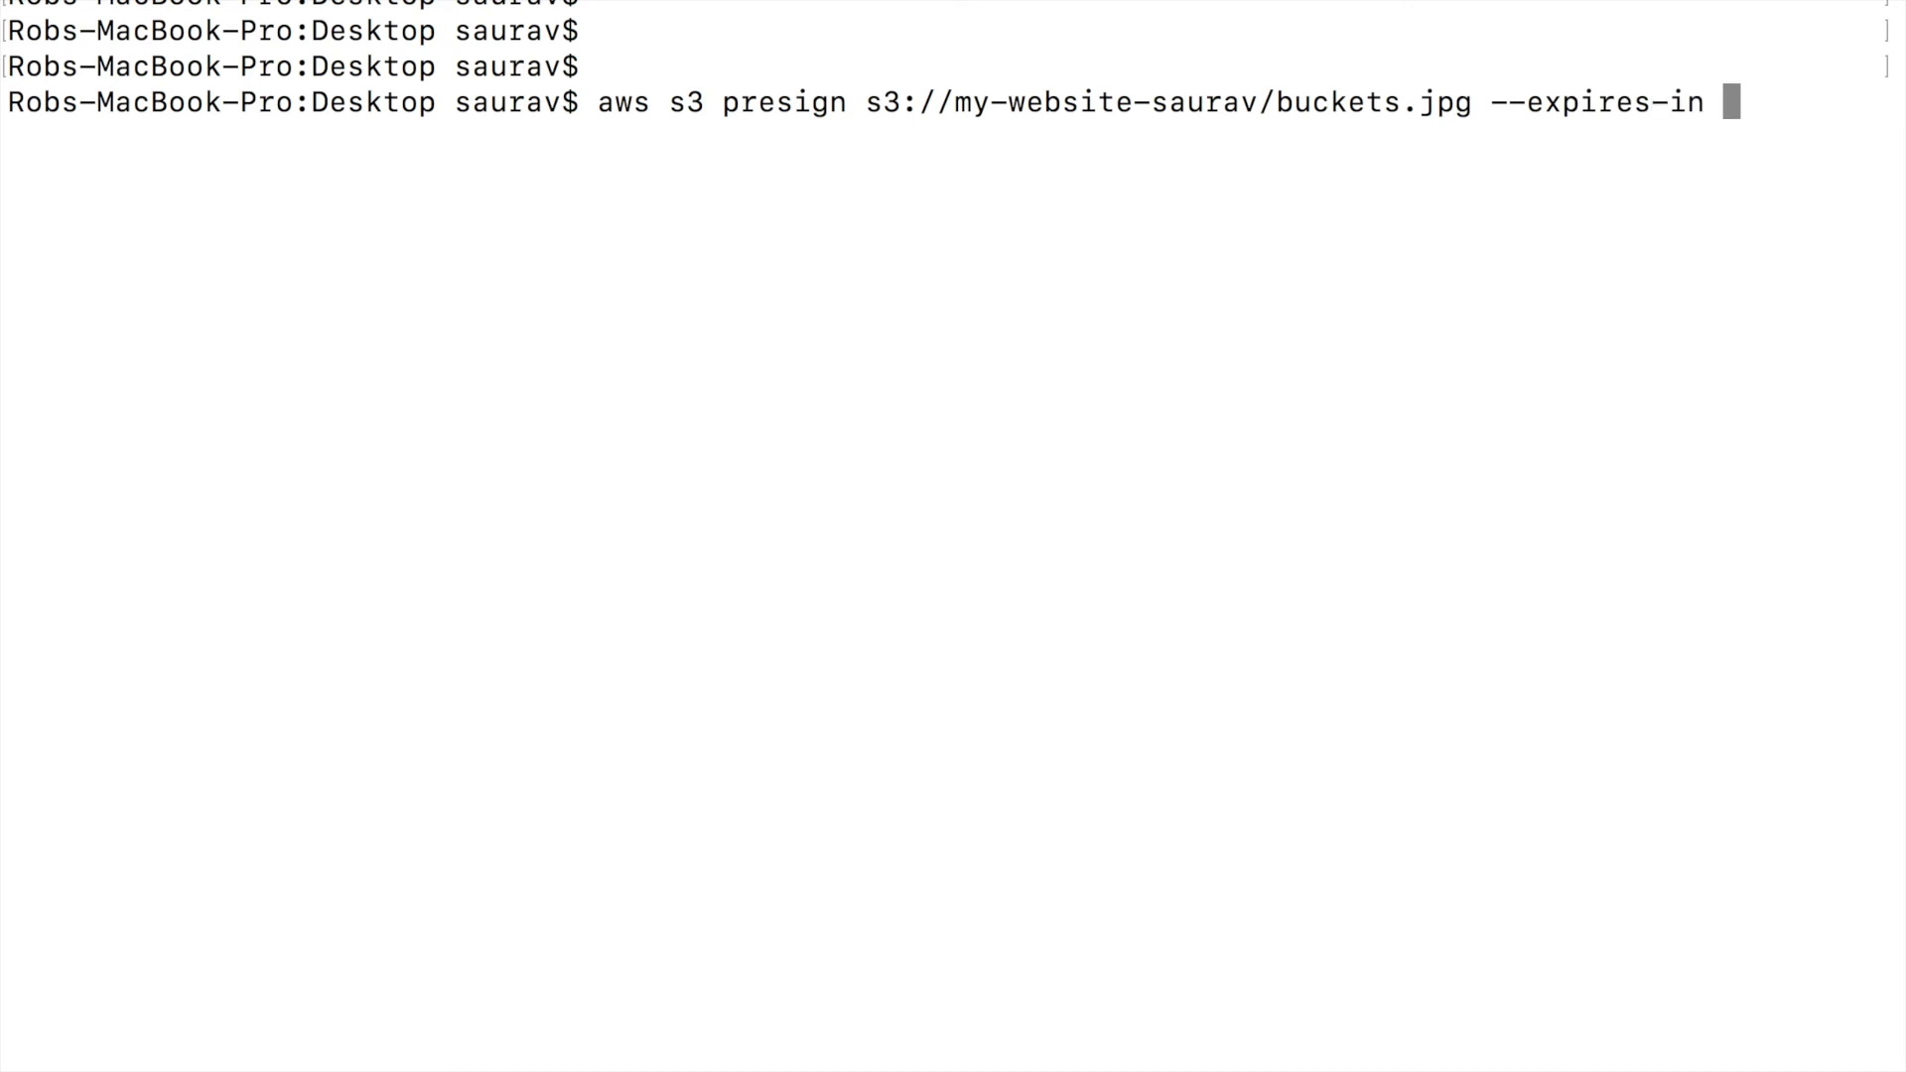
text(30)
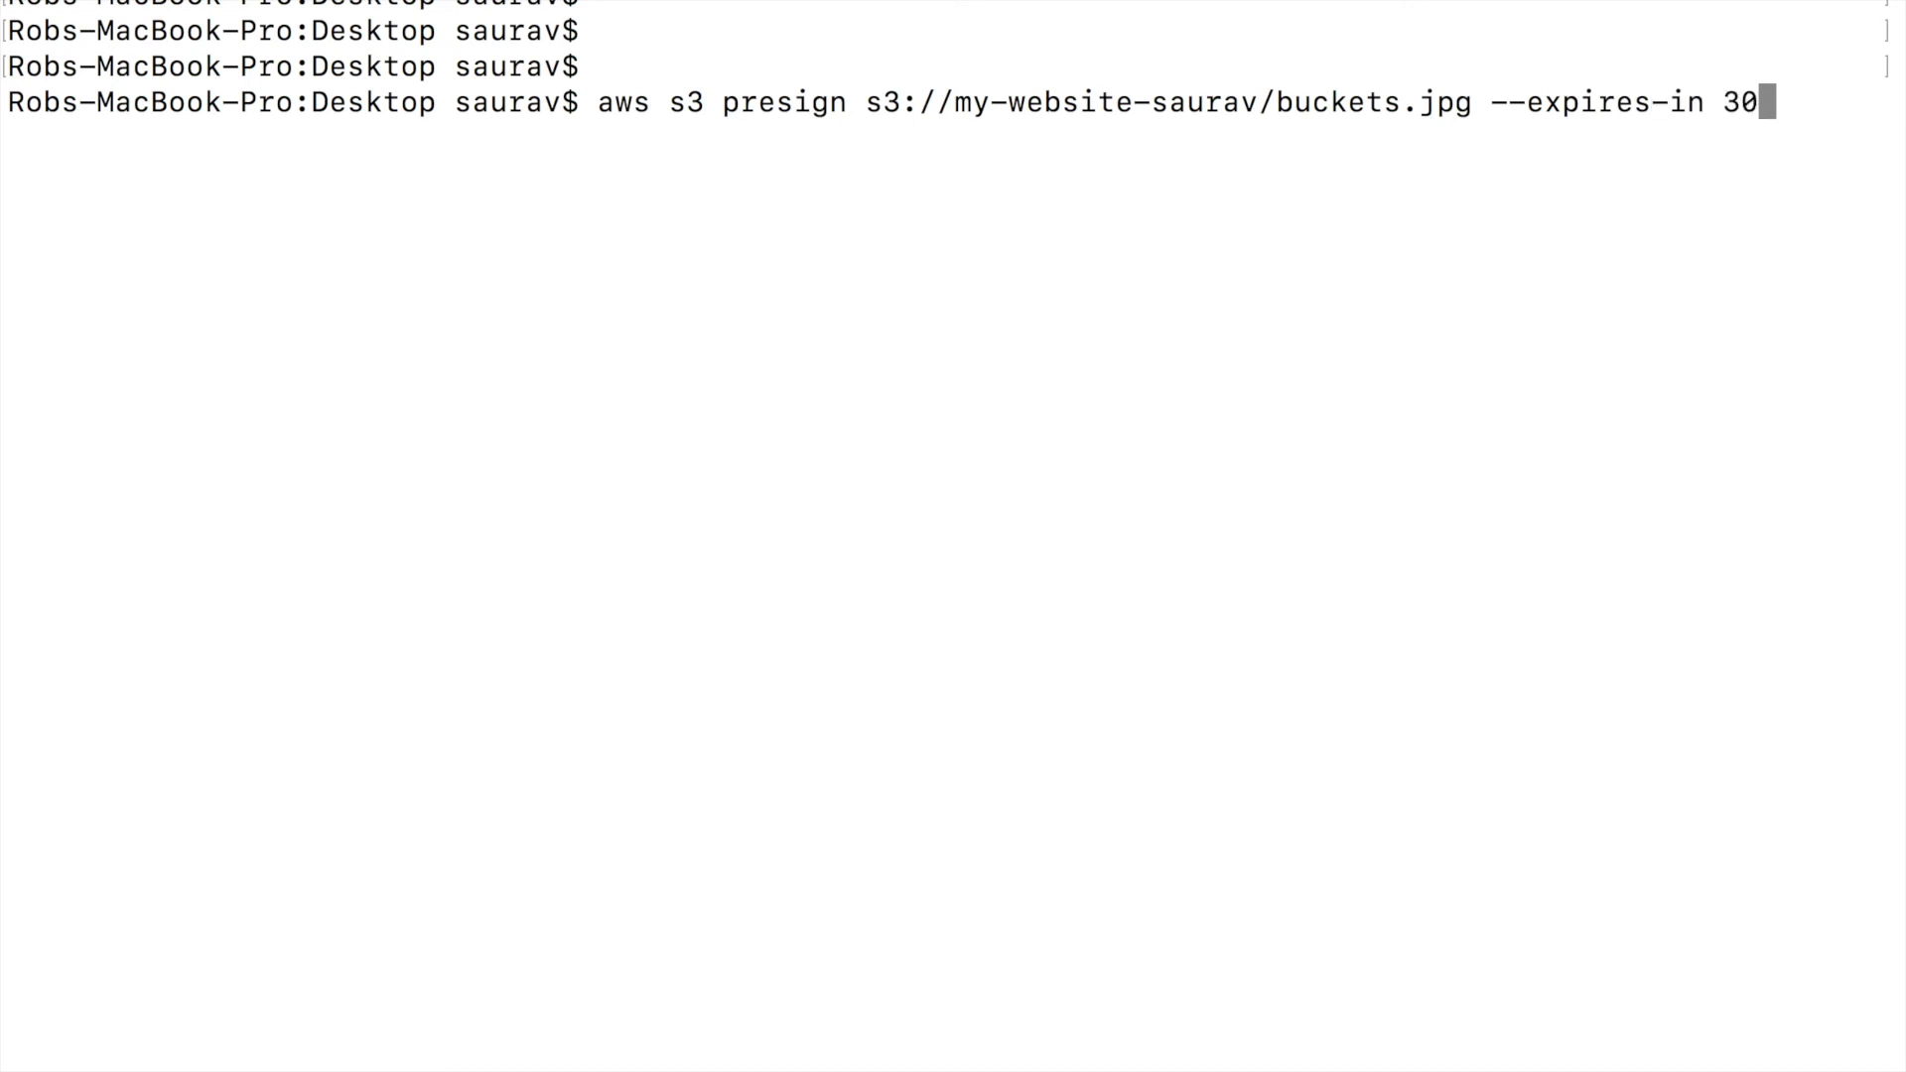
key(Return)
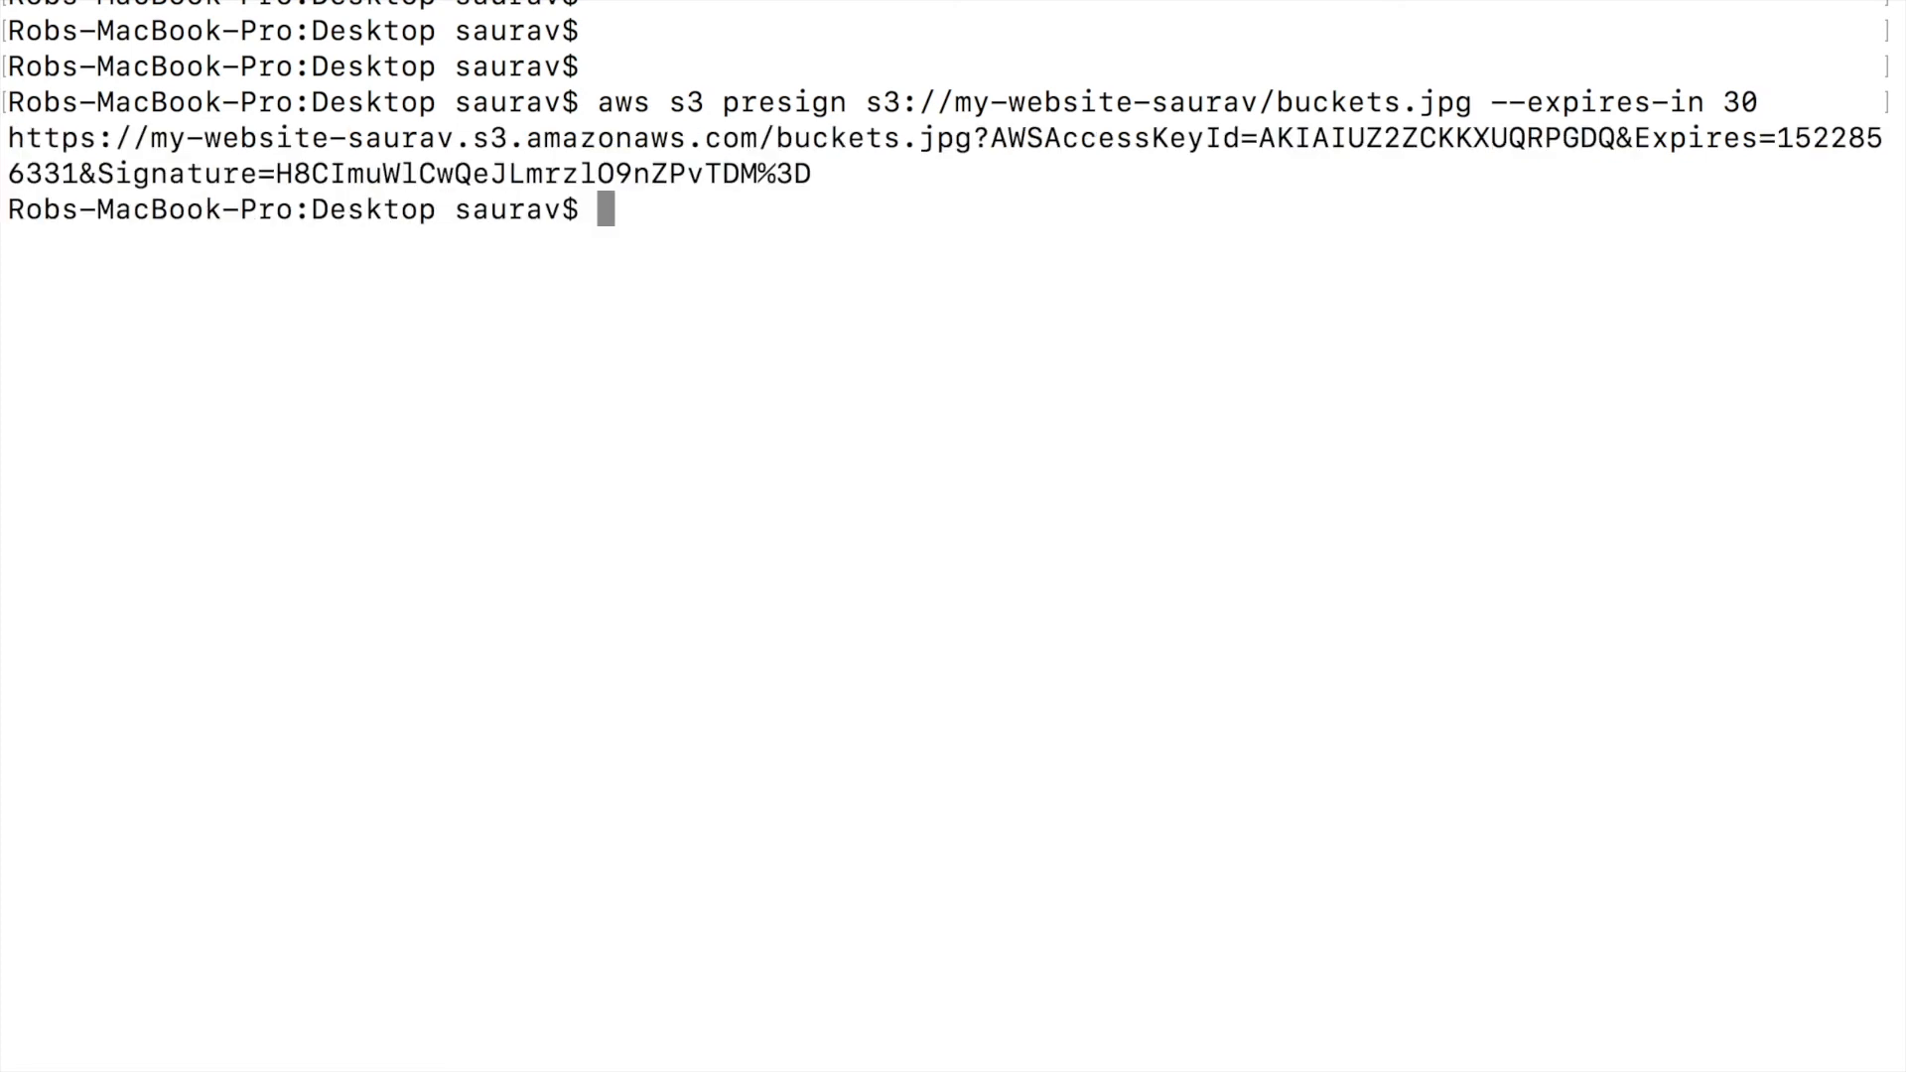
drag(292, 175, 810, 175)
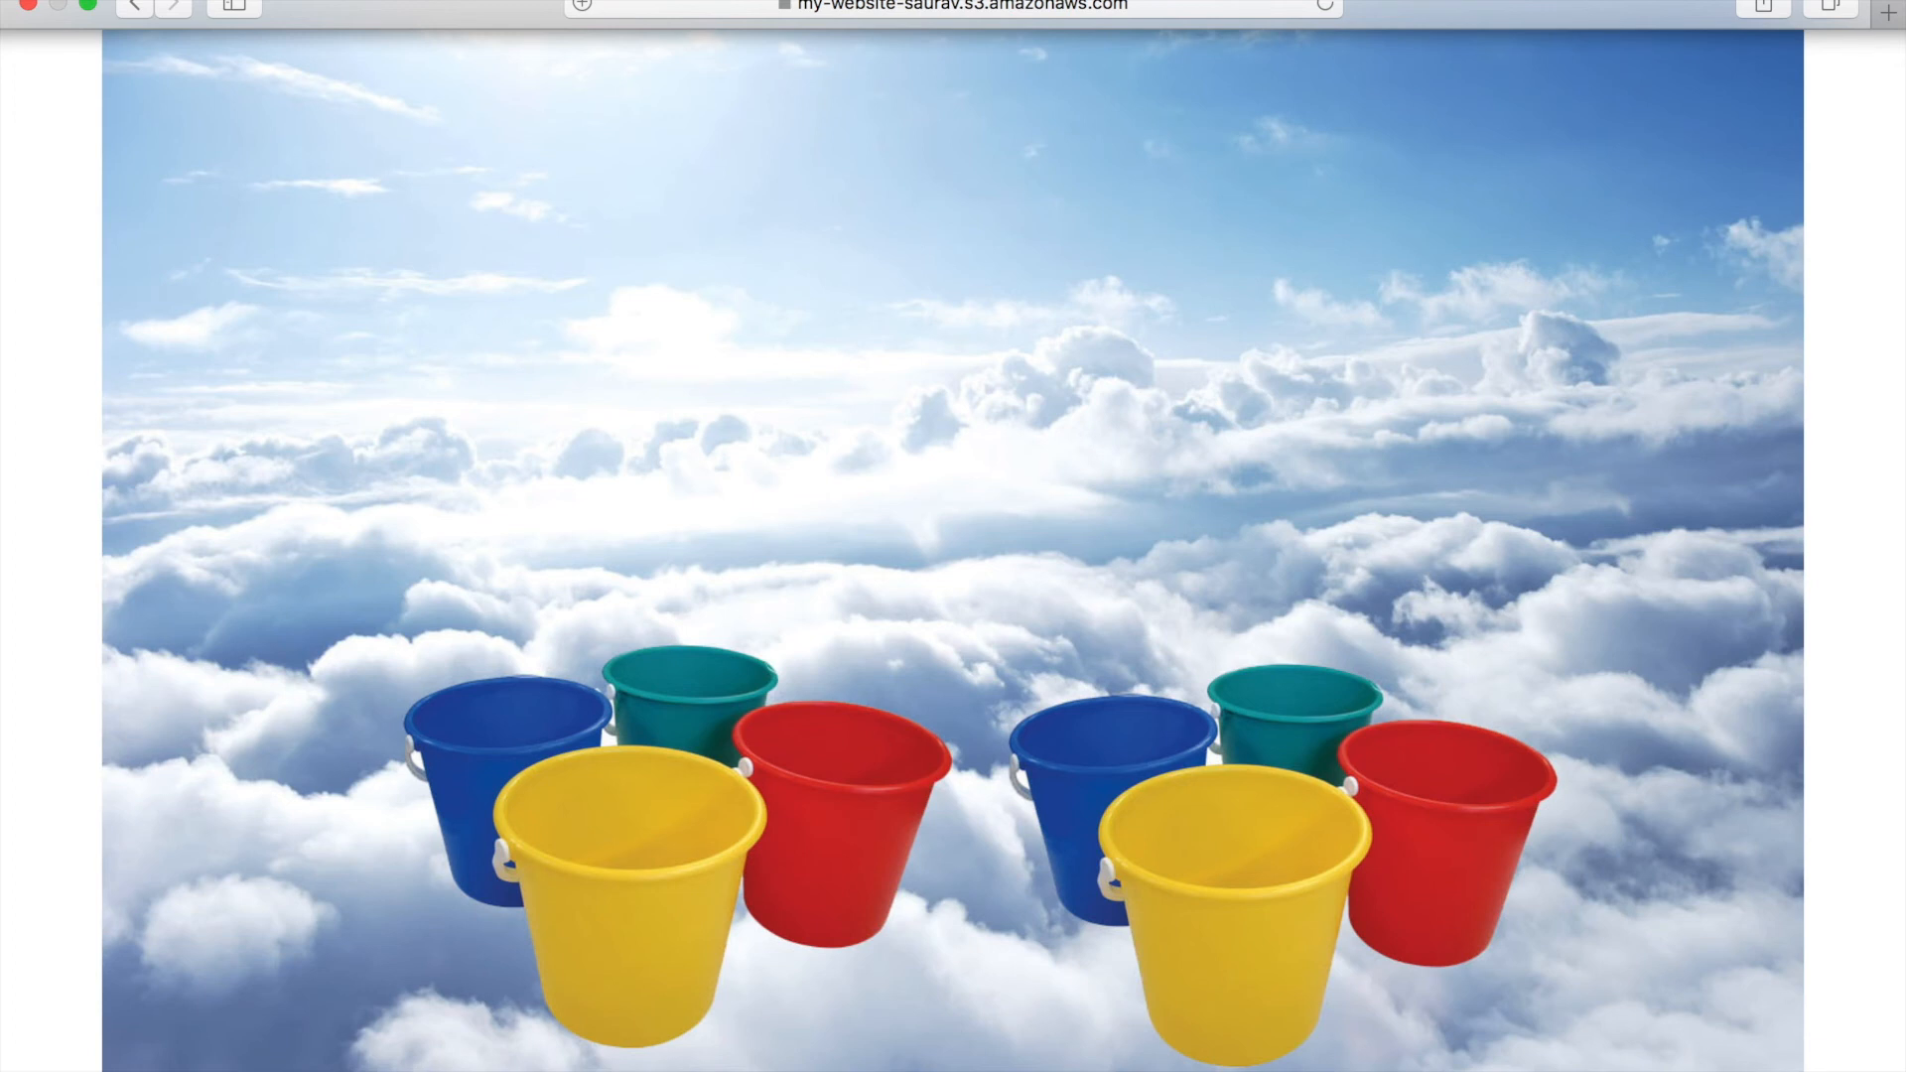
- Reveal the full pre-signed my-website-saurav address in Safari's address bar
click(955, 6)
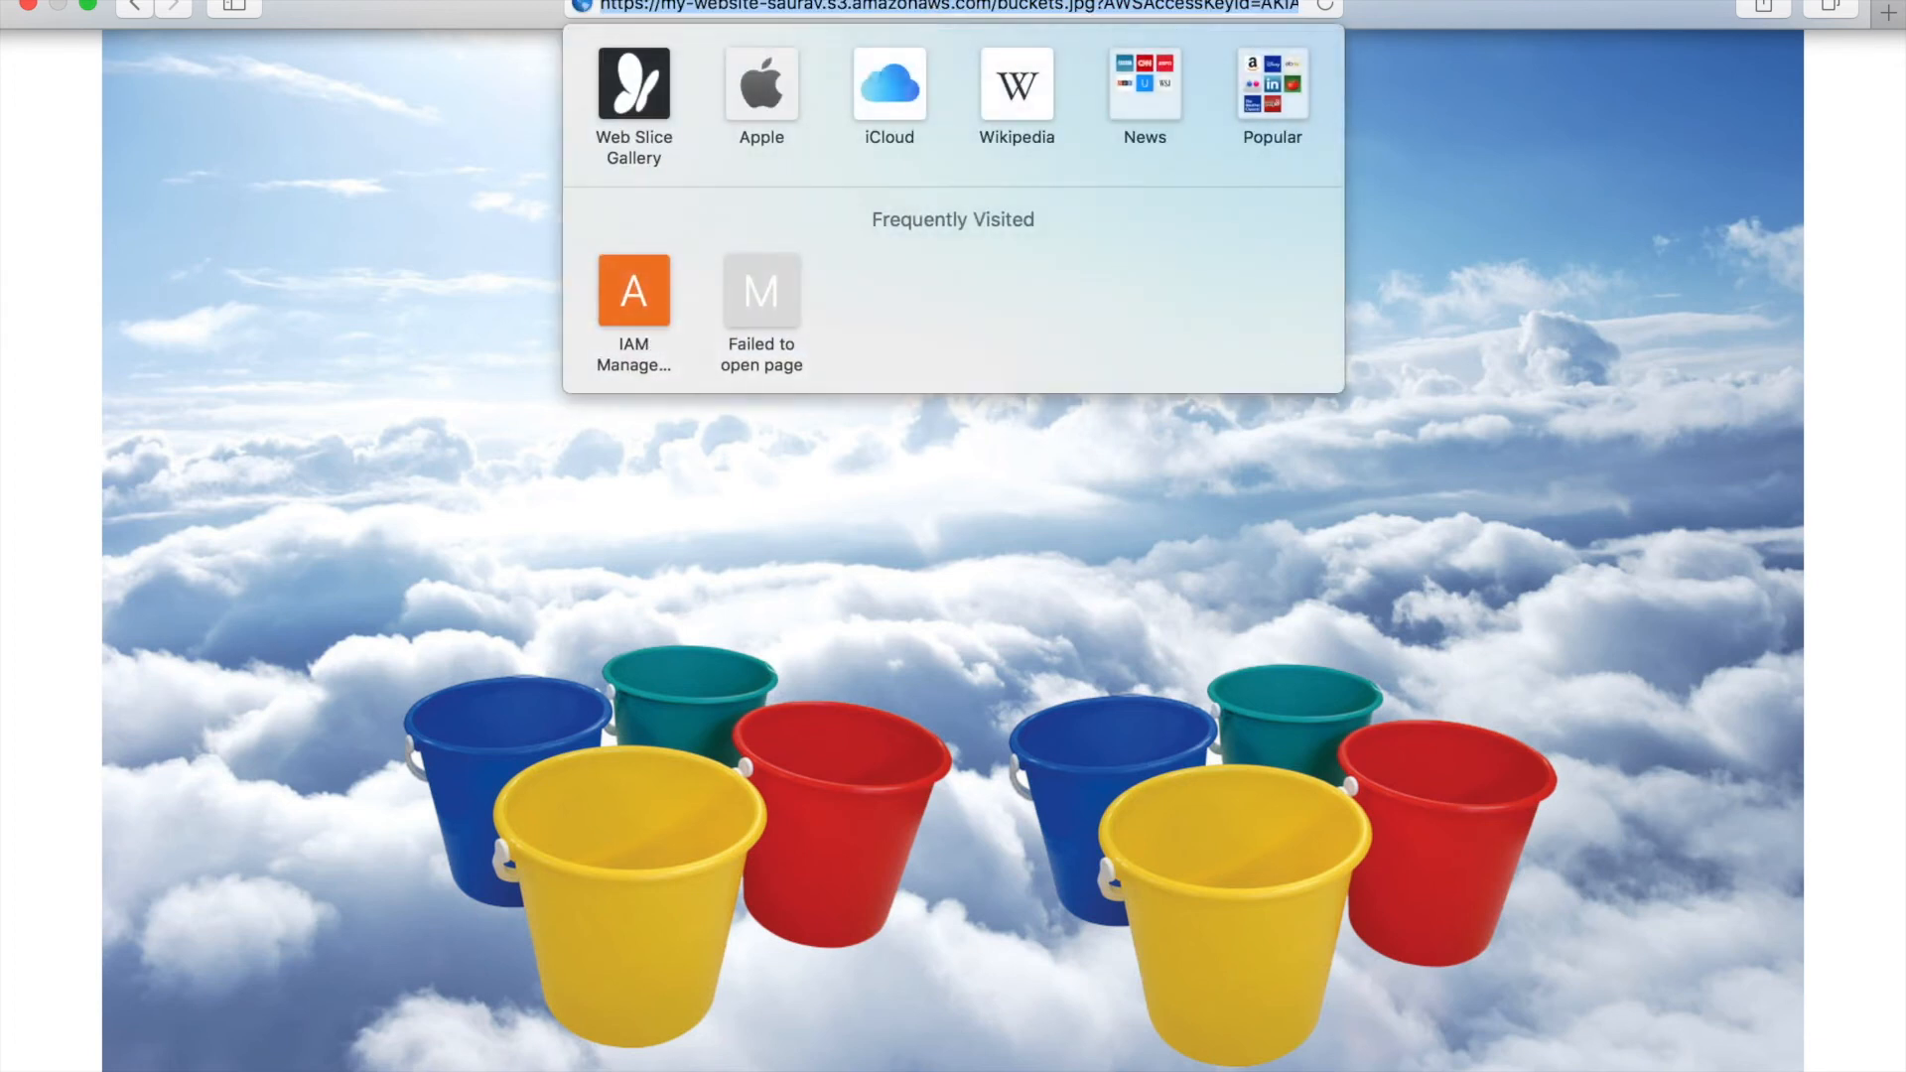